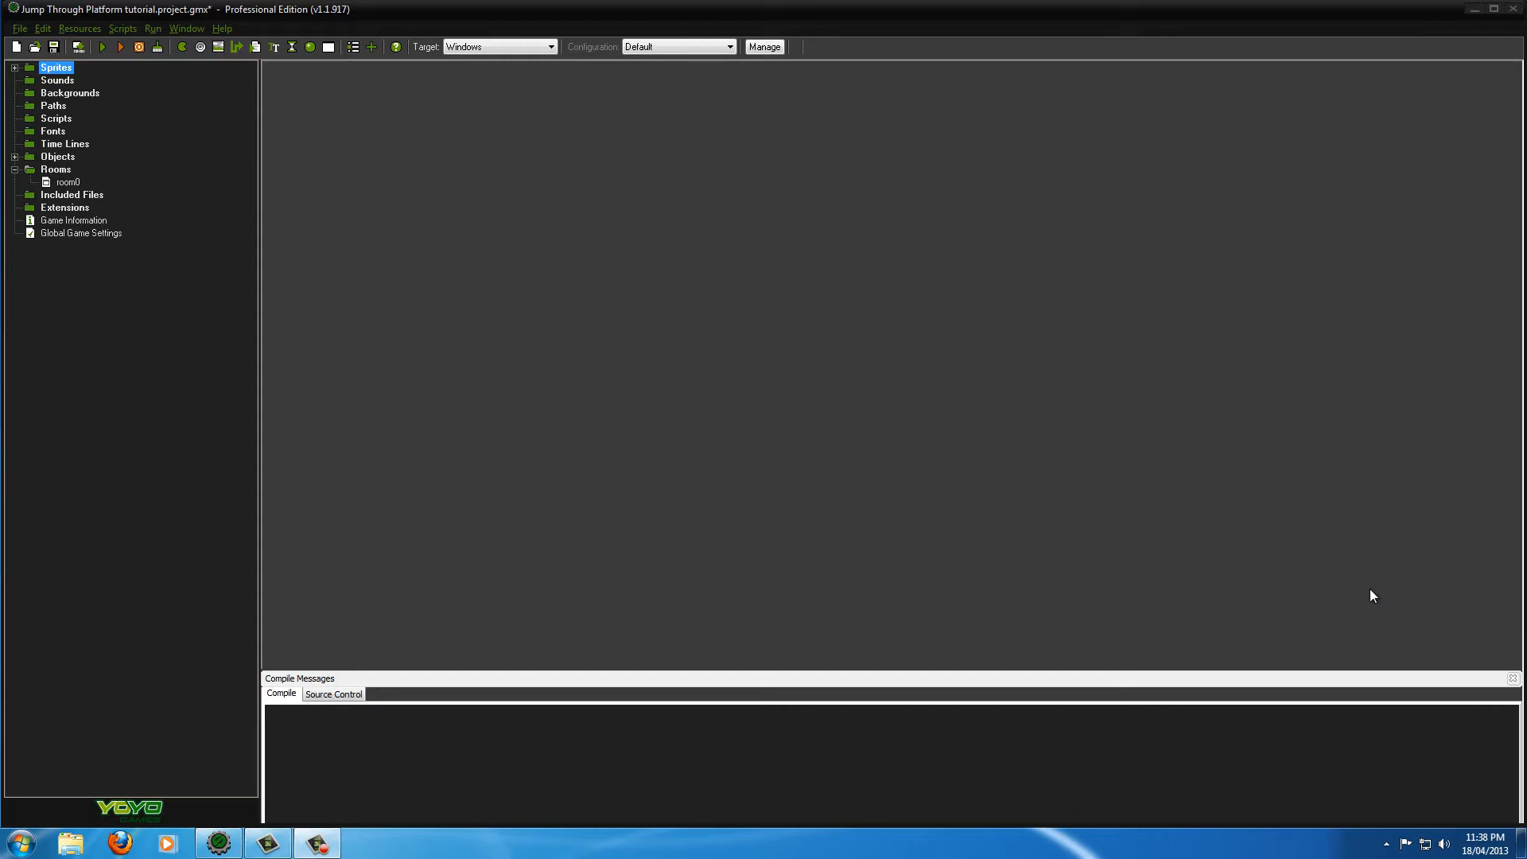
{"action": "mouse_move", "coordinate": [604, 21]}
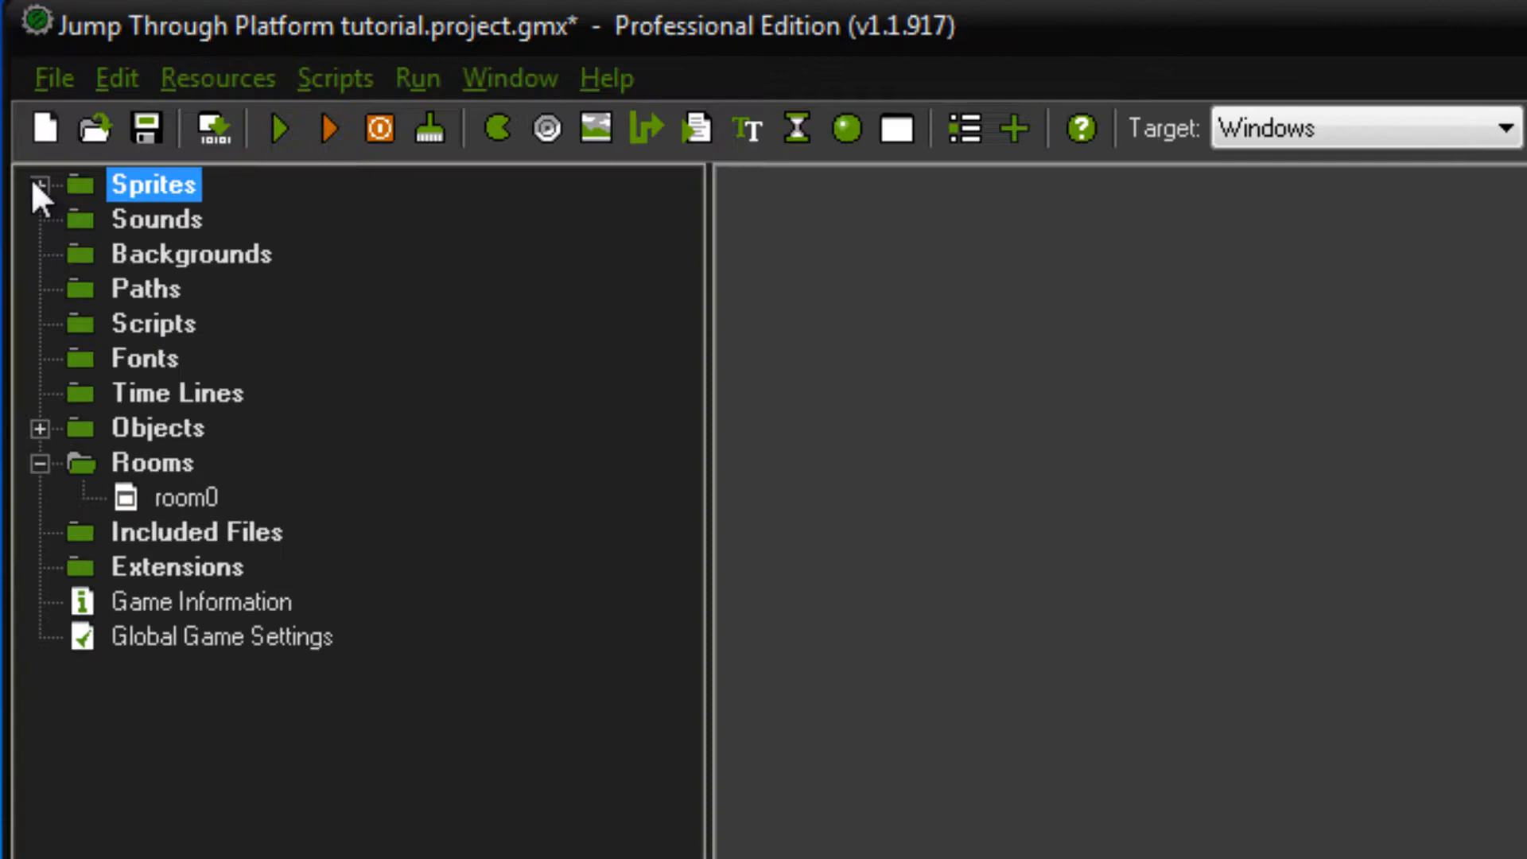
Expand Sprites and inspect spr_Player's properties, sprite editor and its image 0
{"action": "left_click", "coordinate": [39, 184]}
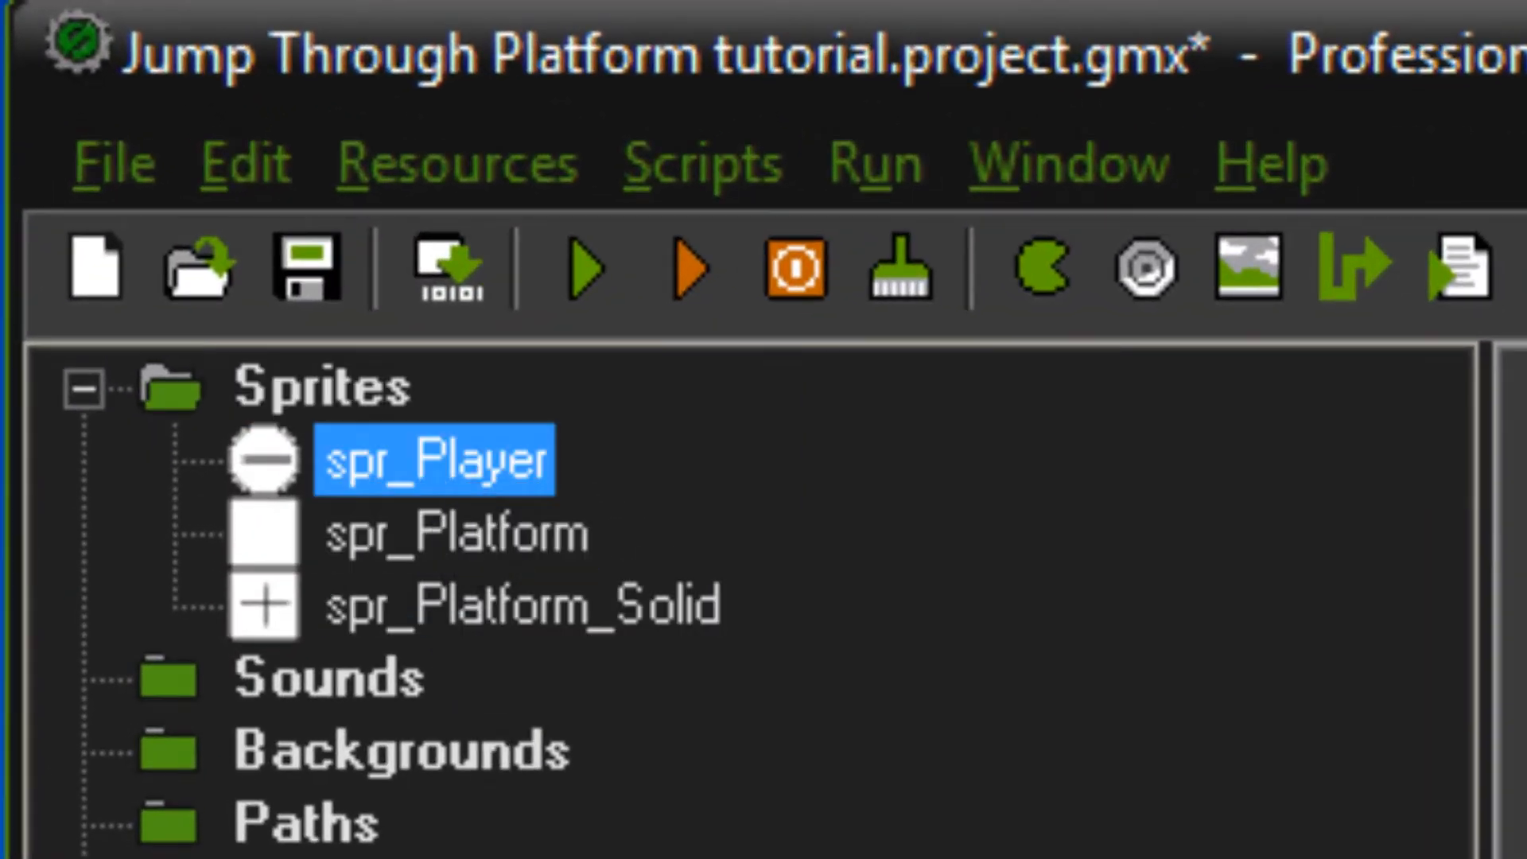
{"action": "double_click", "coordinate": [438, 458]}
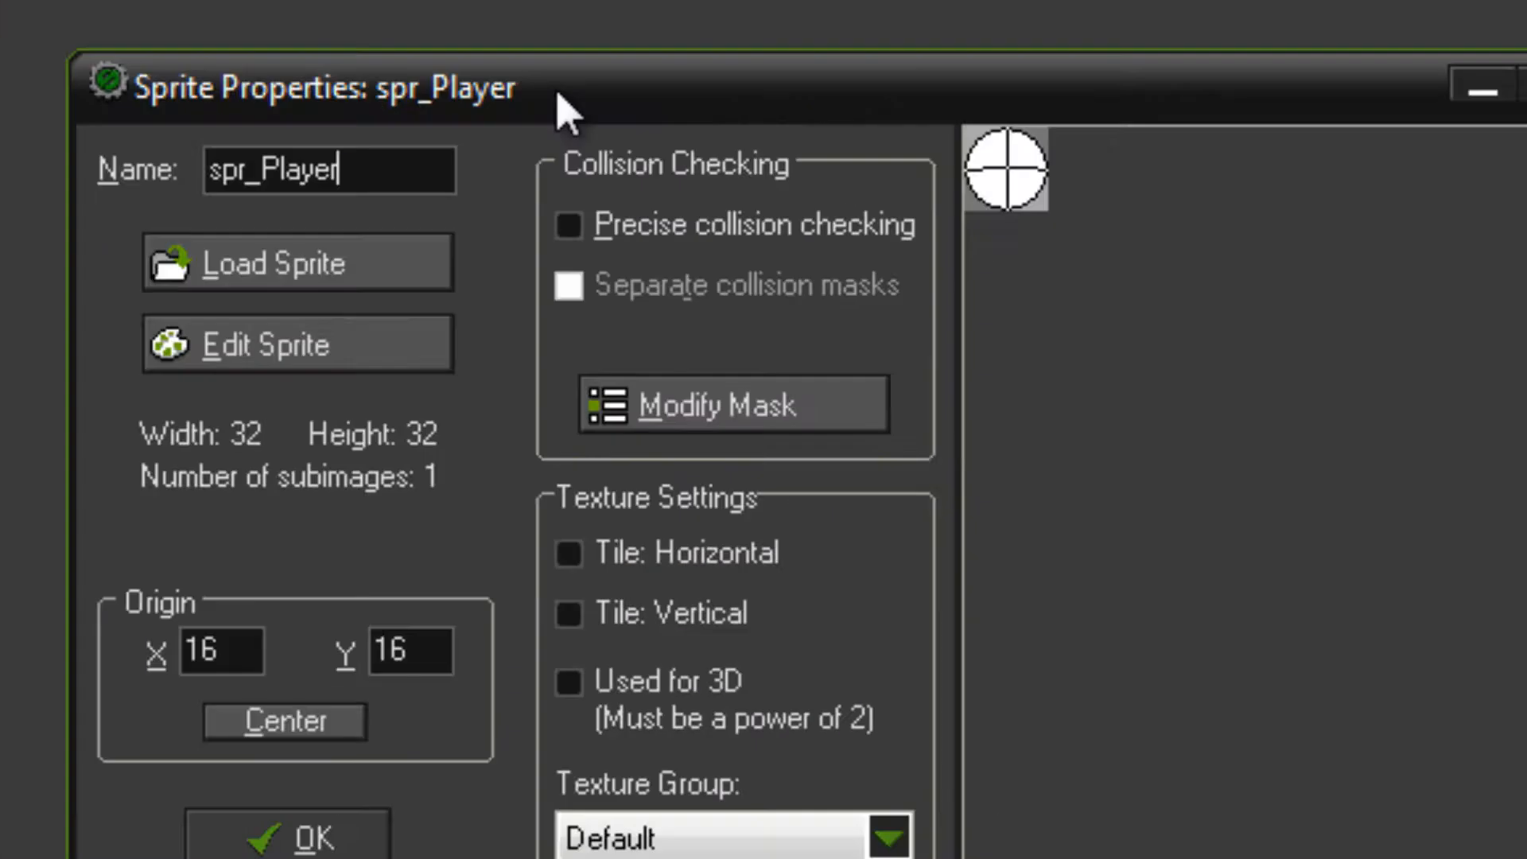
{"action": "left_click", "coordinate": [296, 343]}
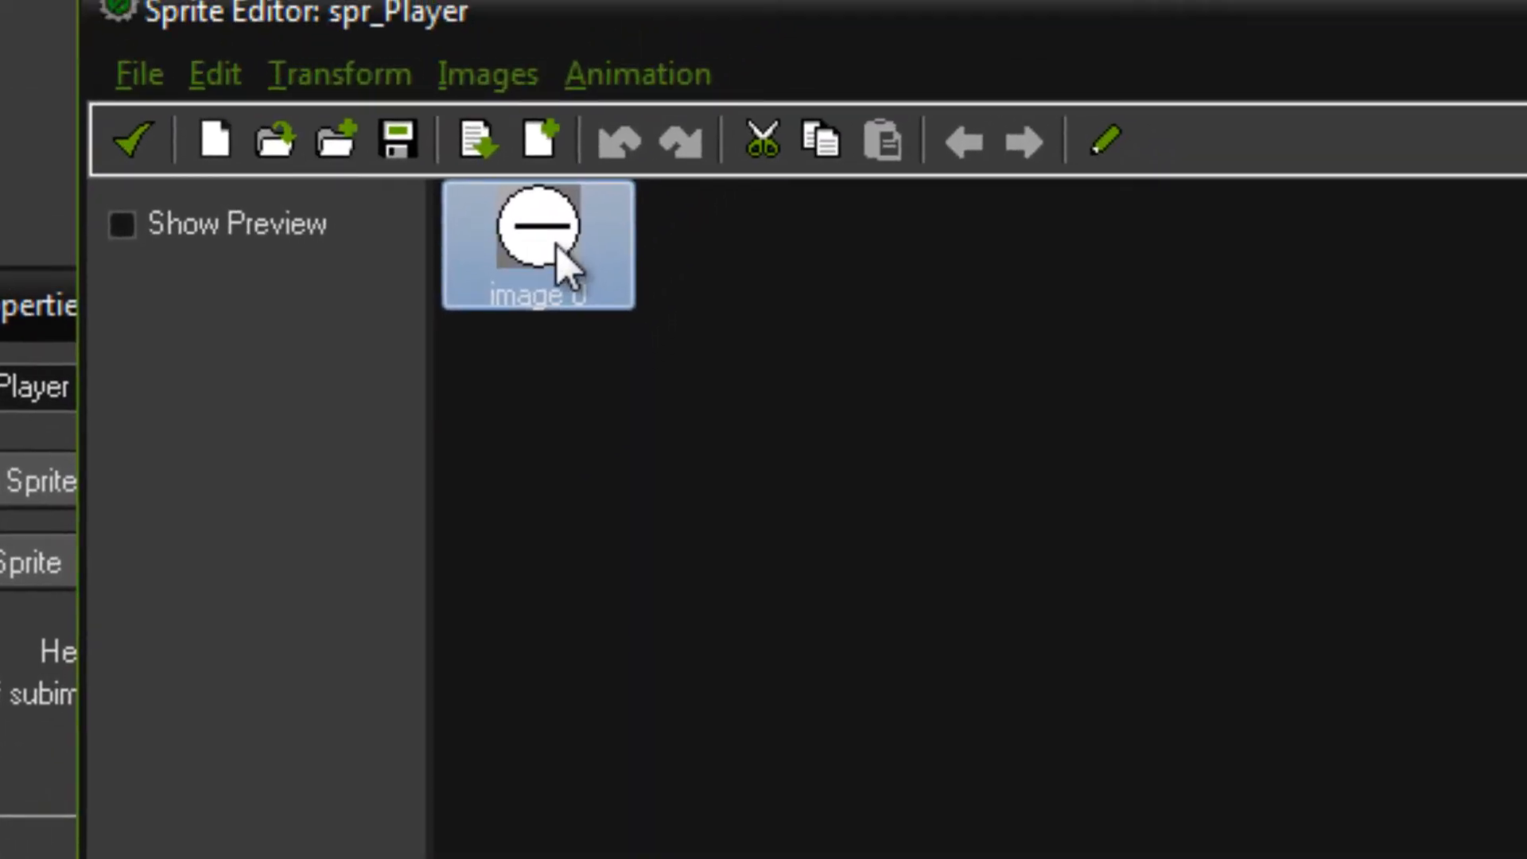
{"action": "double_click", "coordinate": [537, 228]}
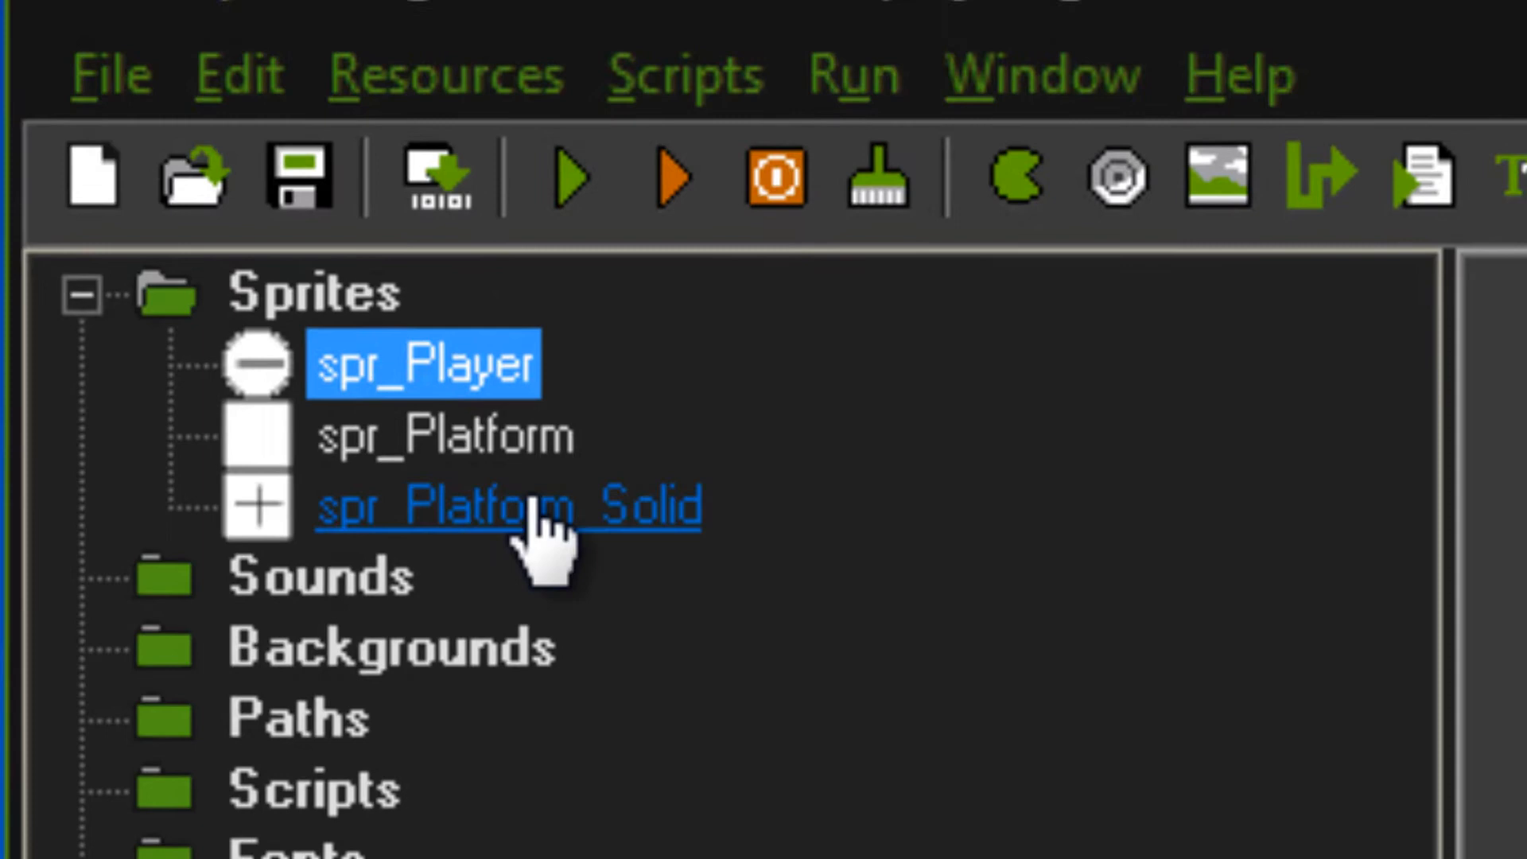
{"action": "left_click", "coordinate": [438, 433]}
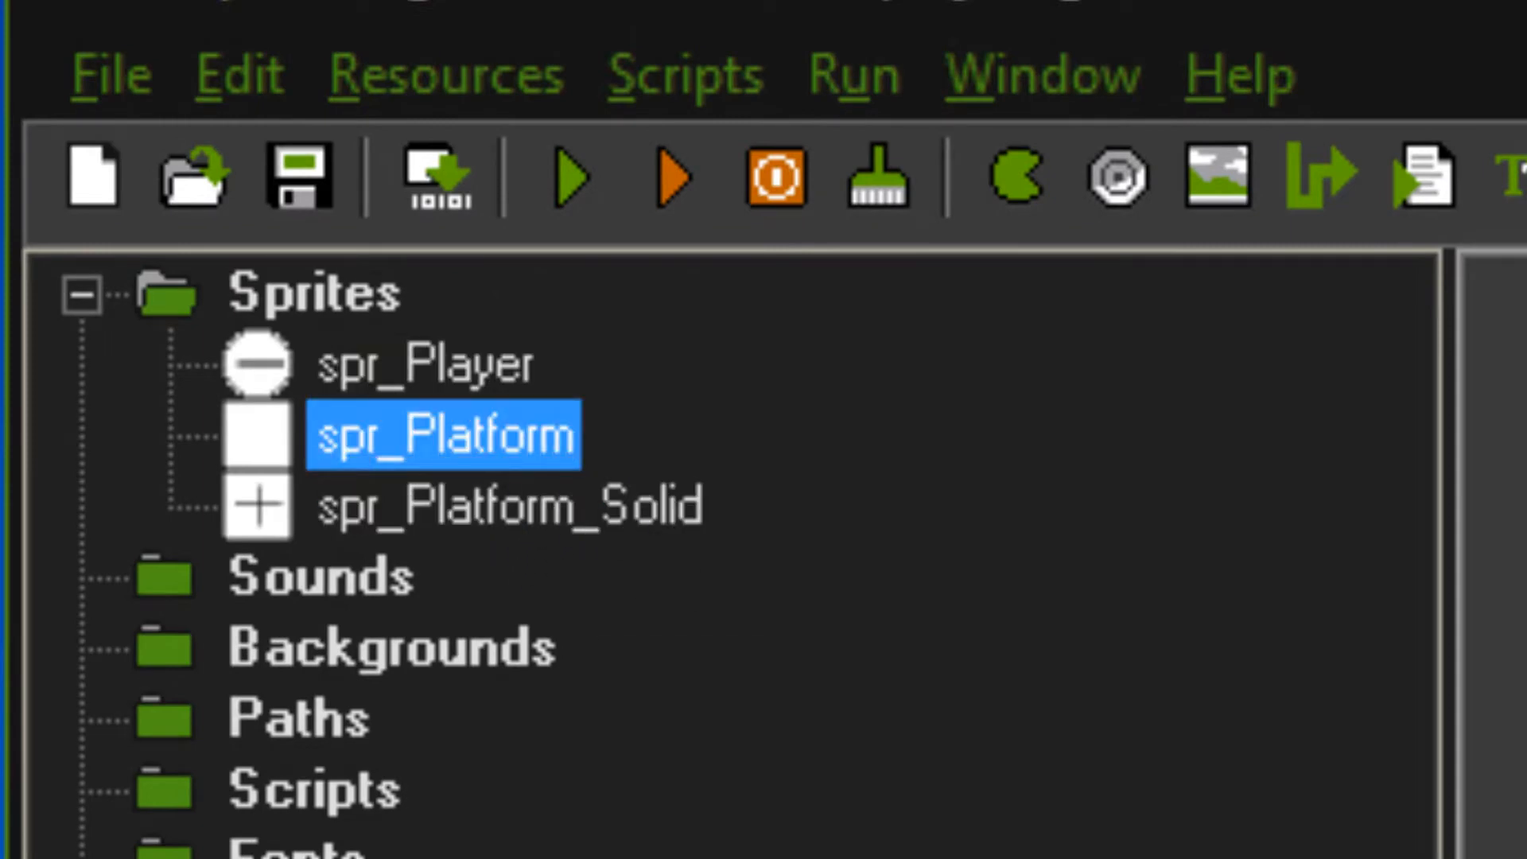
{"action": "double_click", "coordinate": [442, 432]}
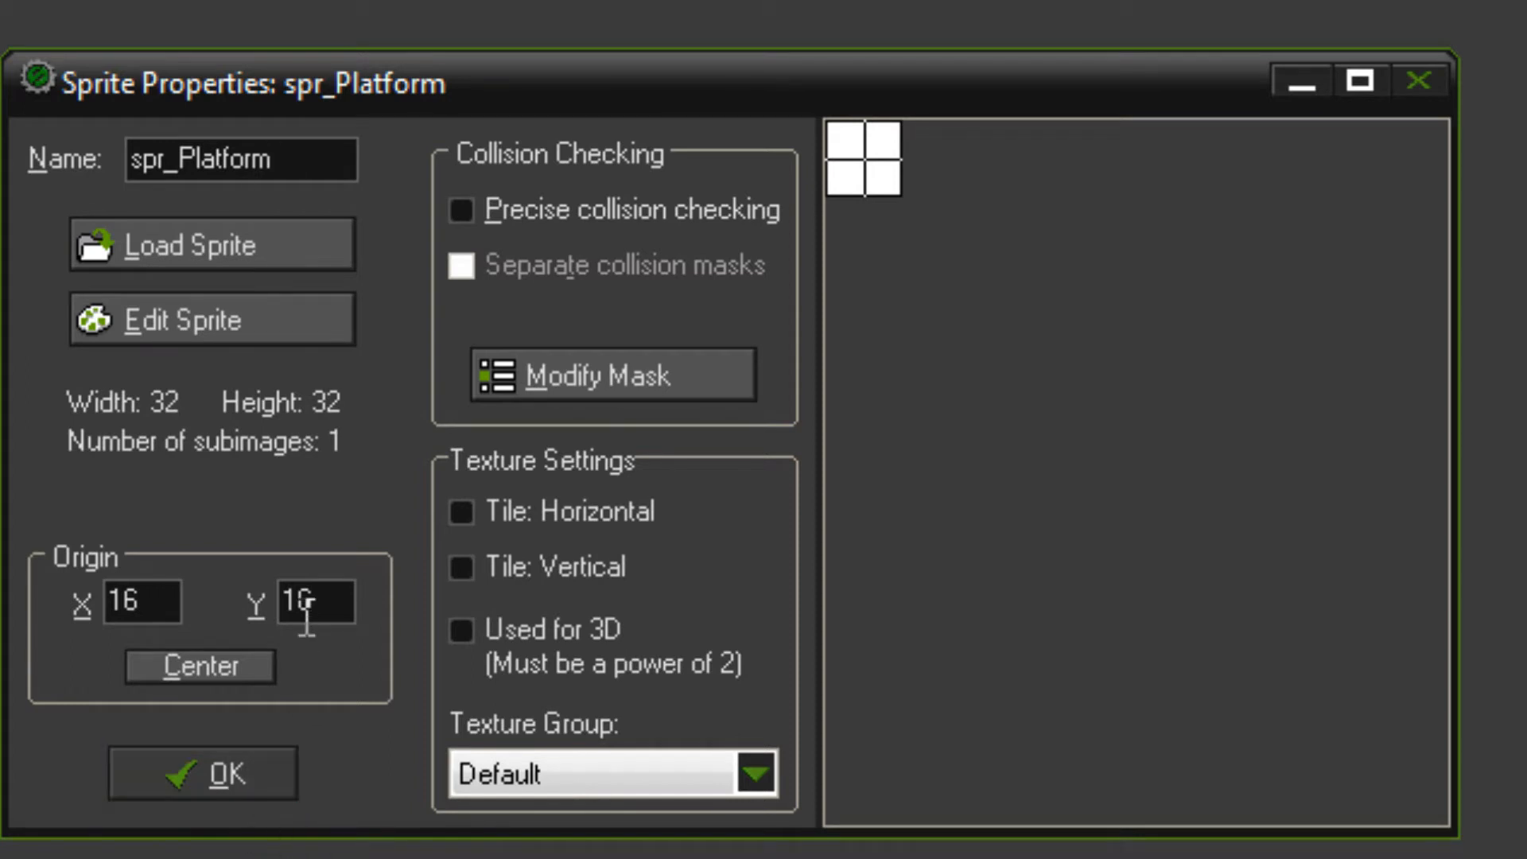
{"action": "left_click", "coordinate": [176, 319]}
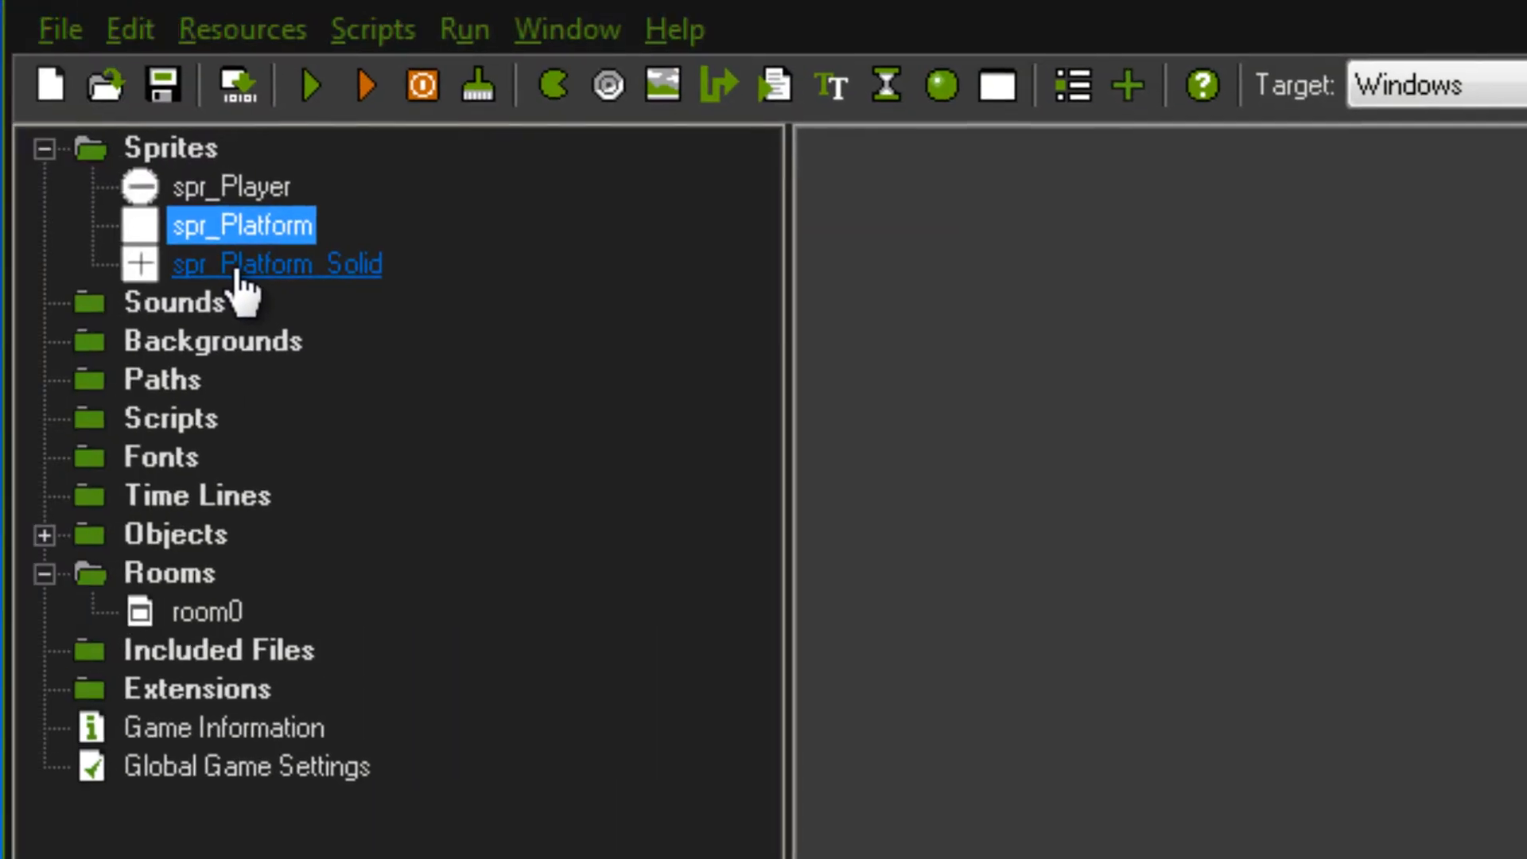
{"action": "double_click", "coordinate": [276, 263]}
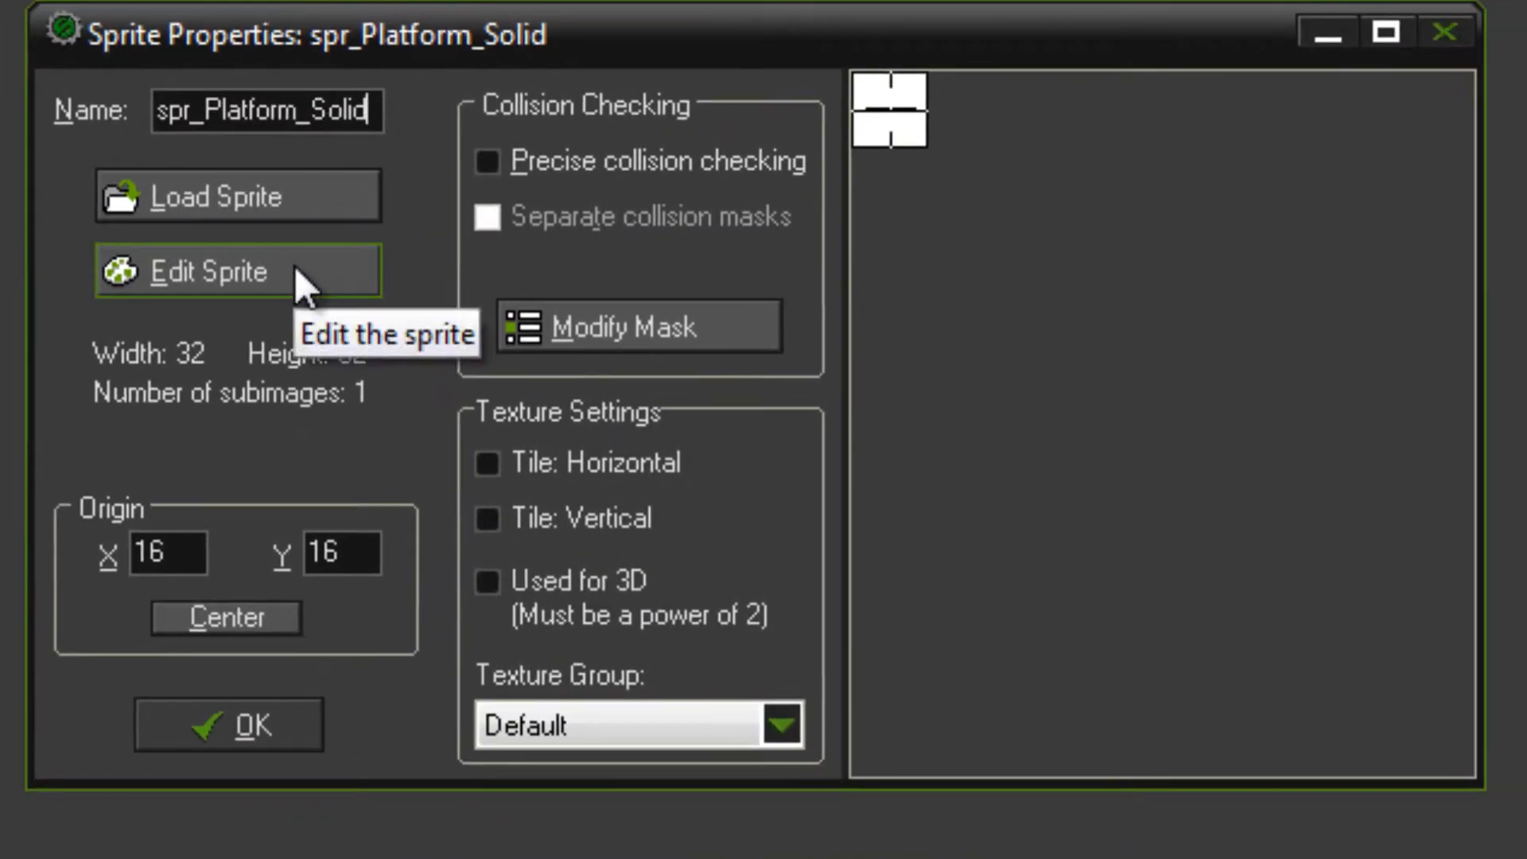
{"action": "left_click", "coordinate": [237, 270]}
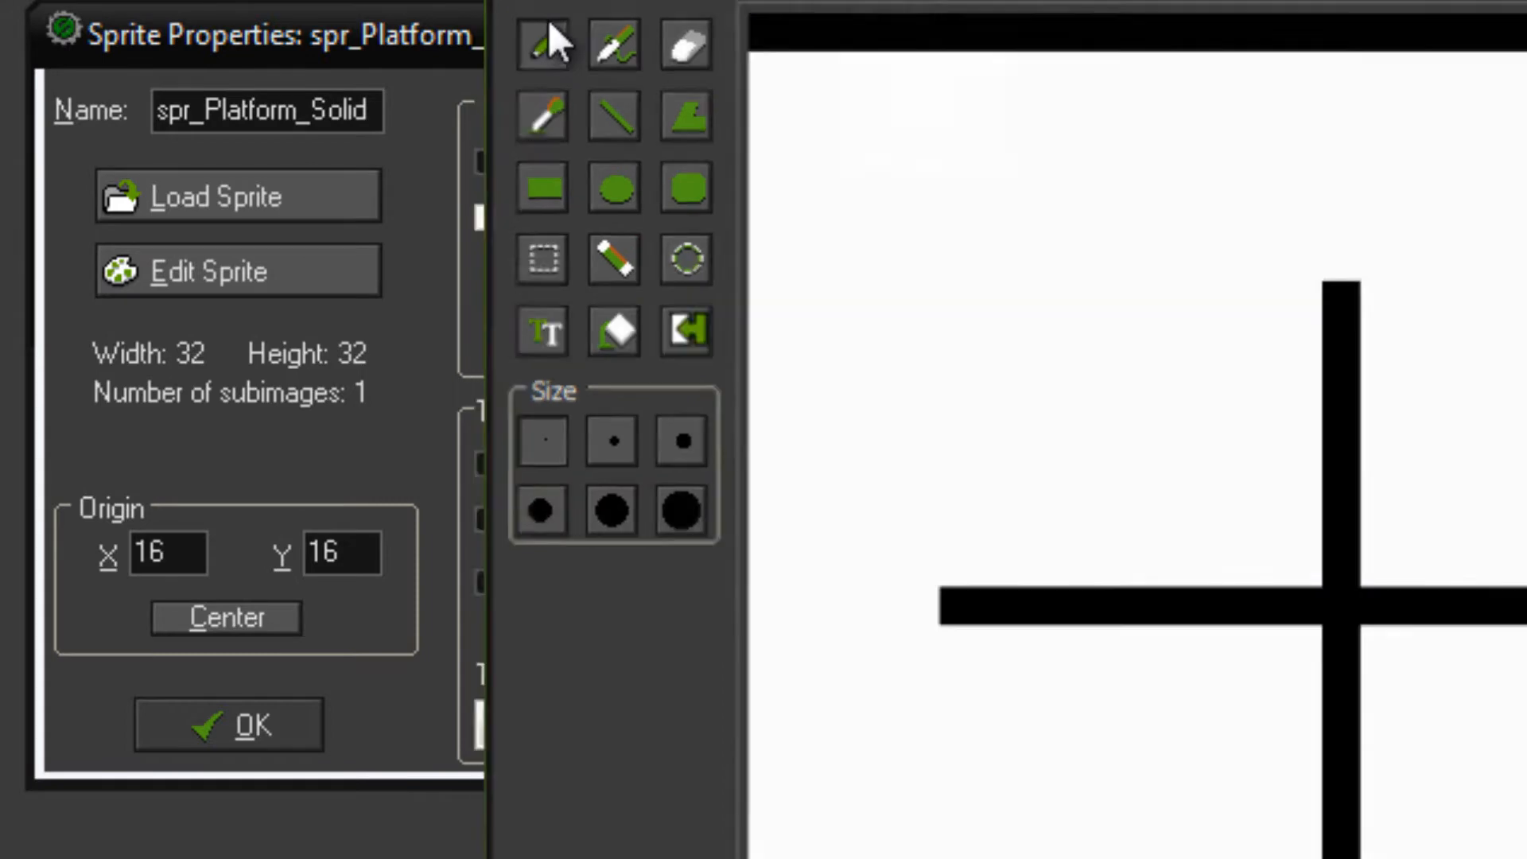
{"action": "left_click", "coordinate": [228, 724]}
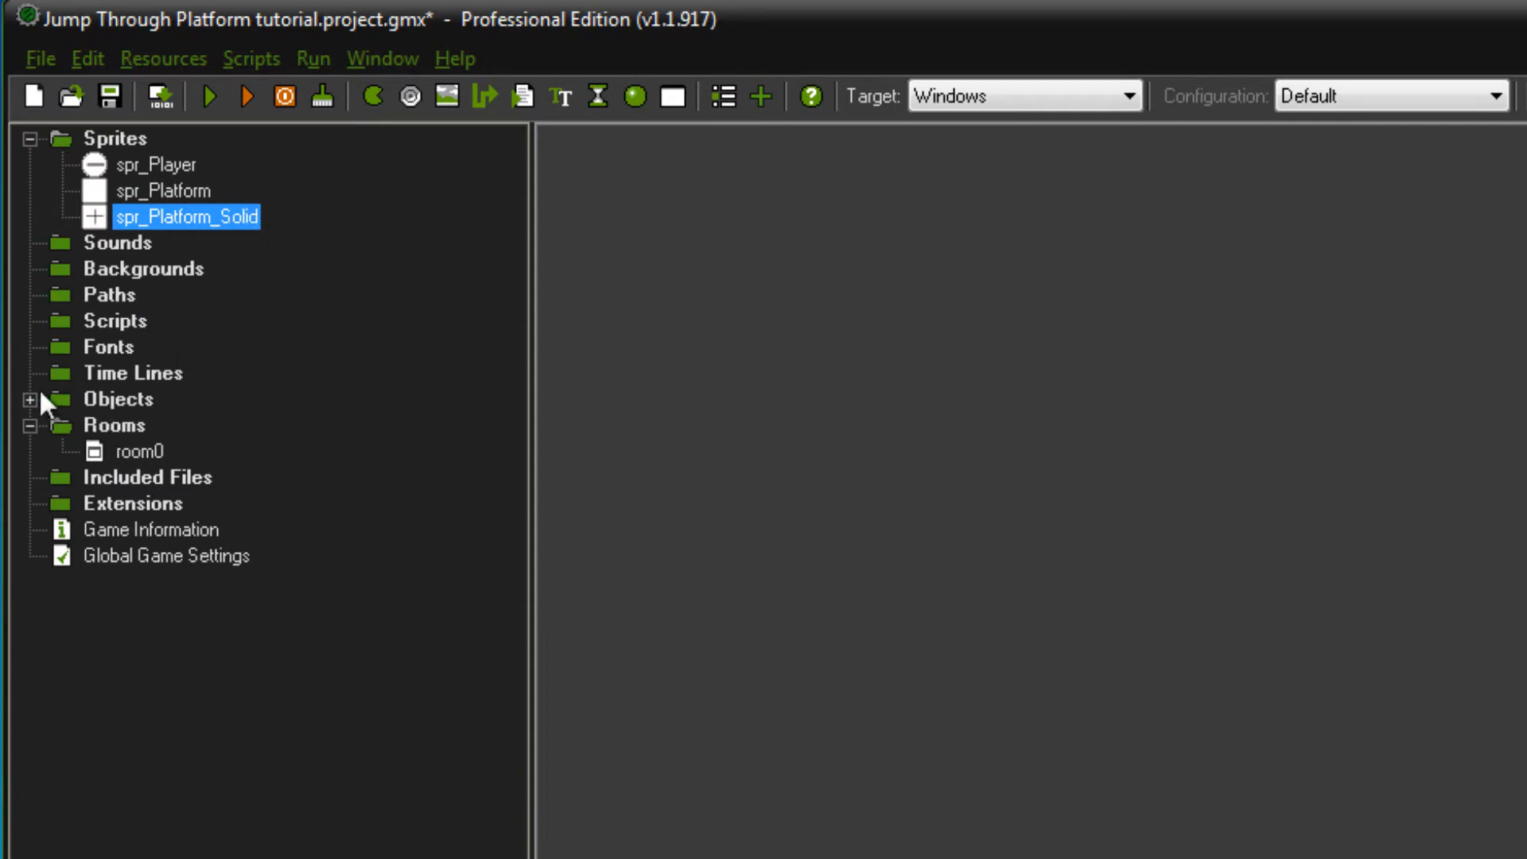
{"action": "mouse_move", "coordinate": [34, 417]}
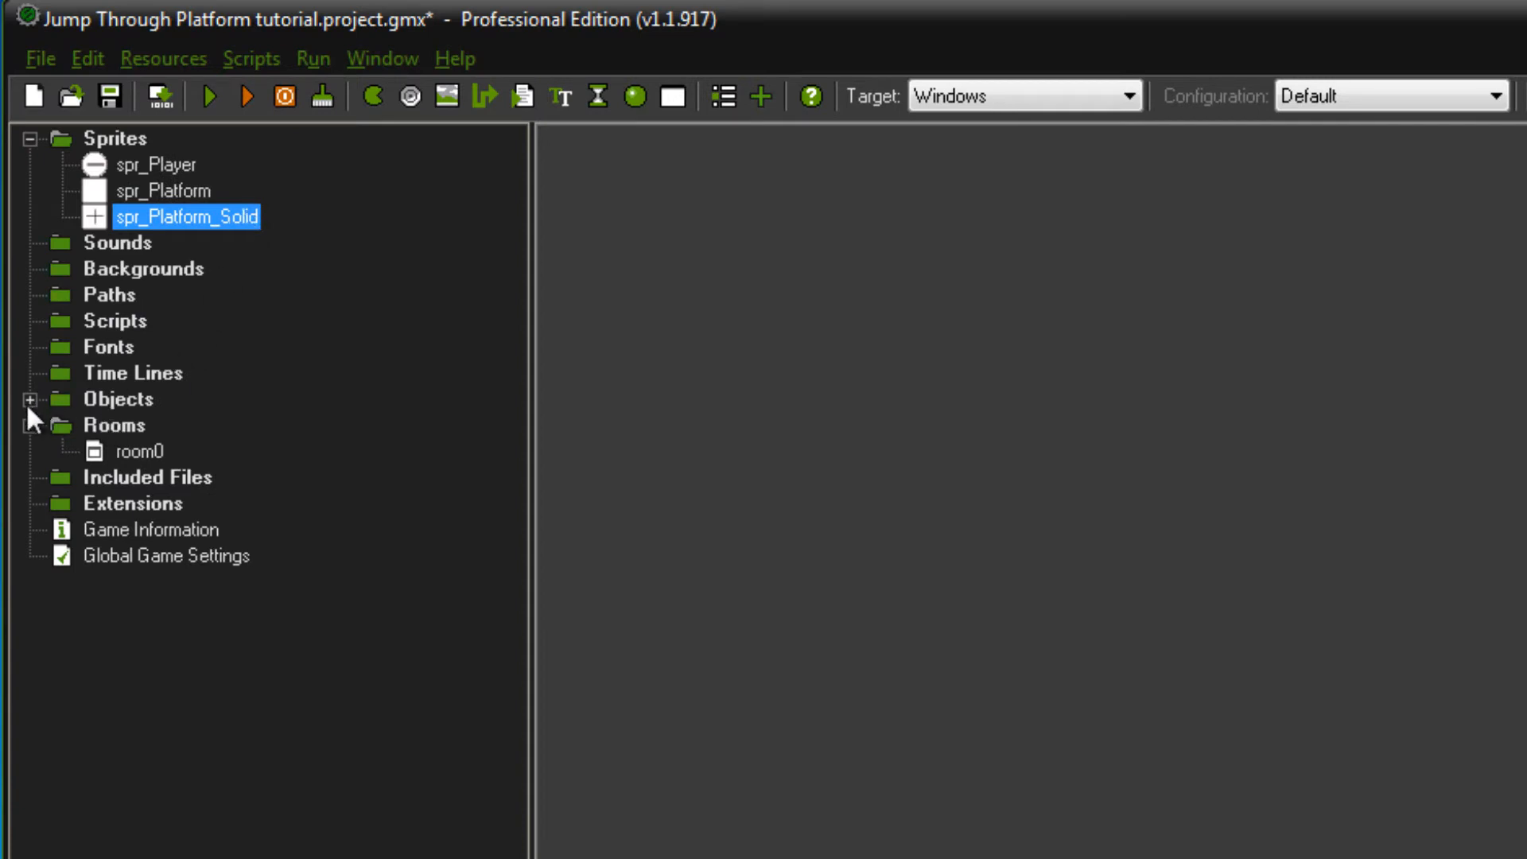
Expand the Objects folder and inspect obj_Static_Parent's properties
{"action": "left_click", "coordinate": [39, 400]}
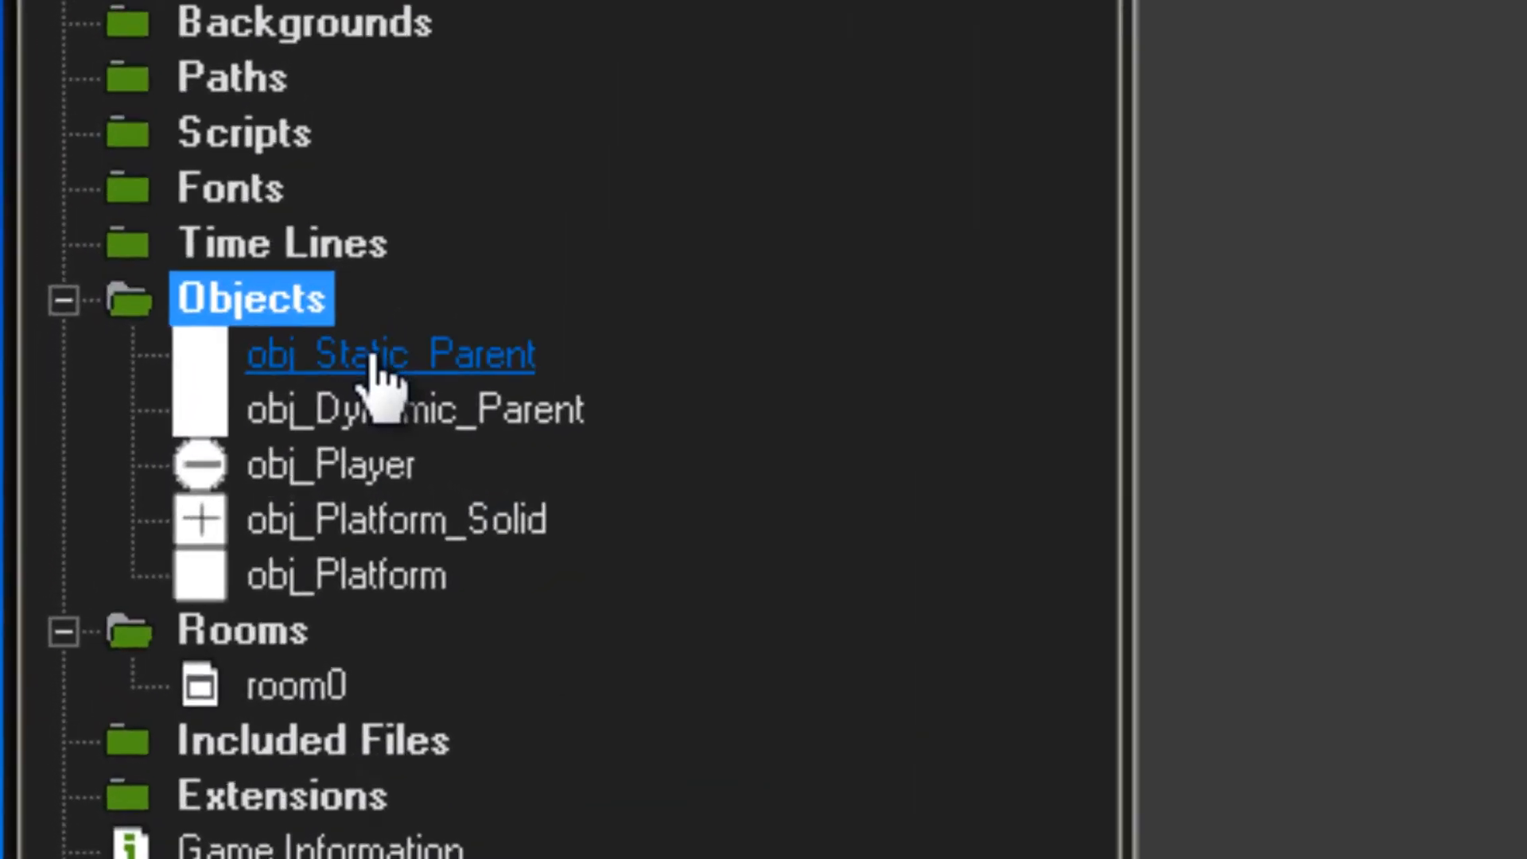
{"action": "double_click", "coordinate": [390, 353]}
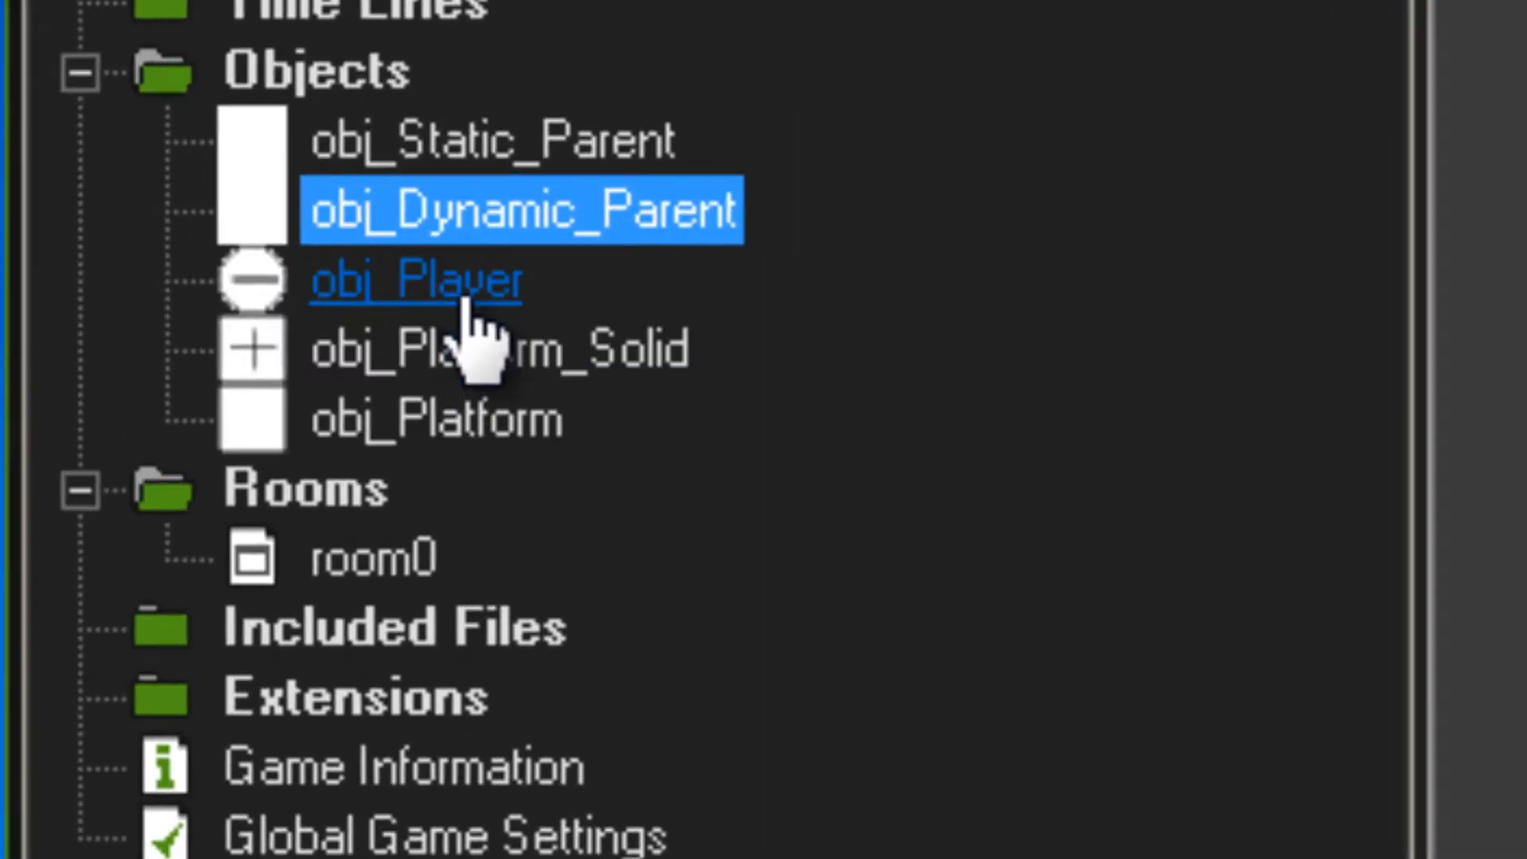
Review obj_Player's circle collision shape, toggling physics off and back on
{"action": "double_click", "coordinate": [417, 280]}
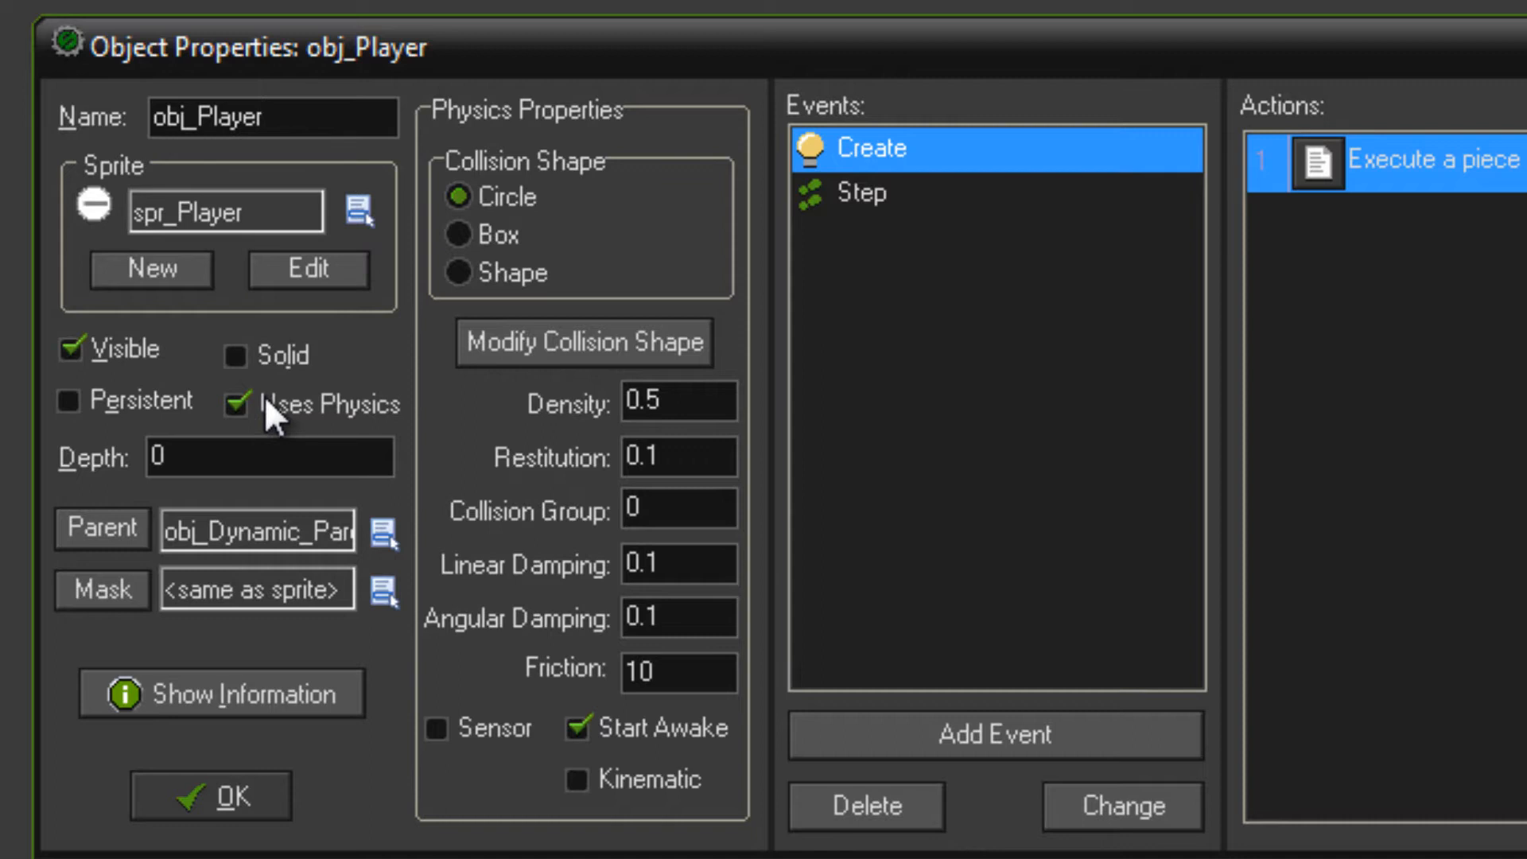
{"action": "mouse_move", "coordinate": [263, 541]}
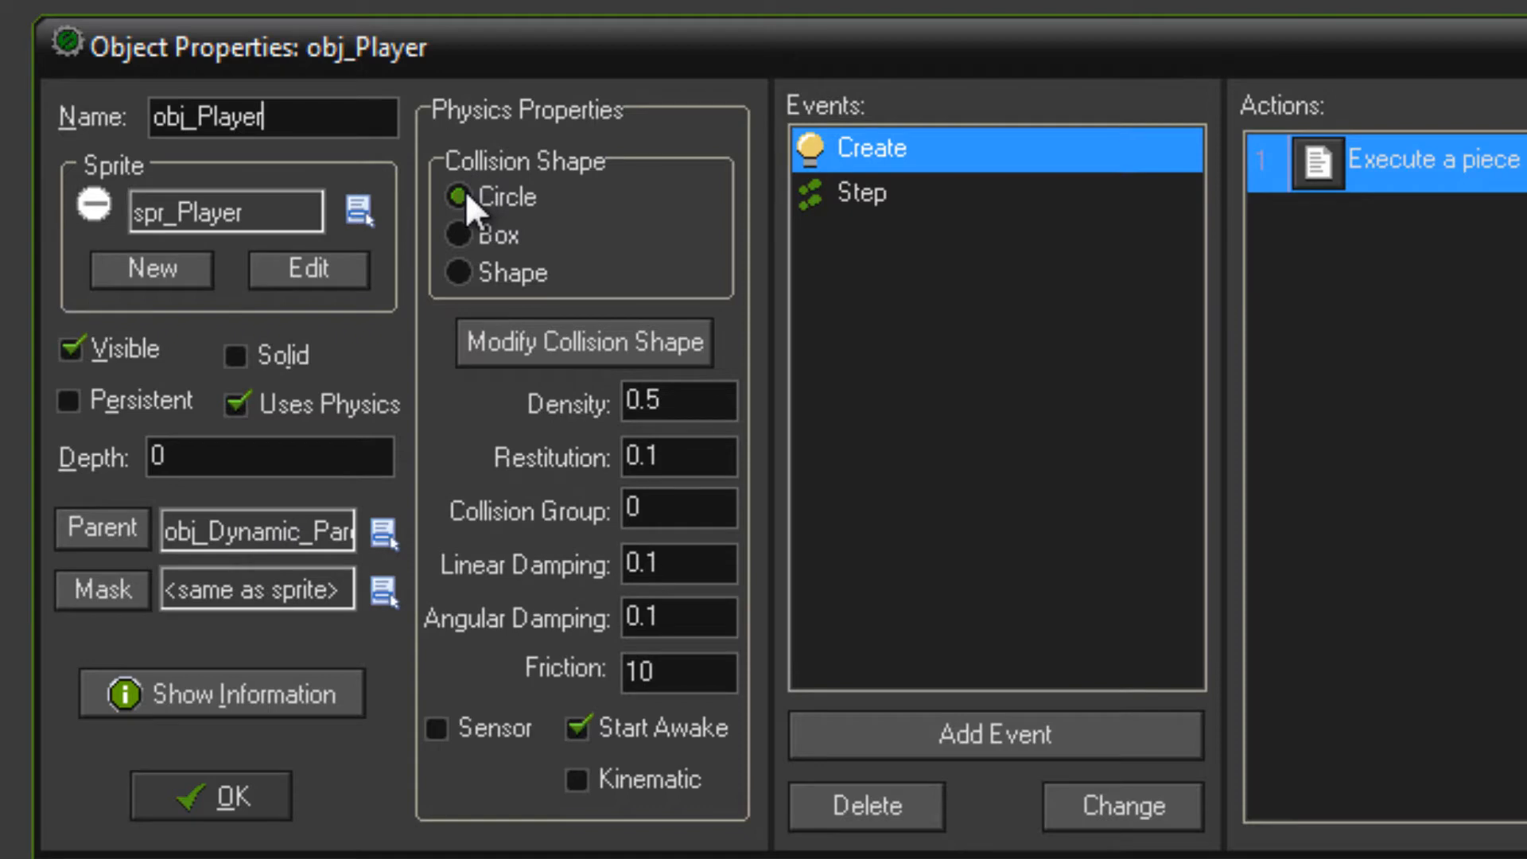
{"action": "left_click", "coordinate": [582, 342]}
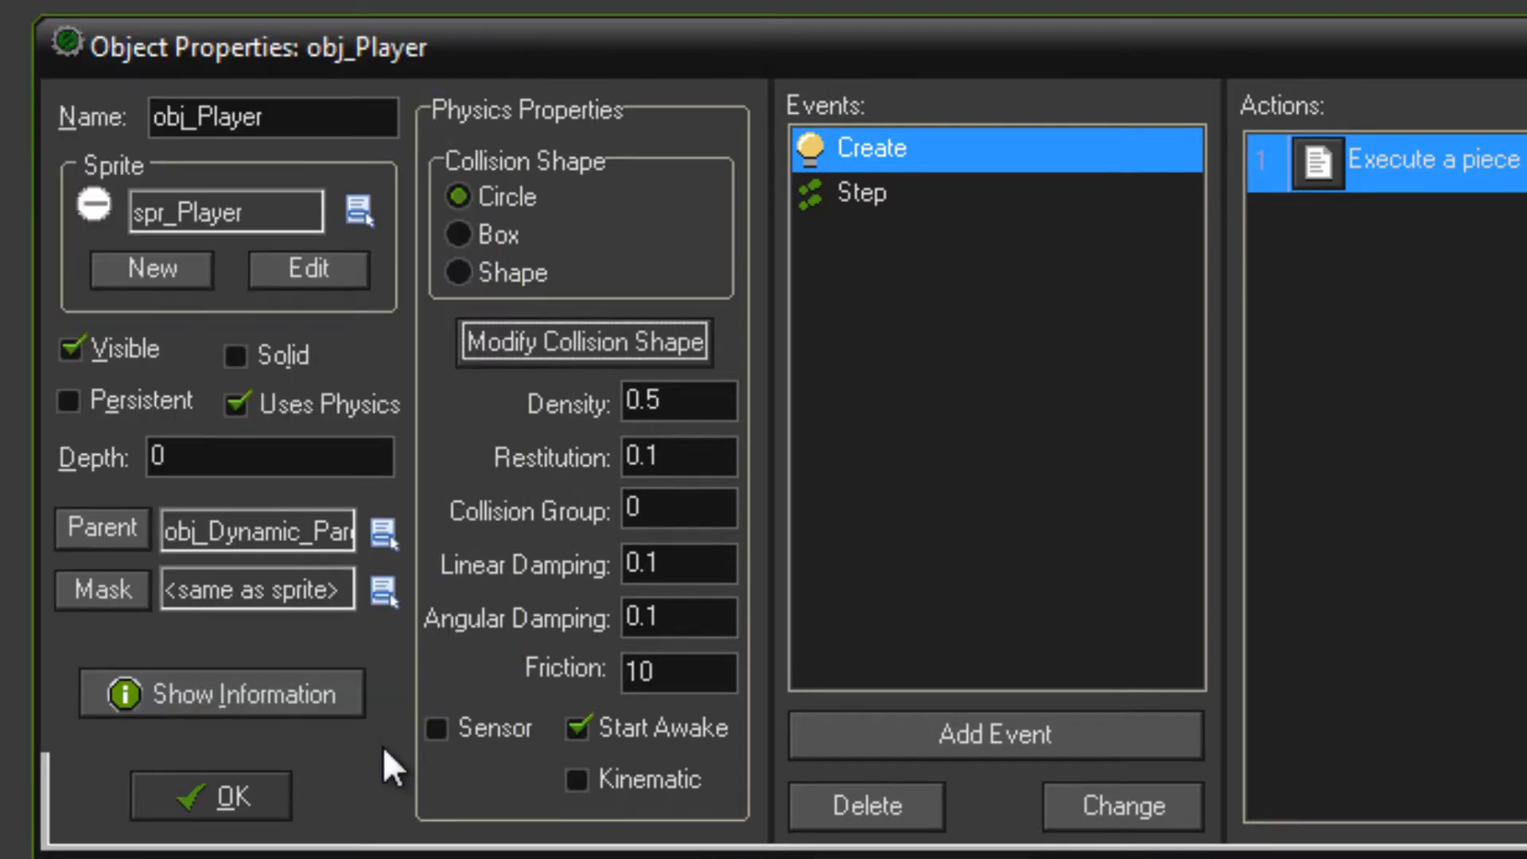
{"action": "mouse_move", "coordinate": [825, 494]}
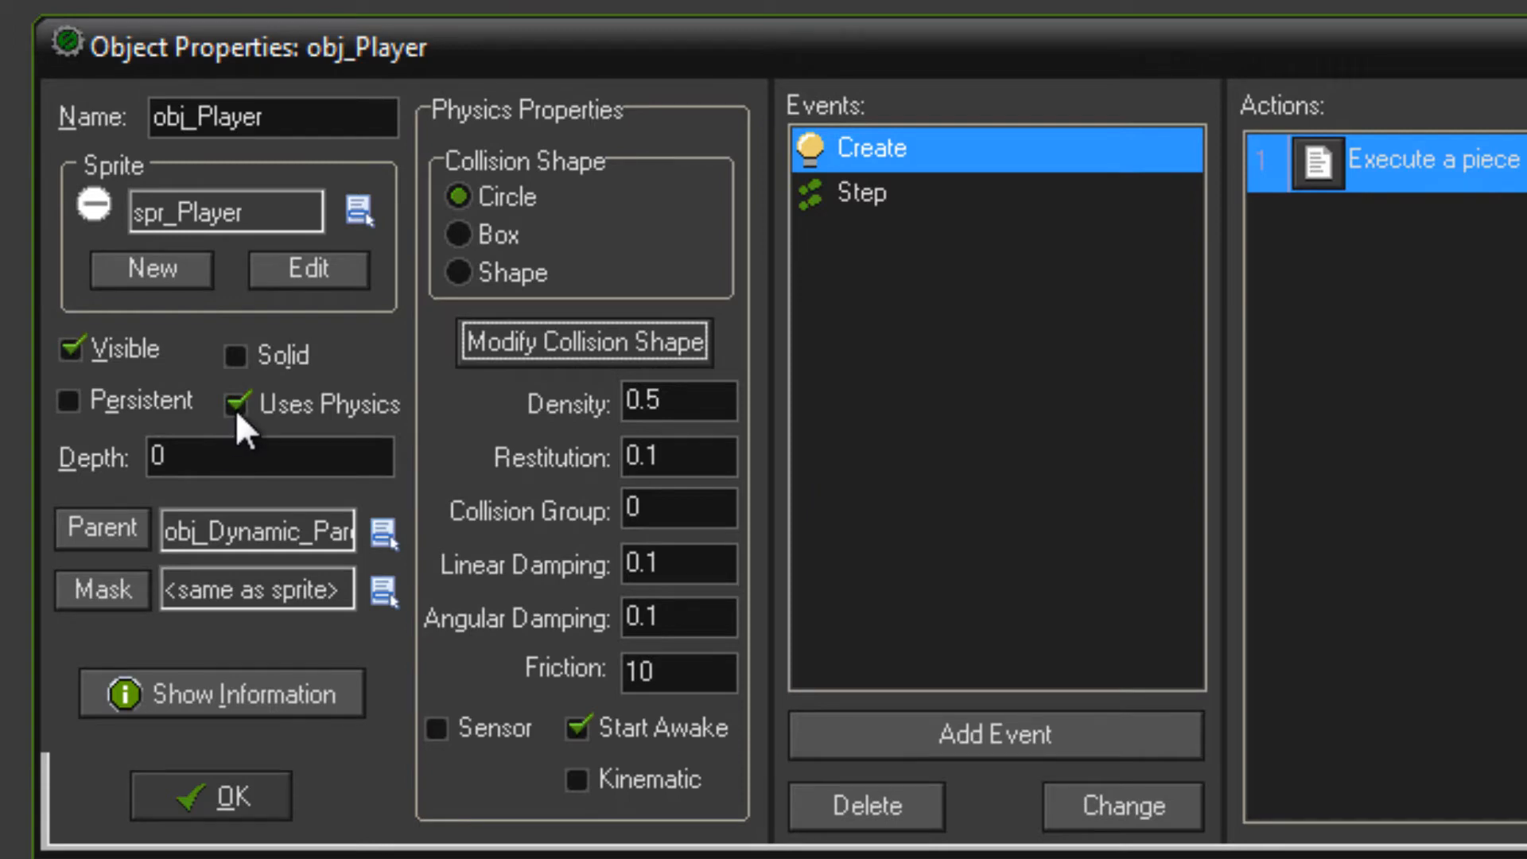
{"action": "left_click", "coordinate": [236, 403]}
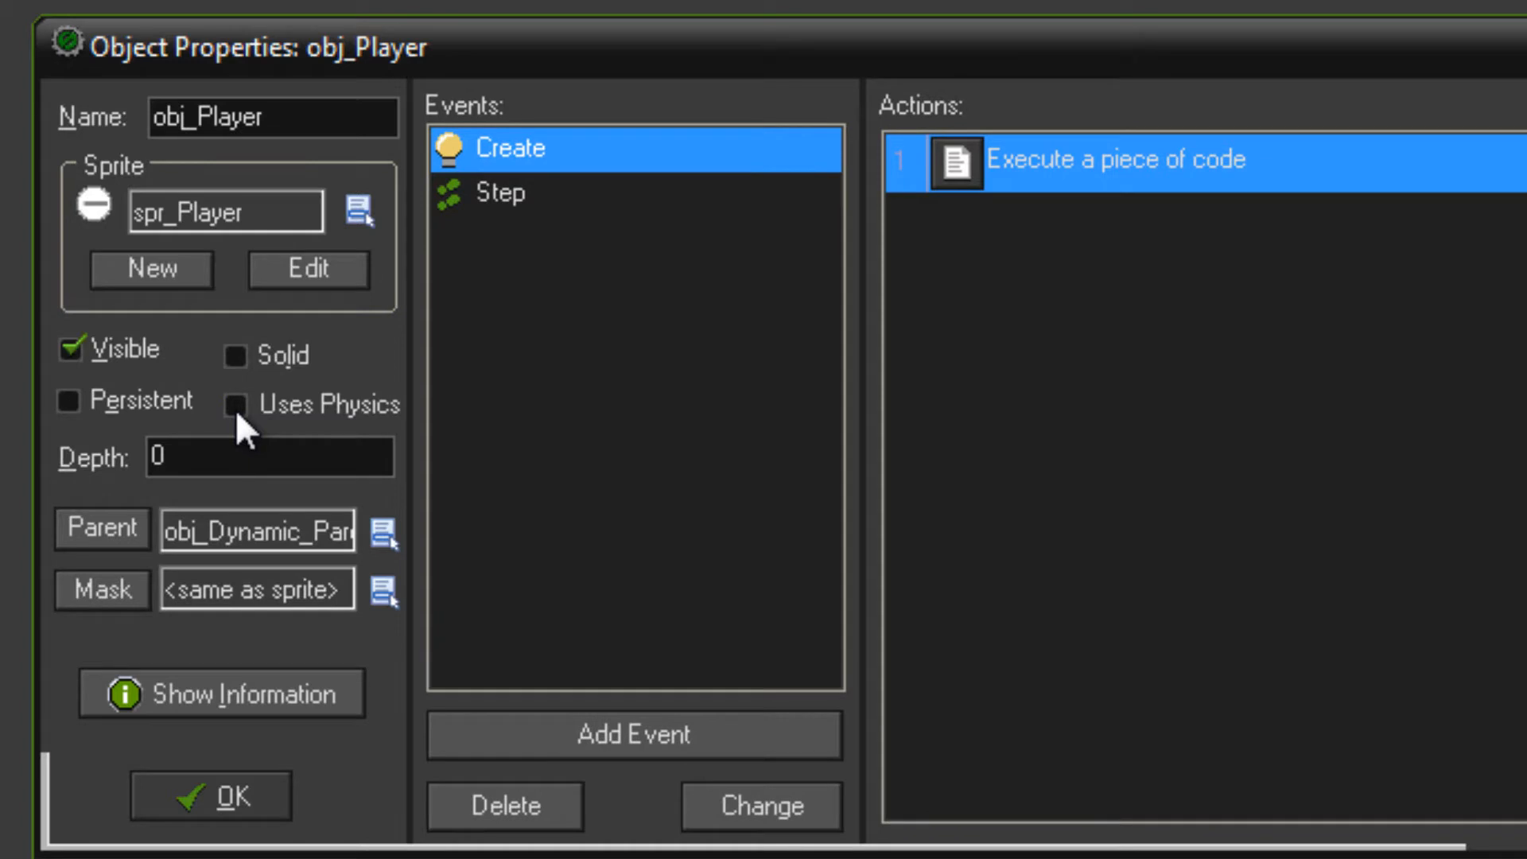
{"action": "left_click", "coordinate": [236, 404]}
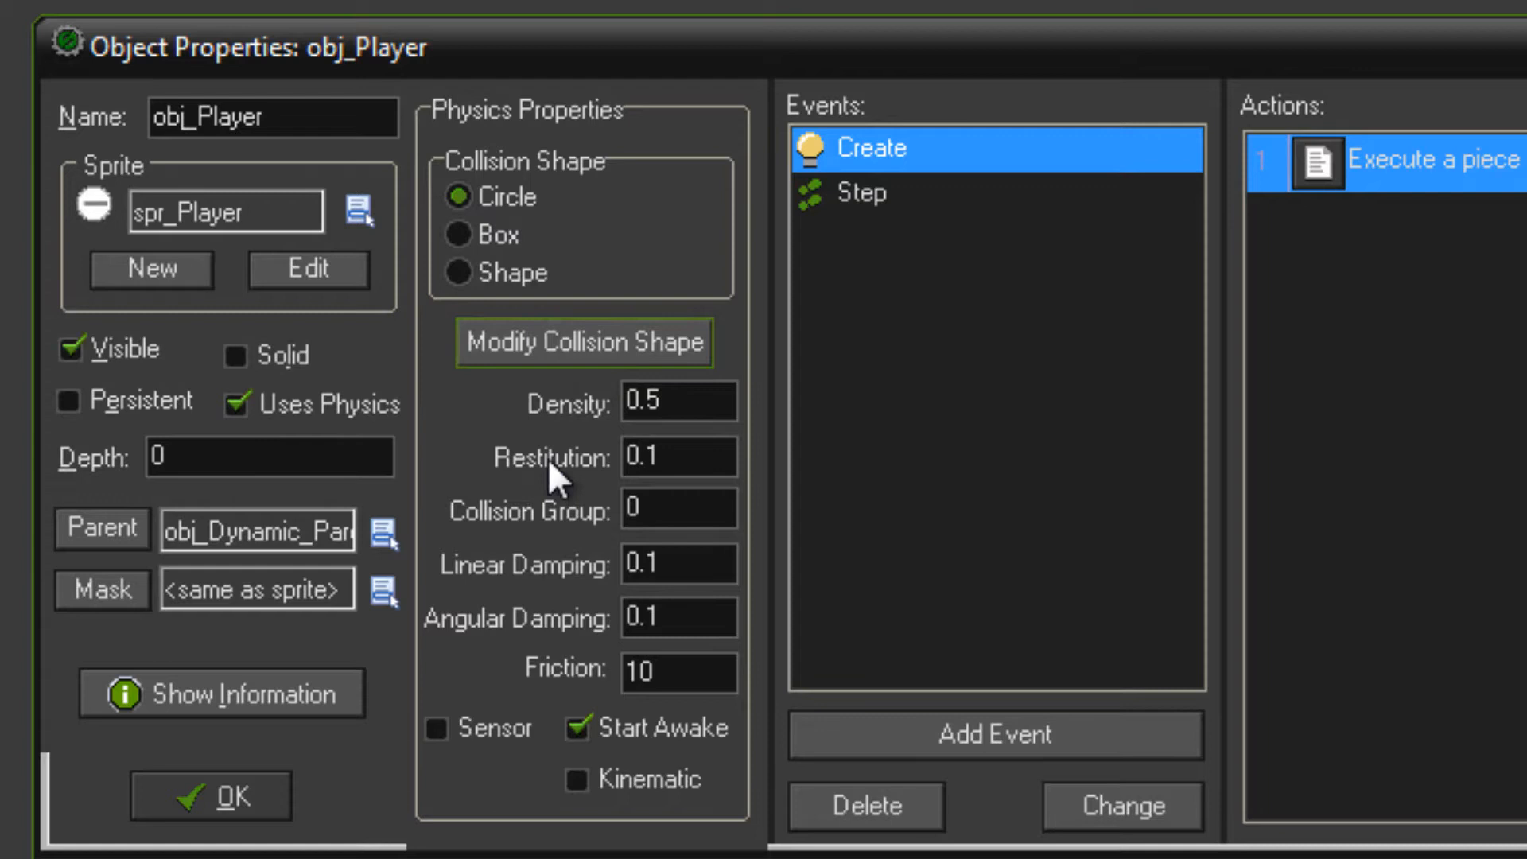
{"action": "mouse_move", "coordinate": [472, 525]}
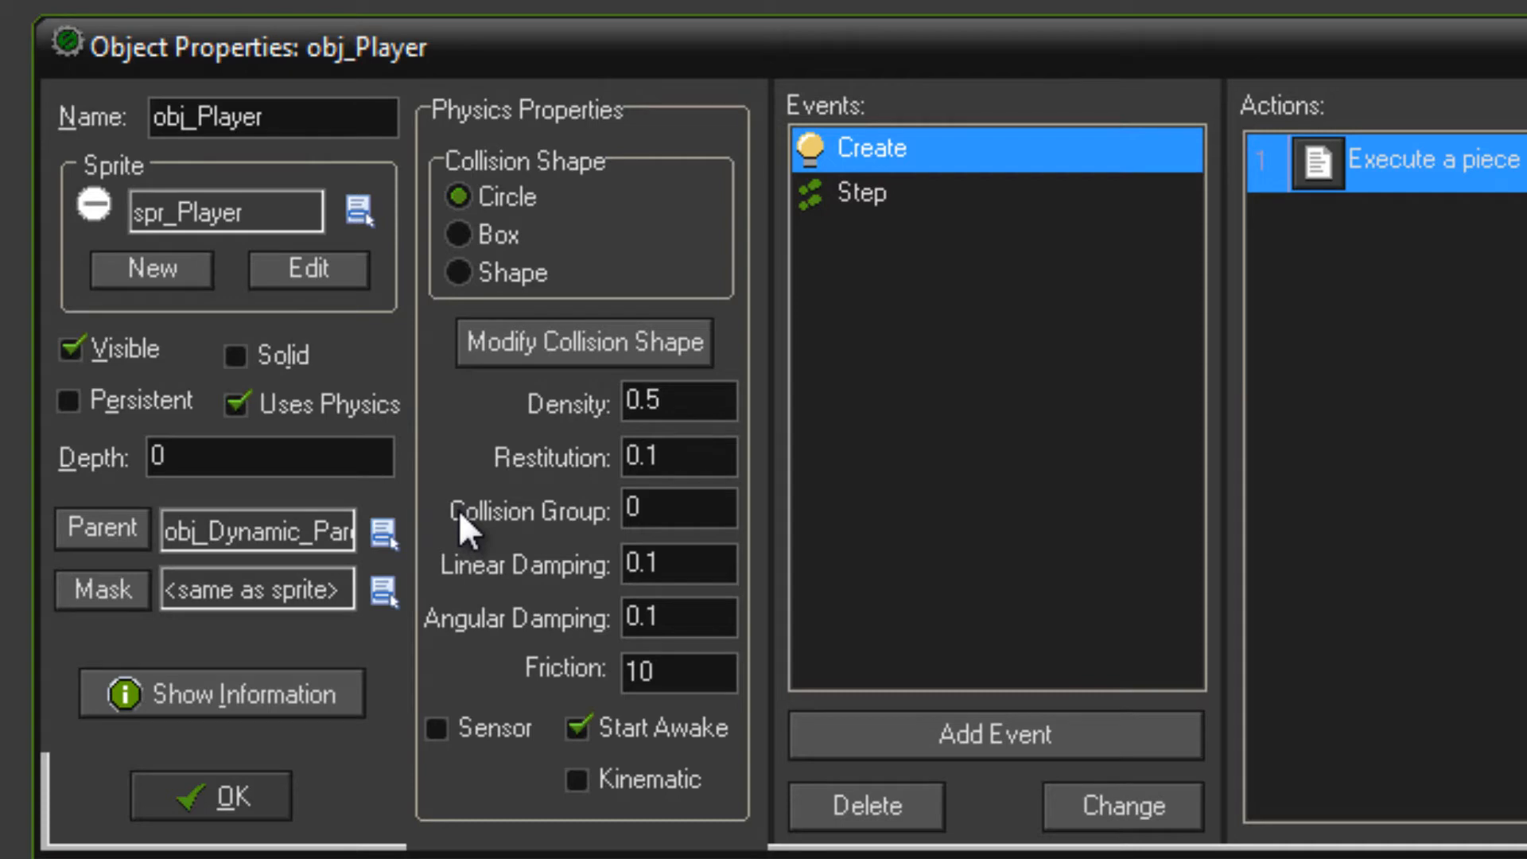
{"action": "mouse_move", "coordinate": [486, 428]}
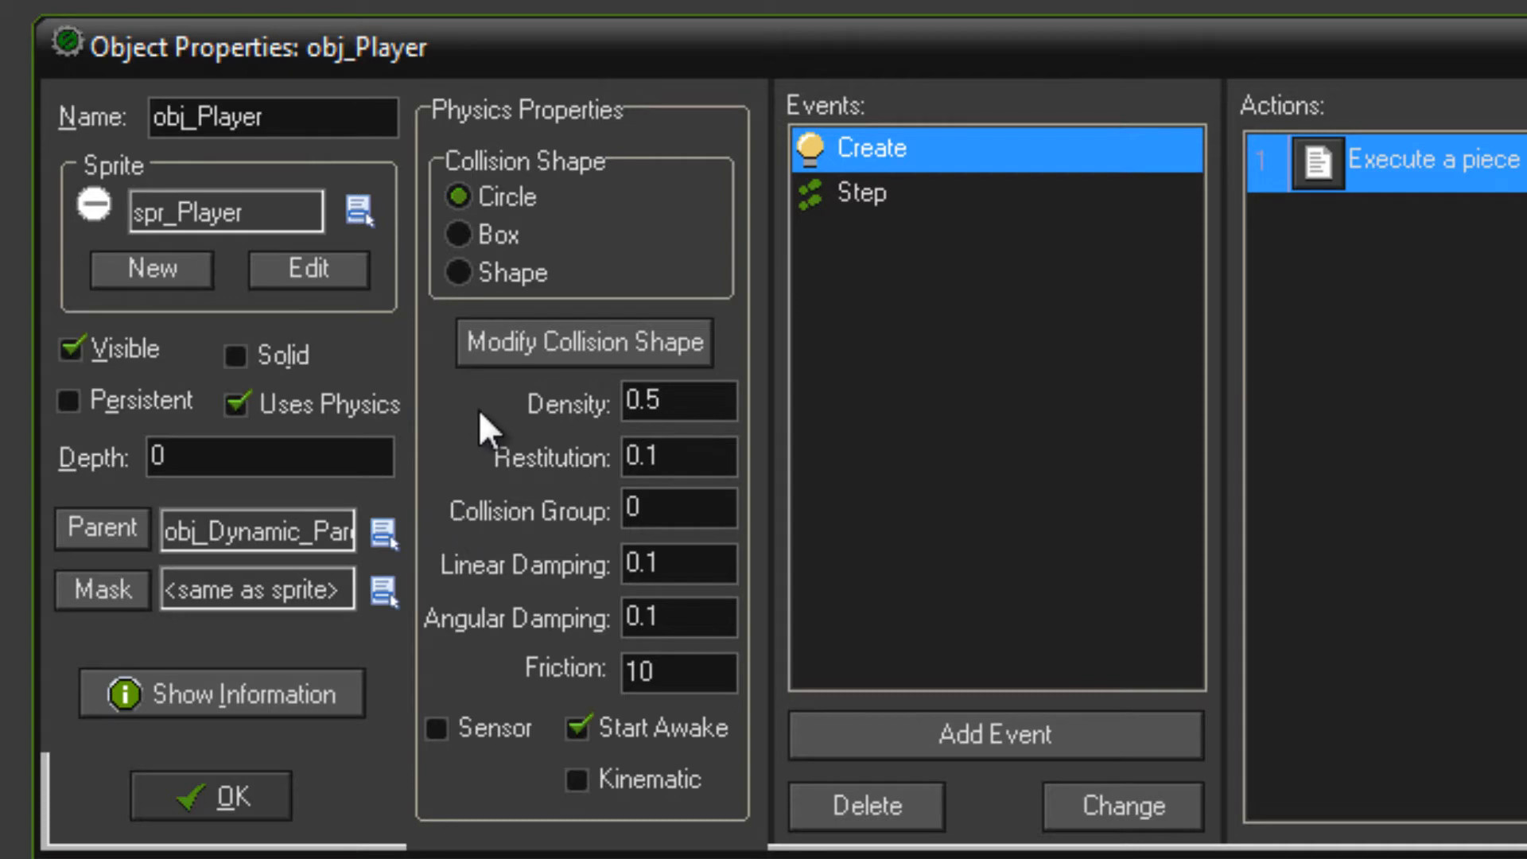
{"action": "left_click", "coordinate": [583, 342]}
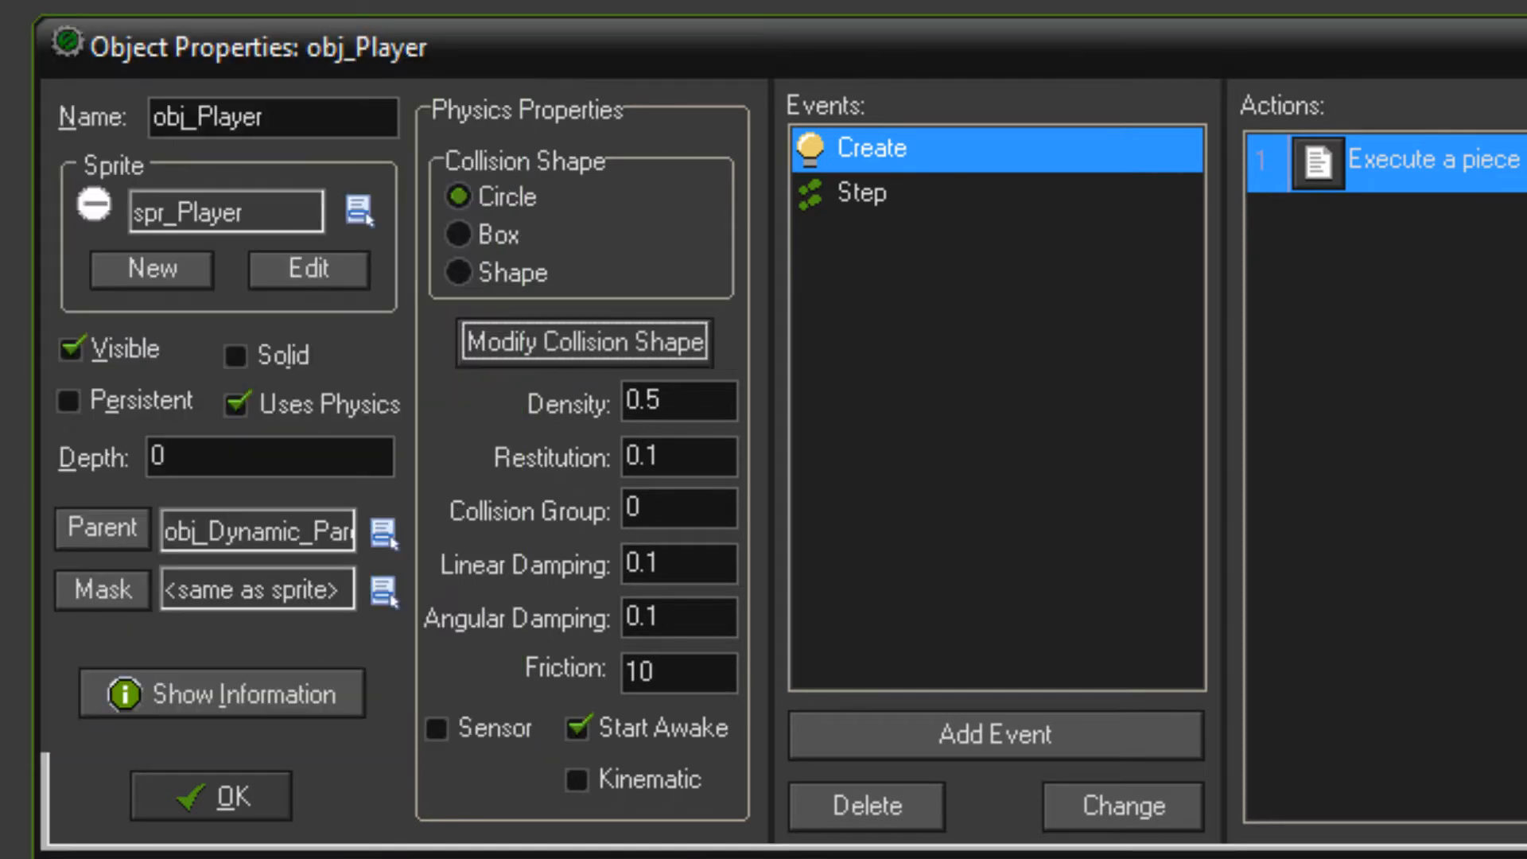
{"action": "mouse_move", "coordinate": [639, 803]}
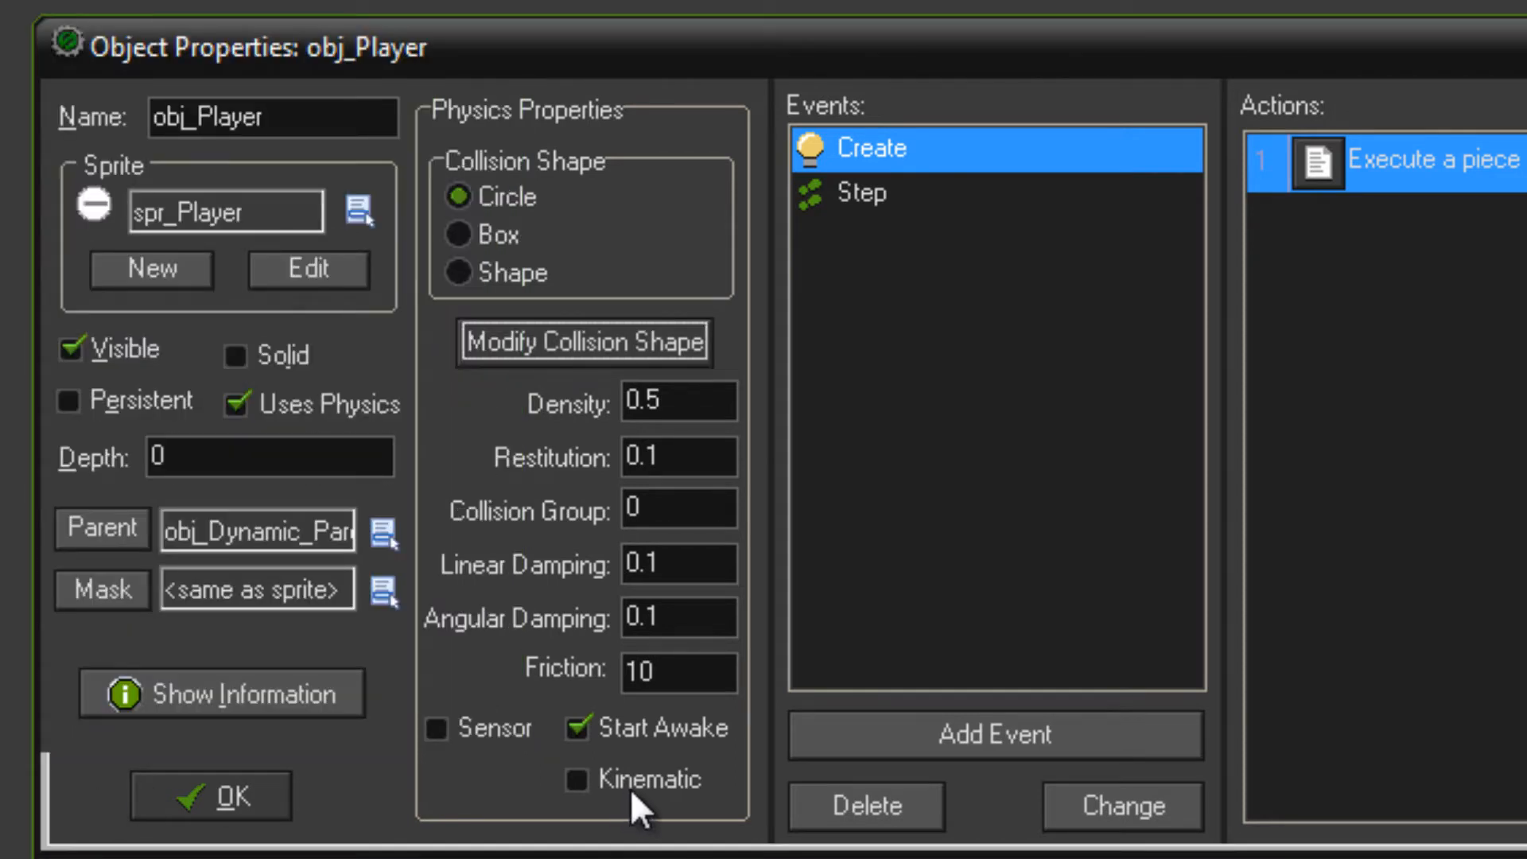
{"action": "mouse_move", "coordinate": [828, 392]}
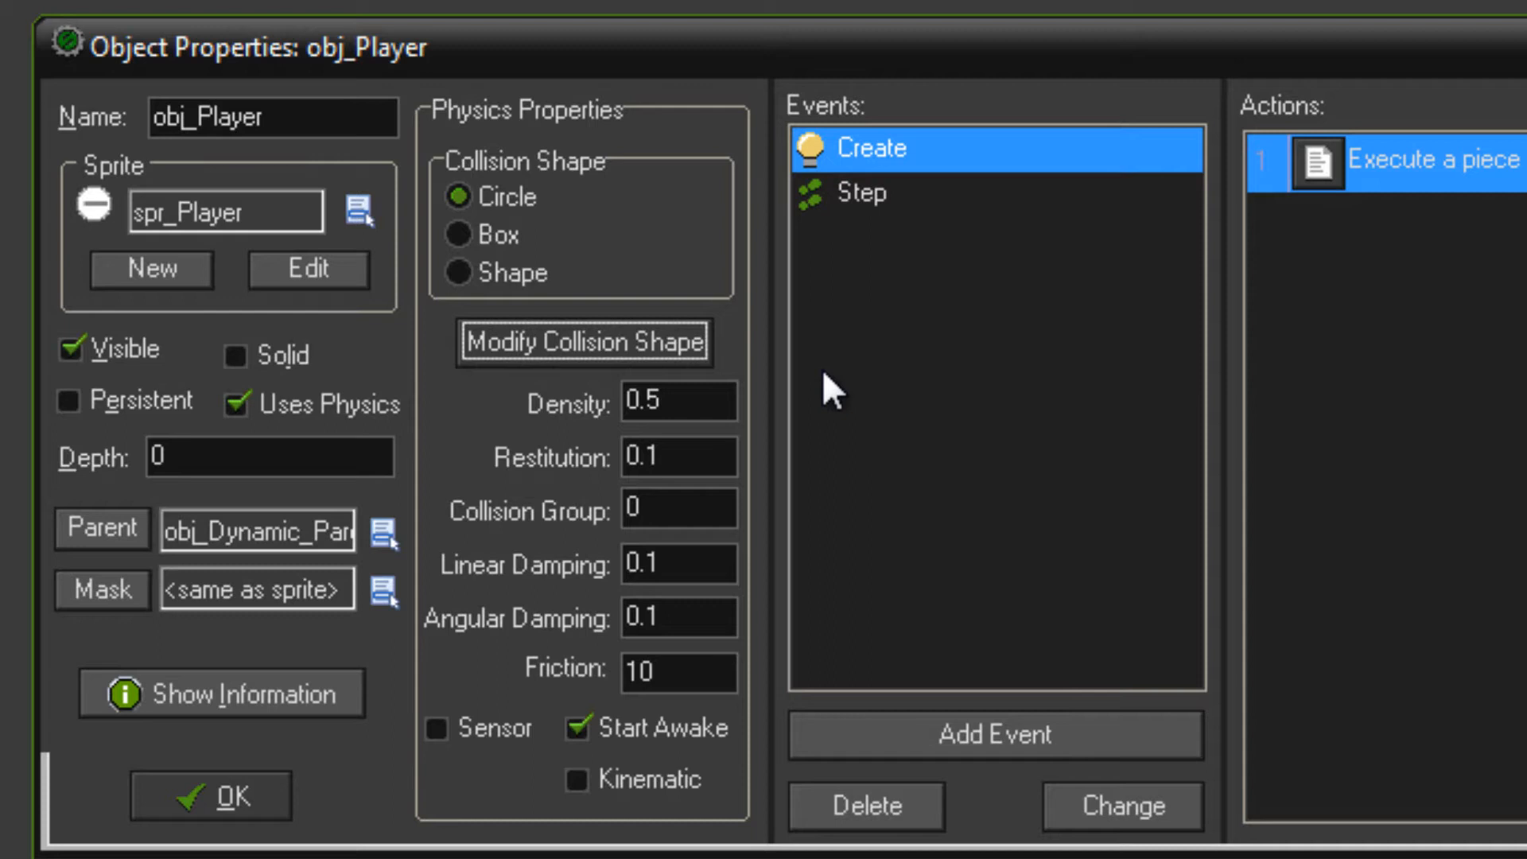
{"action": "mouse_move", "coordinate": [1352, 194]}
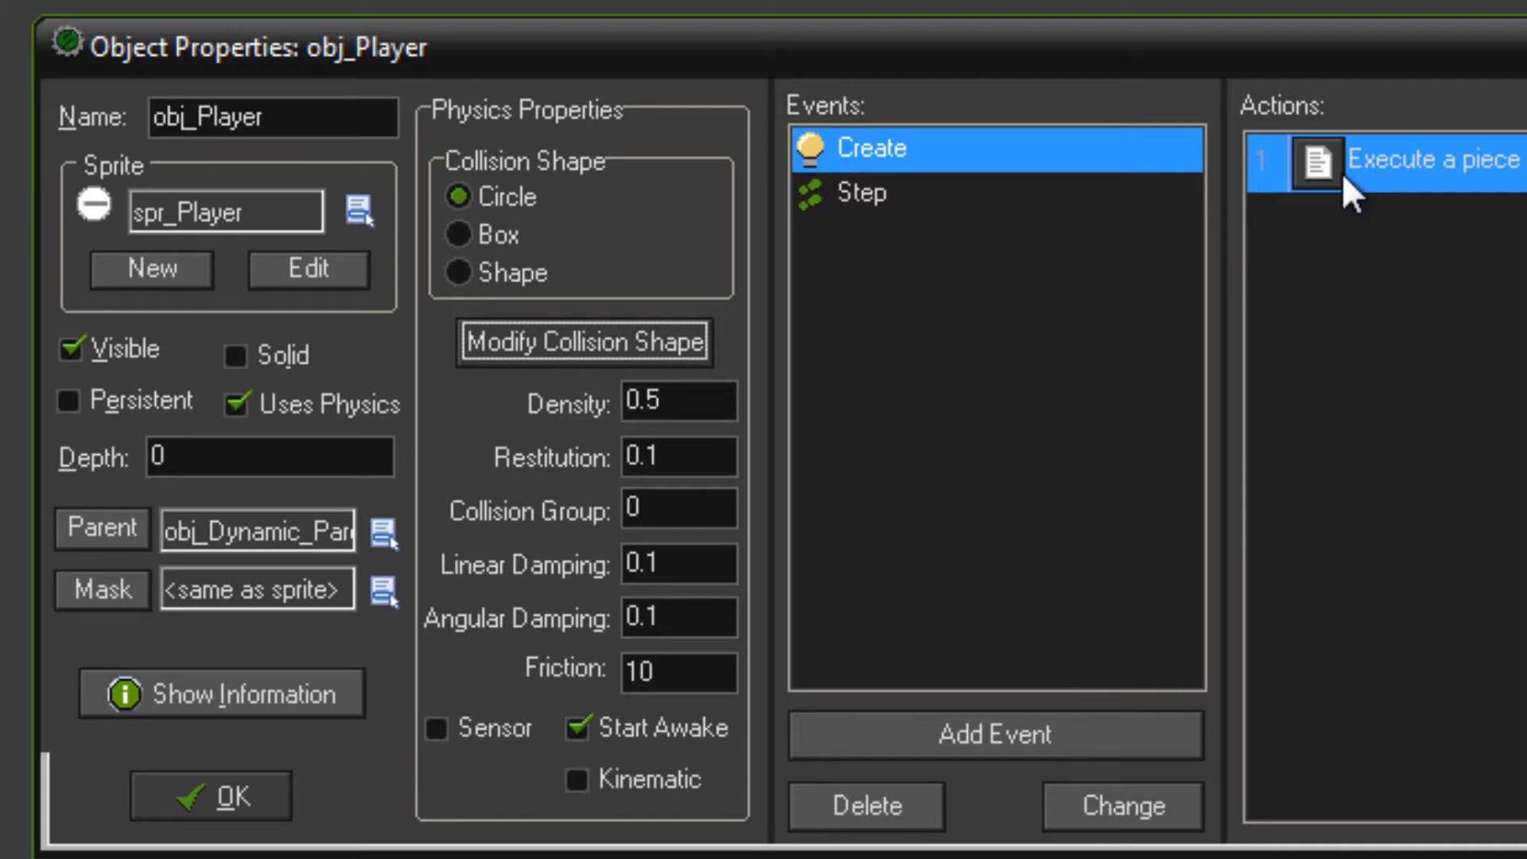
Review obj_Player's Create code, highlighting the jump strength value 150
{"action": "double_click", "coordinate": [1432, 160]}
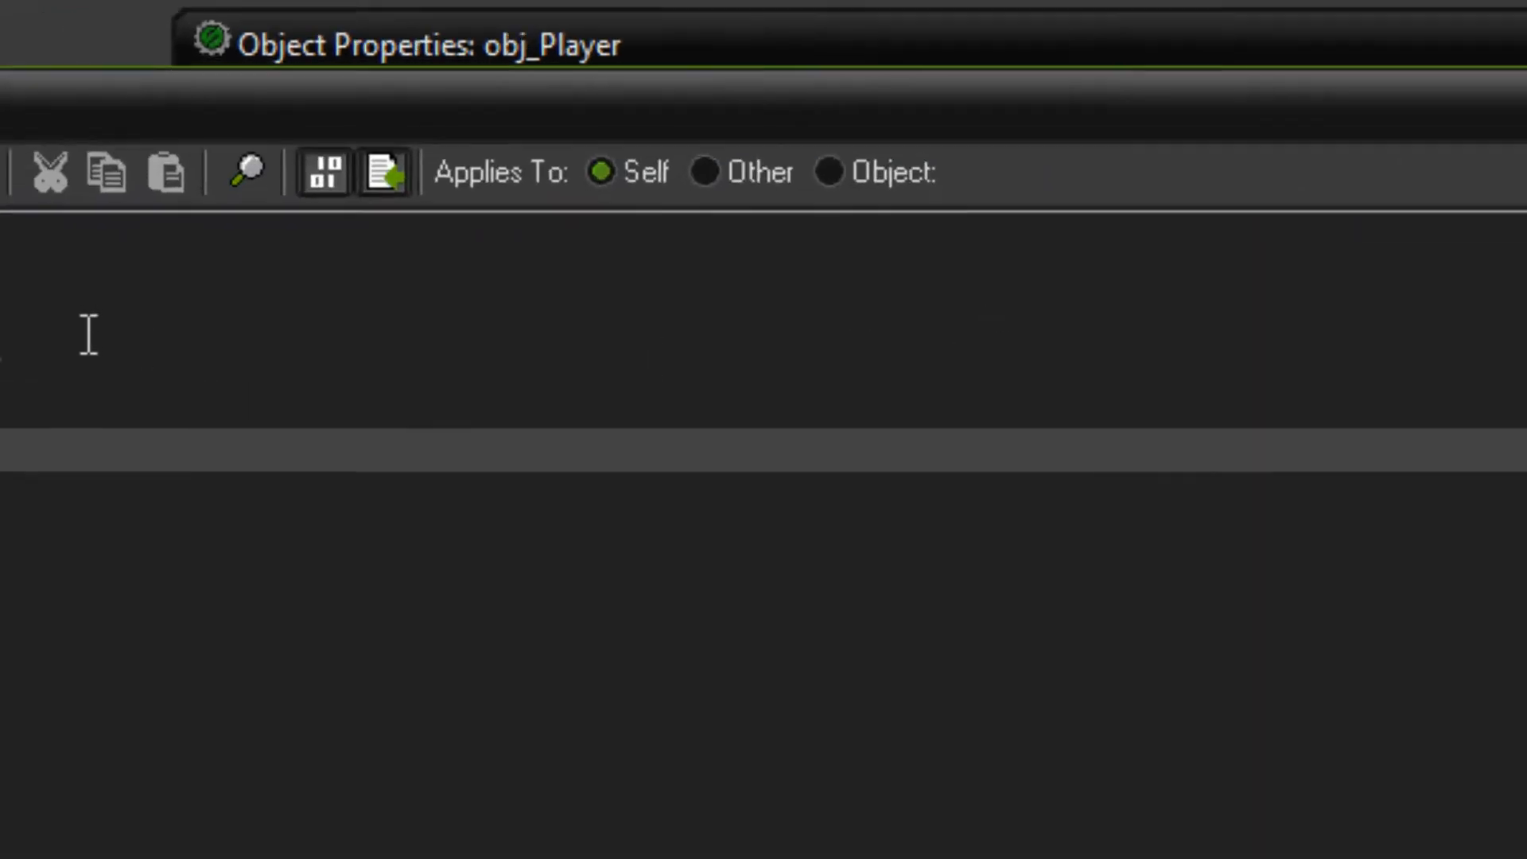
{"action": "left_click", "coordinate": [380, 173]}
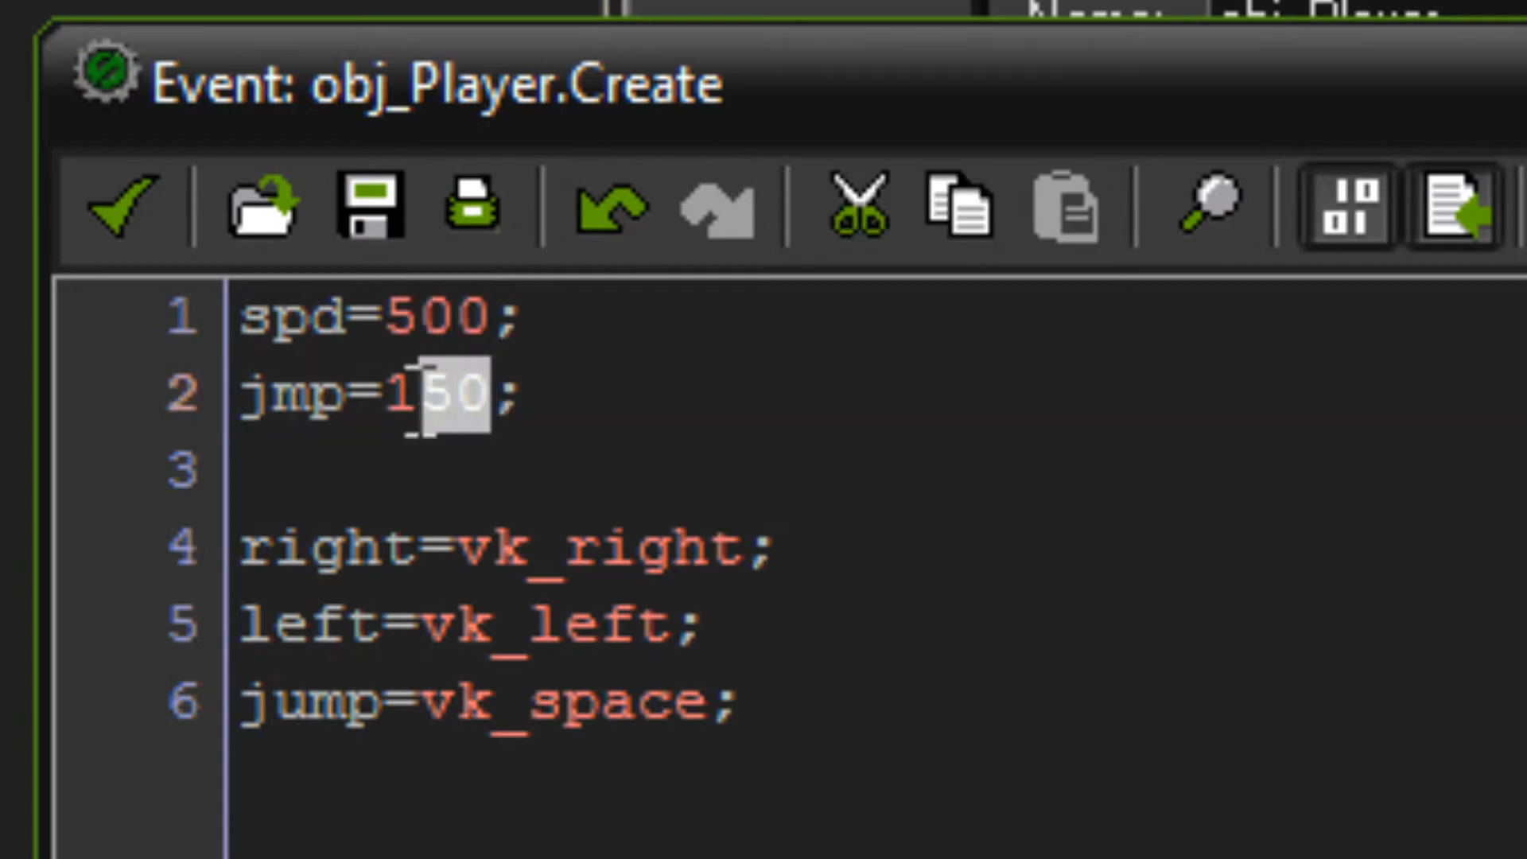
{"action": "double_click", "coordinate": [419, 394]}
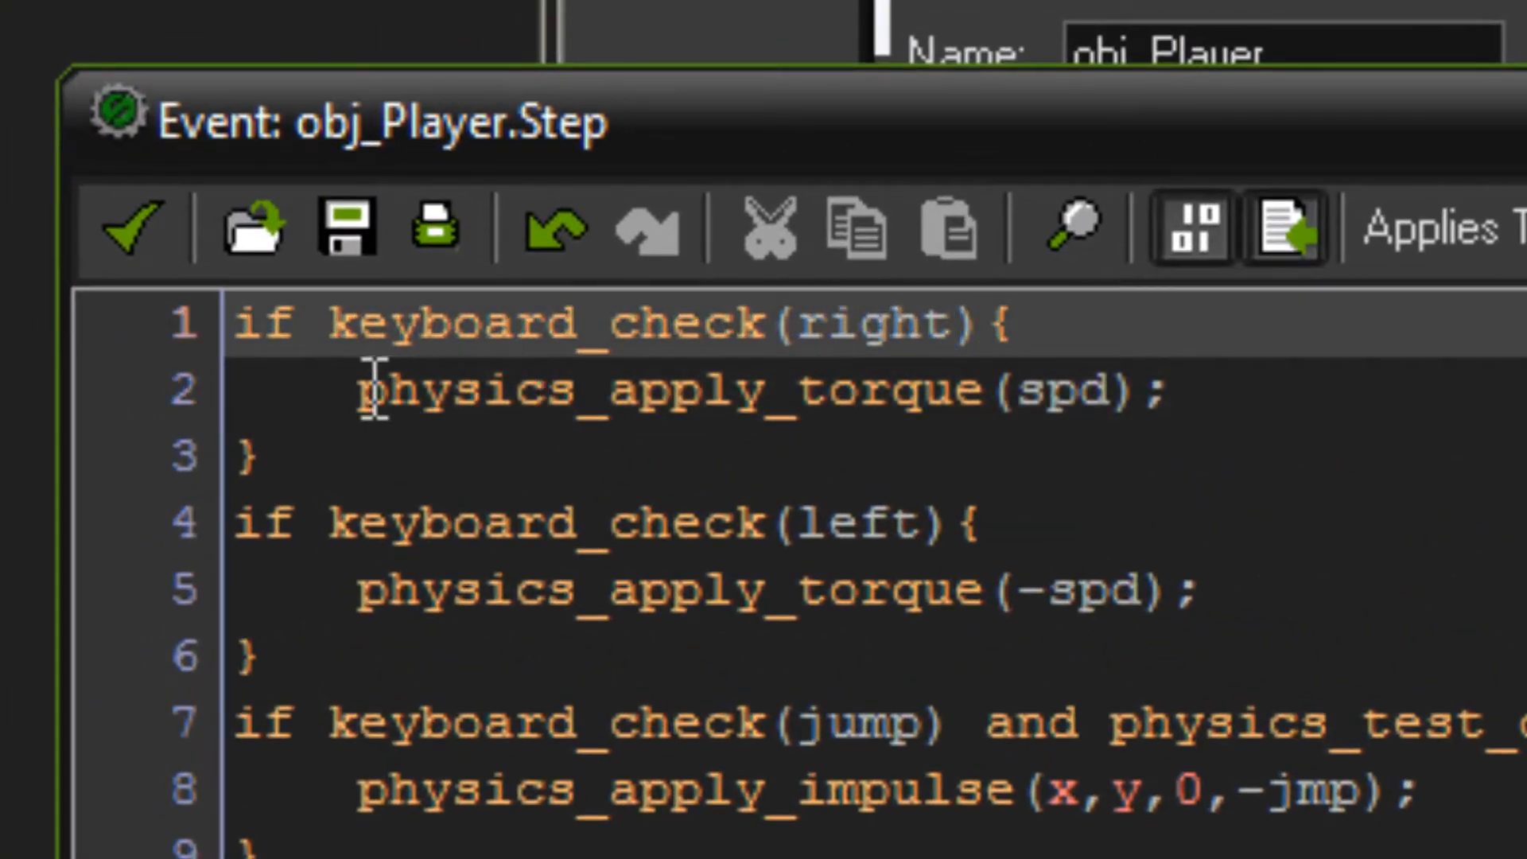
Review the Step code's torque lines and the obj_Platform_Solid overlap check for jumping
{"action": "double_click", "coordinate": [1061, 389]}
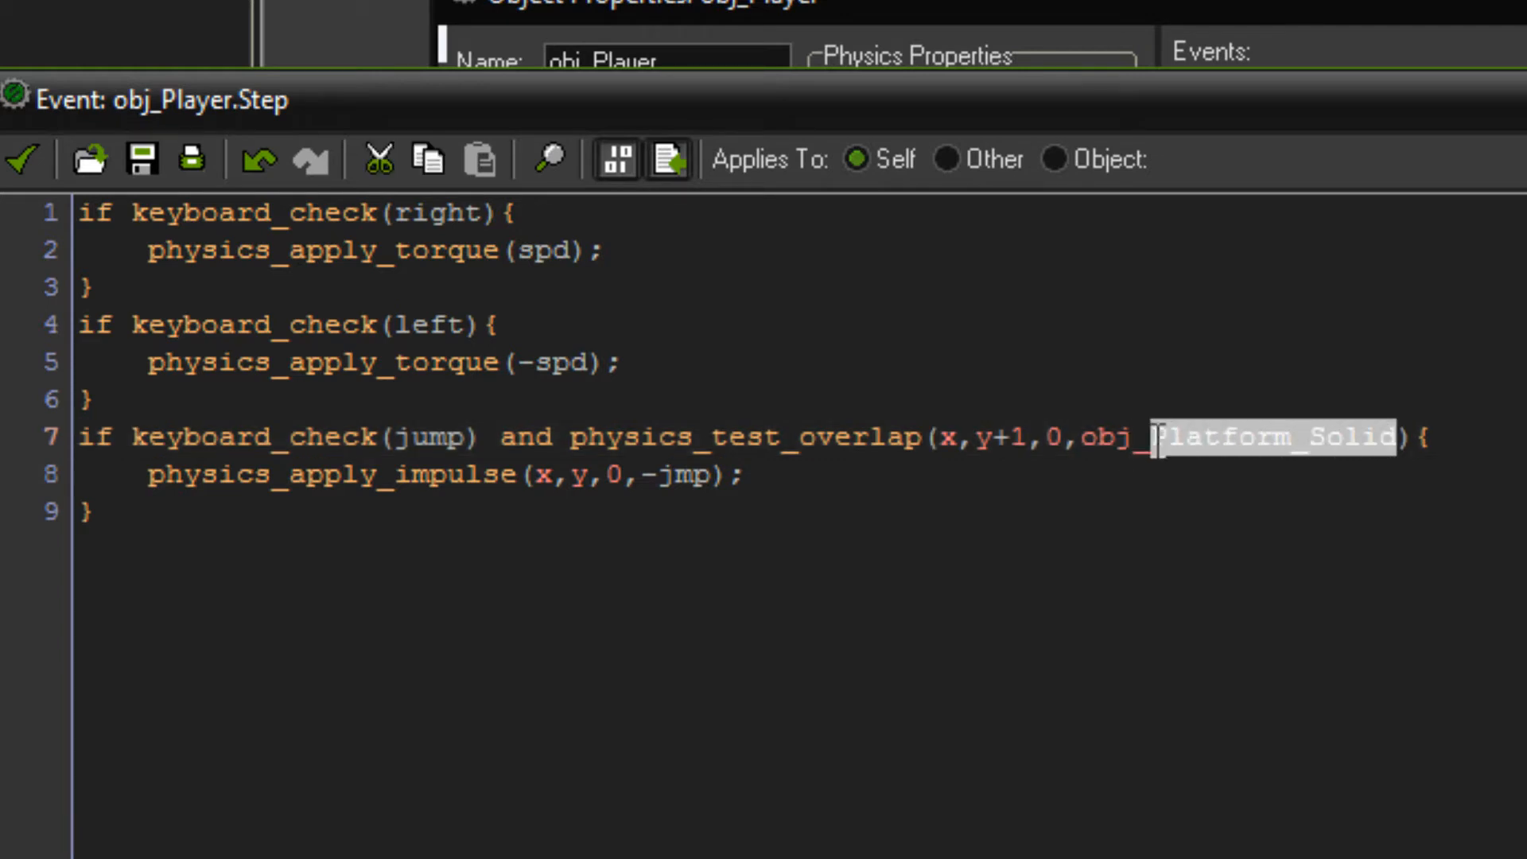
{"action": "left_click", "coordinate": [1149, 437]}
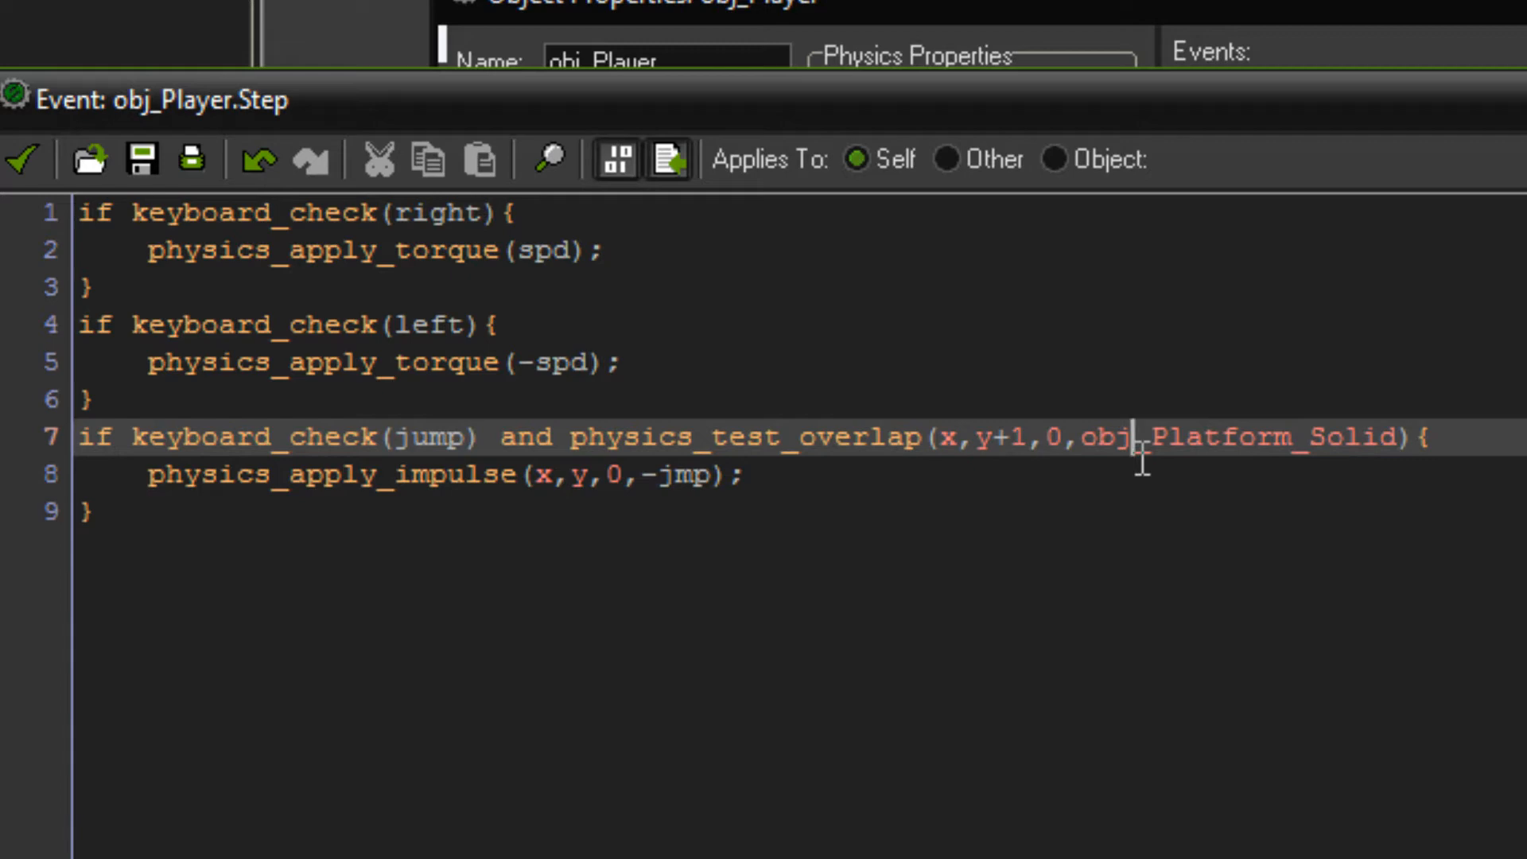
{"action": "left_click", "coordinate": [88, 399]}
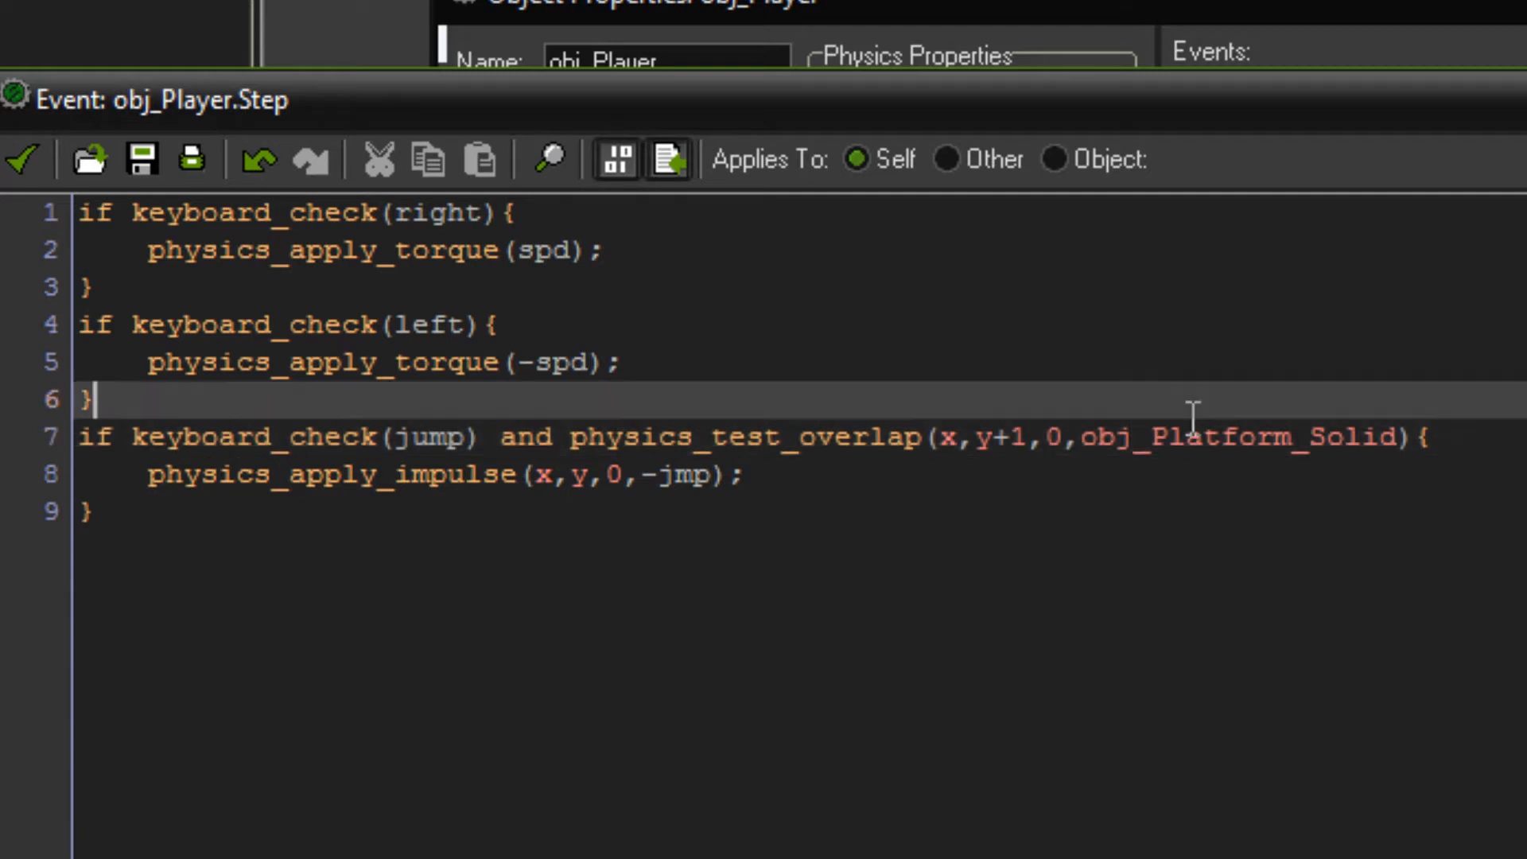
{"action": "double_click", "coordinate": [1257, 437]}
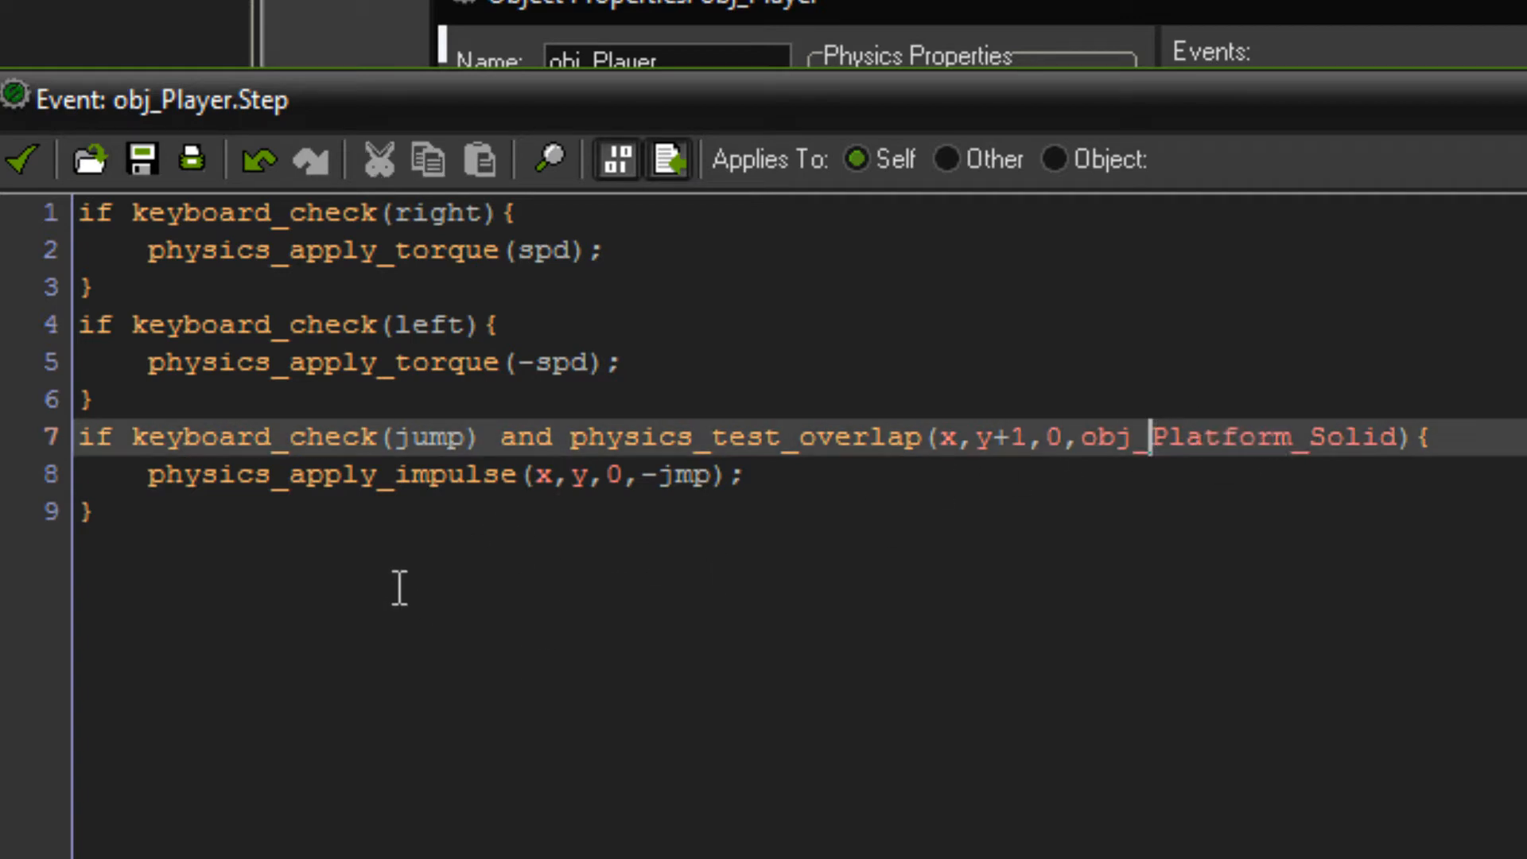
{"action": "mouse_move", "coordinate": [485, 380]}
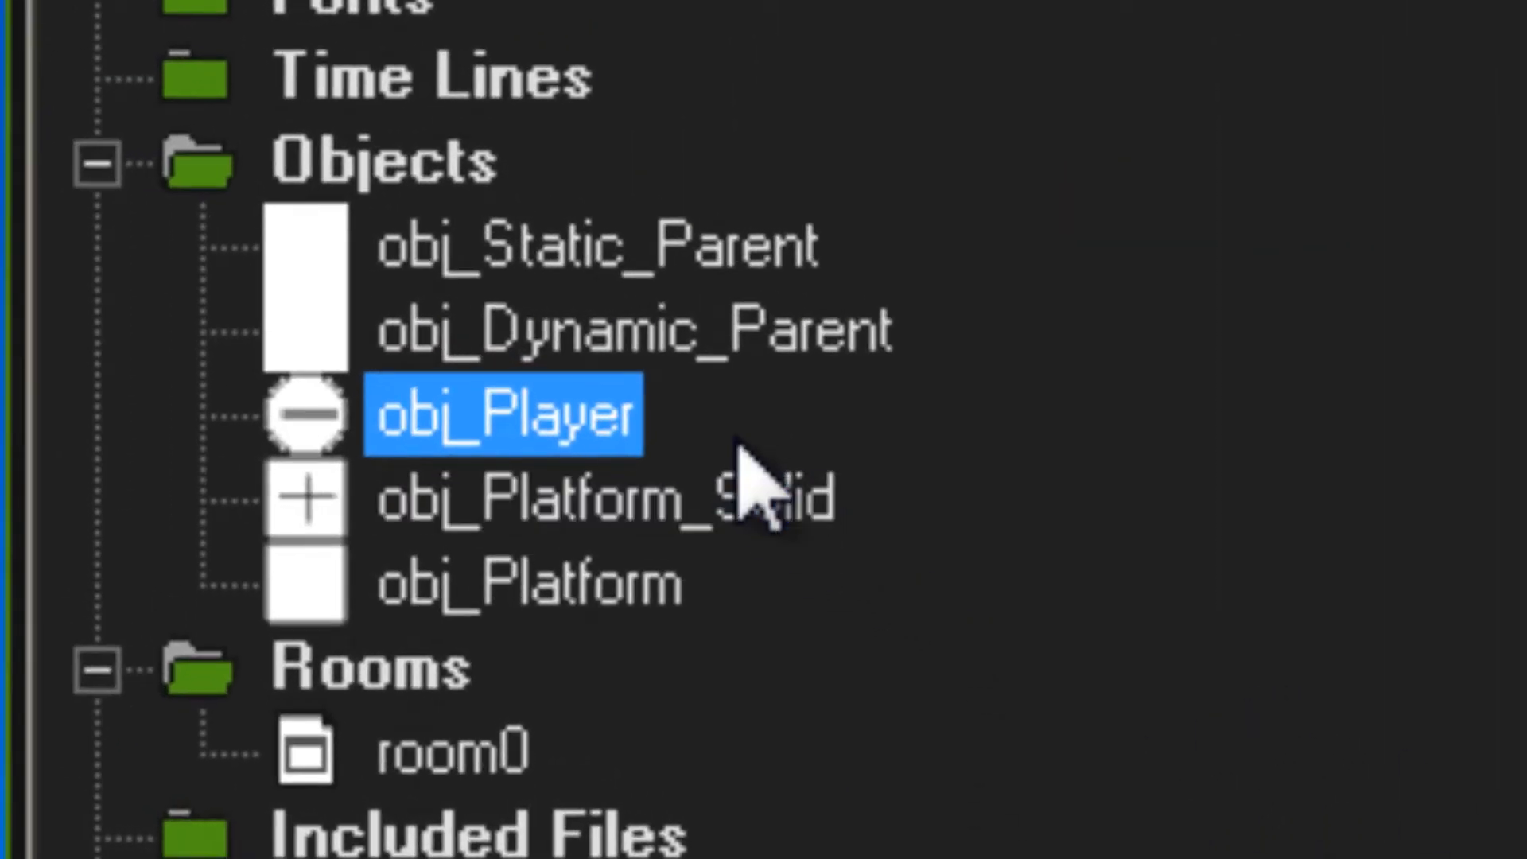
Inspect obj_Platform_Solid's box collision shape and zero density
{"action": "double_click", "coordinate": [594, 496]}
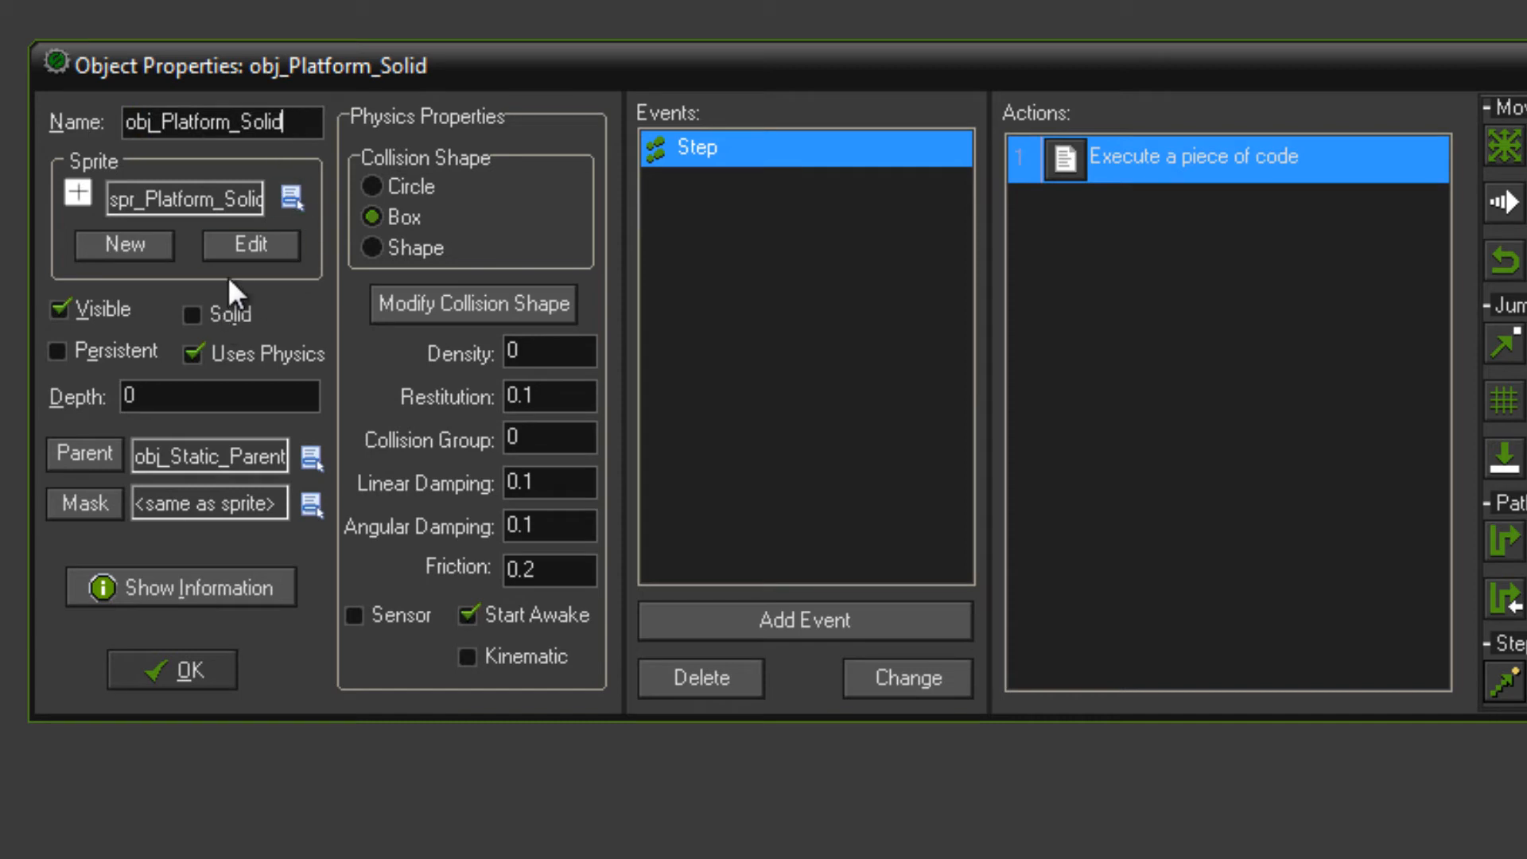
{"action": "mouse_move", "coordinate": [290, 199]}
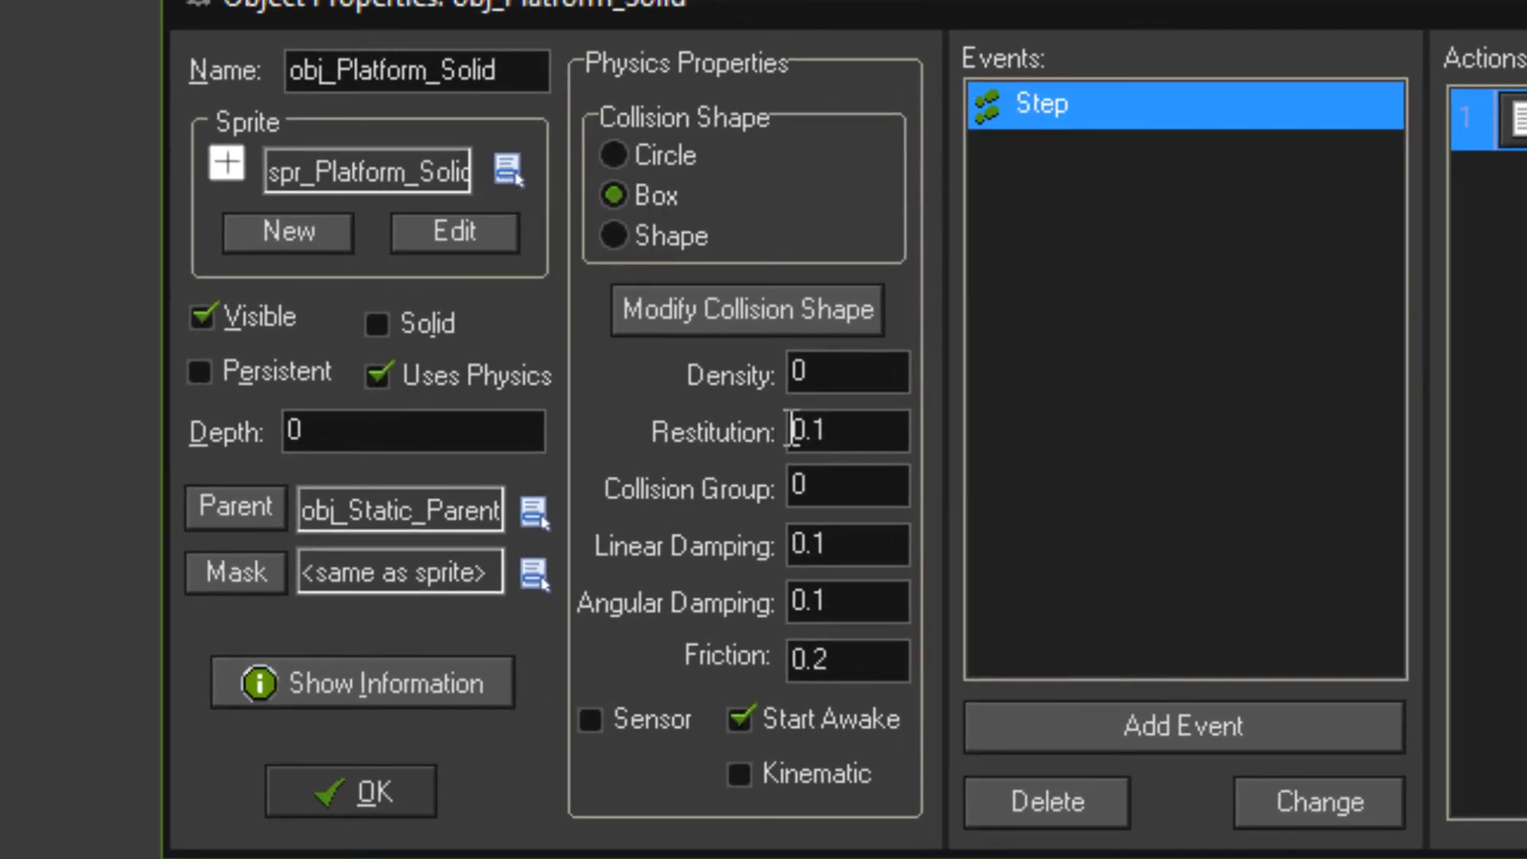
{"action": "left_click", "coordinate": [843, 371]}
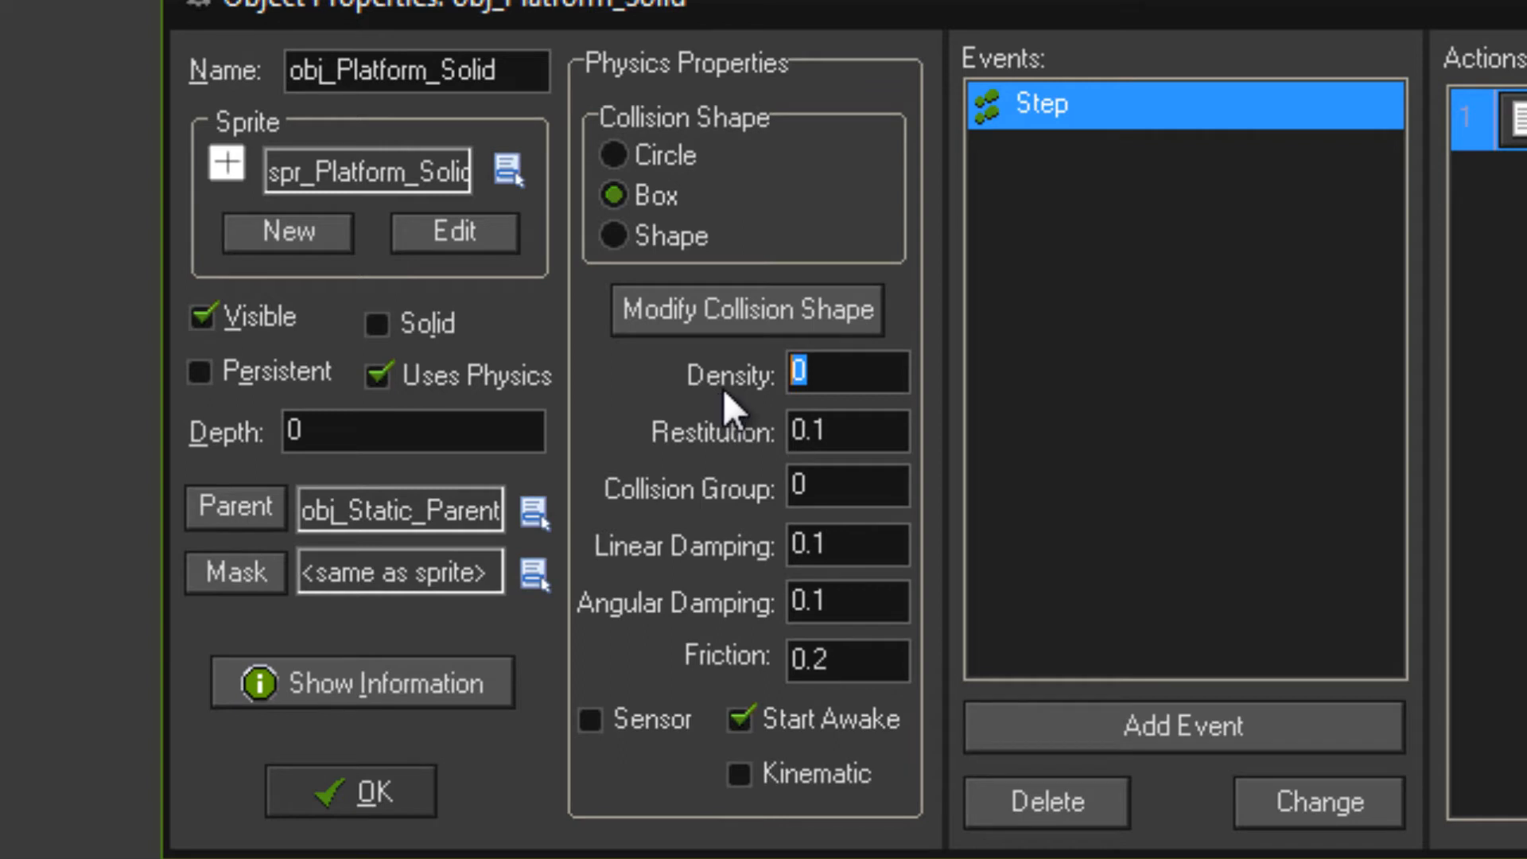
{"action": "mouse_move", "coordinate": [434, 734]}
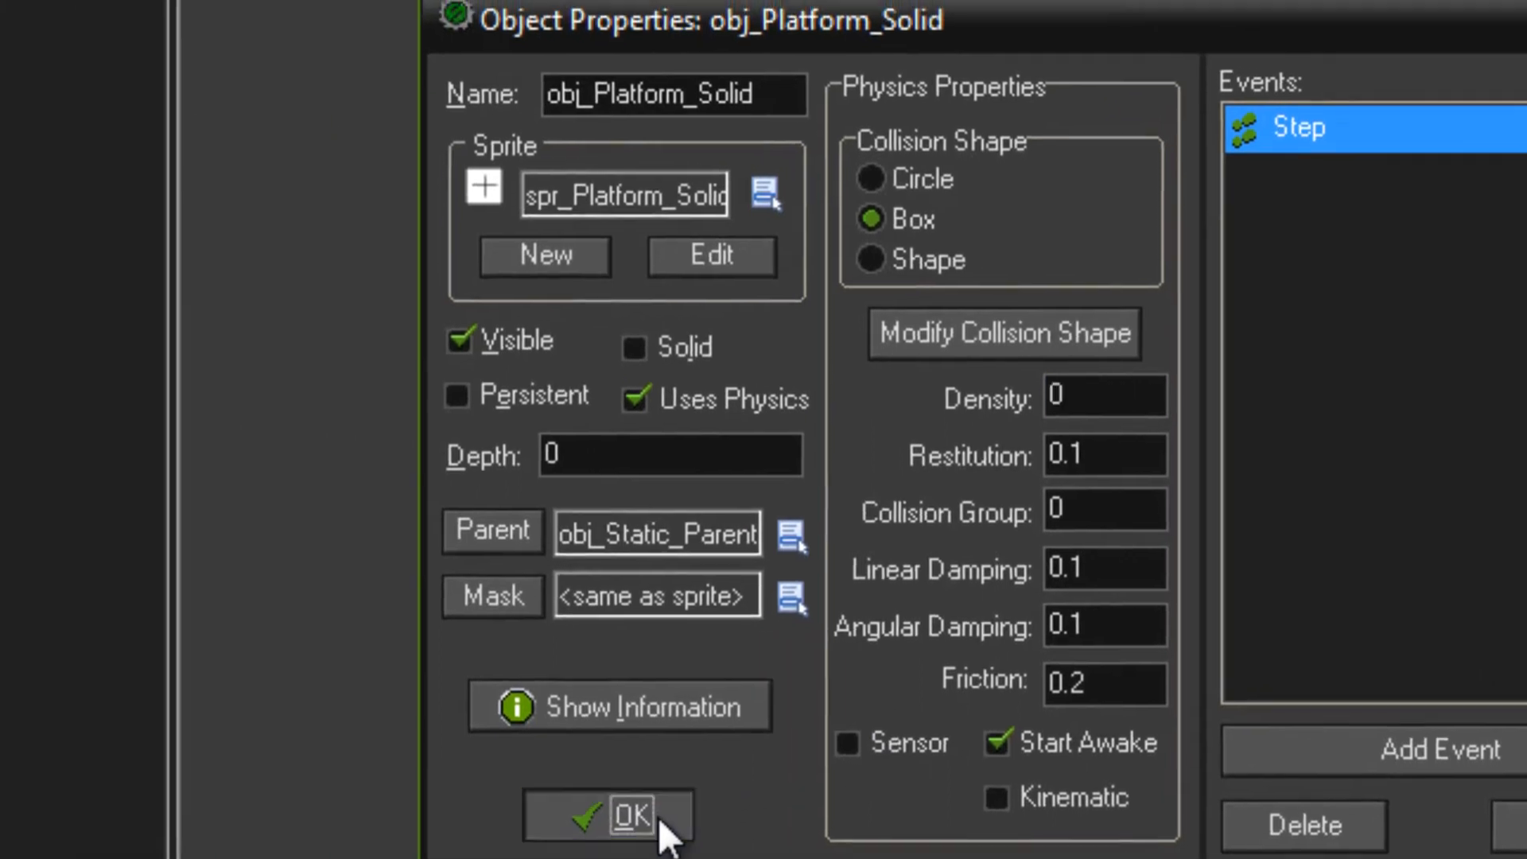
Close obj_Platform_Solid and inspect obj_Platform's properties
{"action": "left_click", "coordinate": [607, 815]}
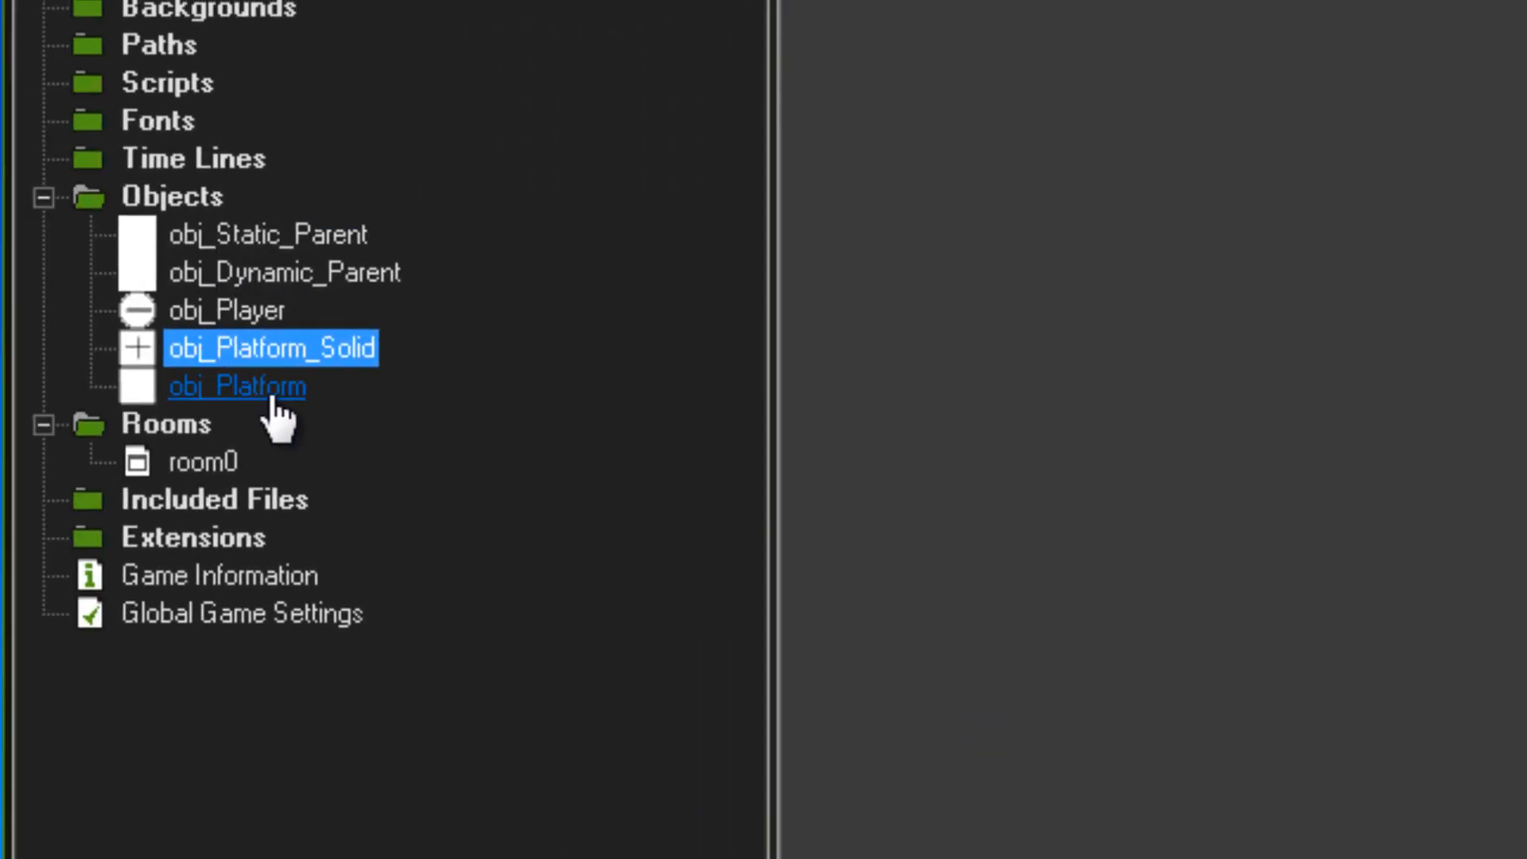
{"action": "double_click", "coordinate": [237, 386]}
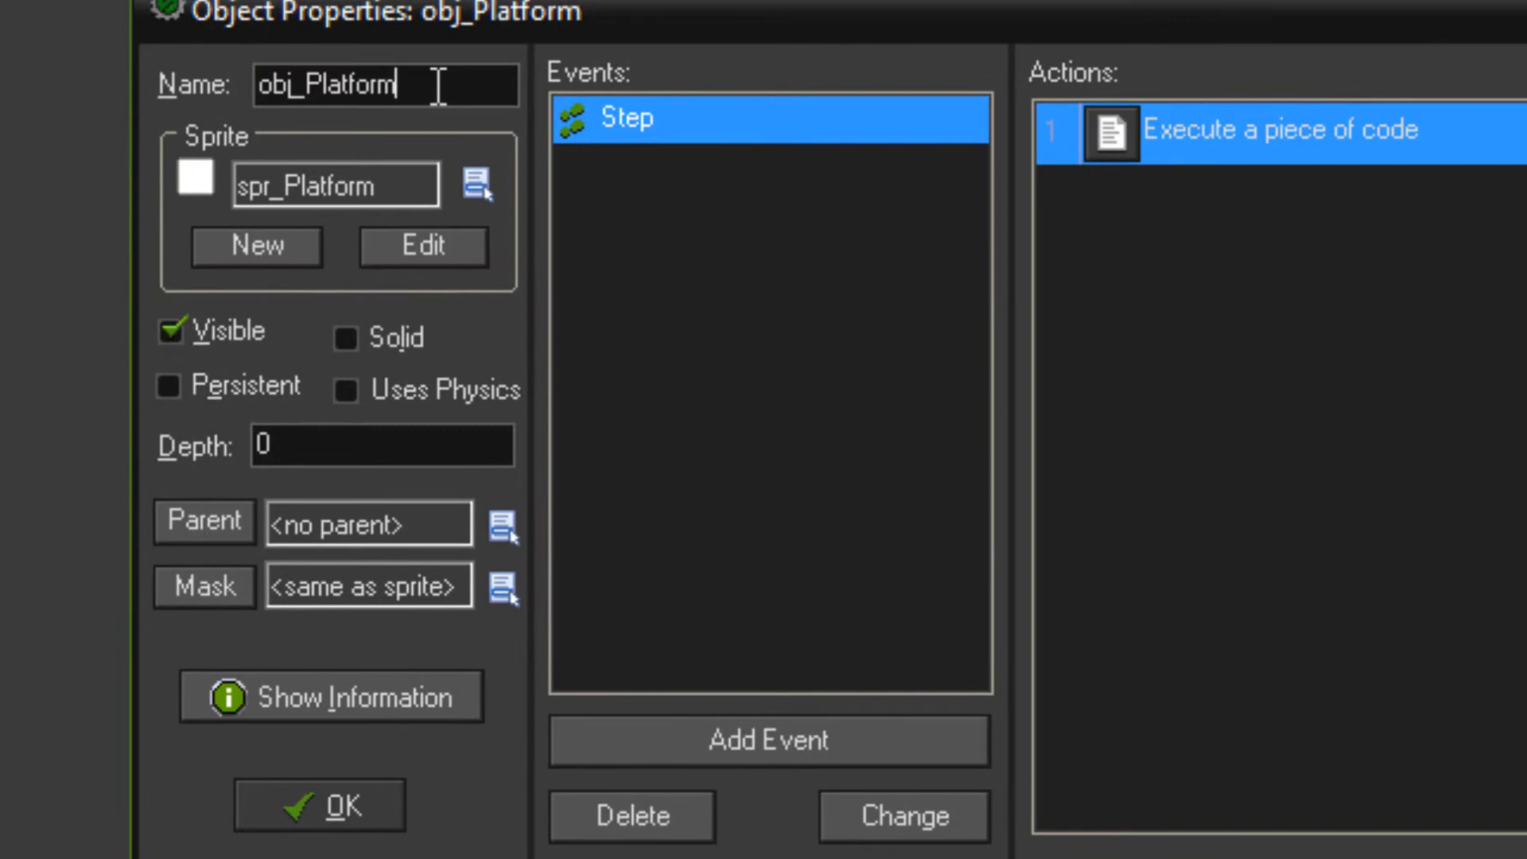
{"action": "mouse_move", "coordinate": [546, 413]}
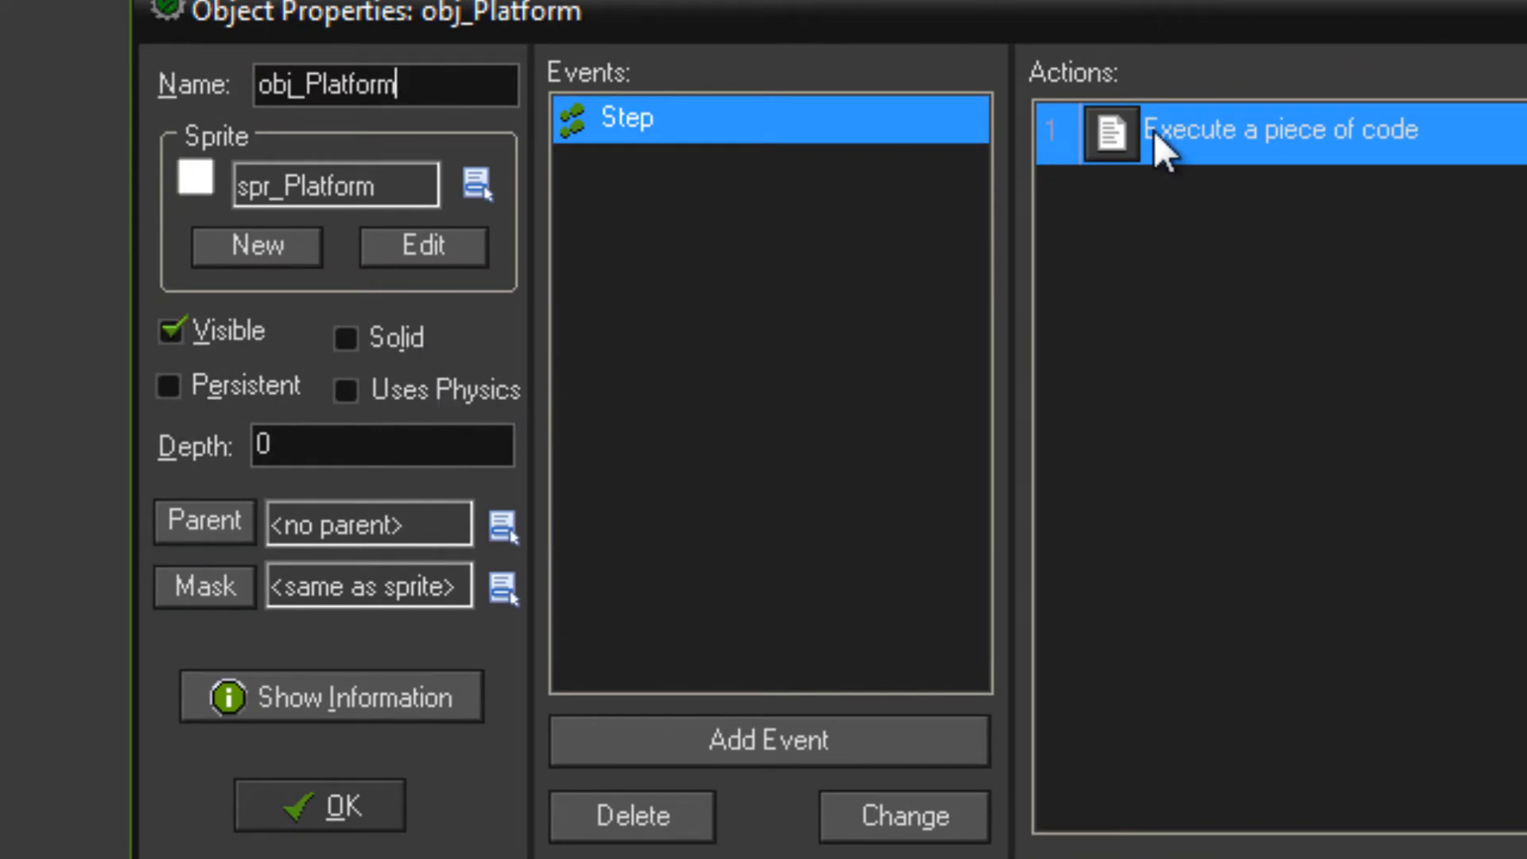
{"action": "mouse_move", "coordinate": [368, 524]}
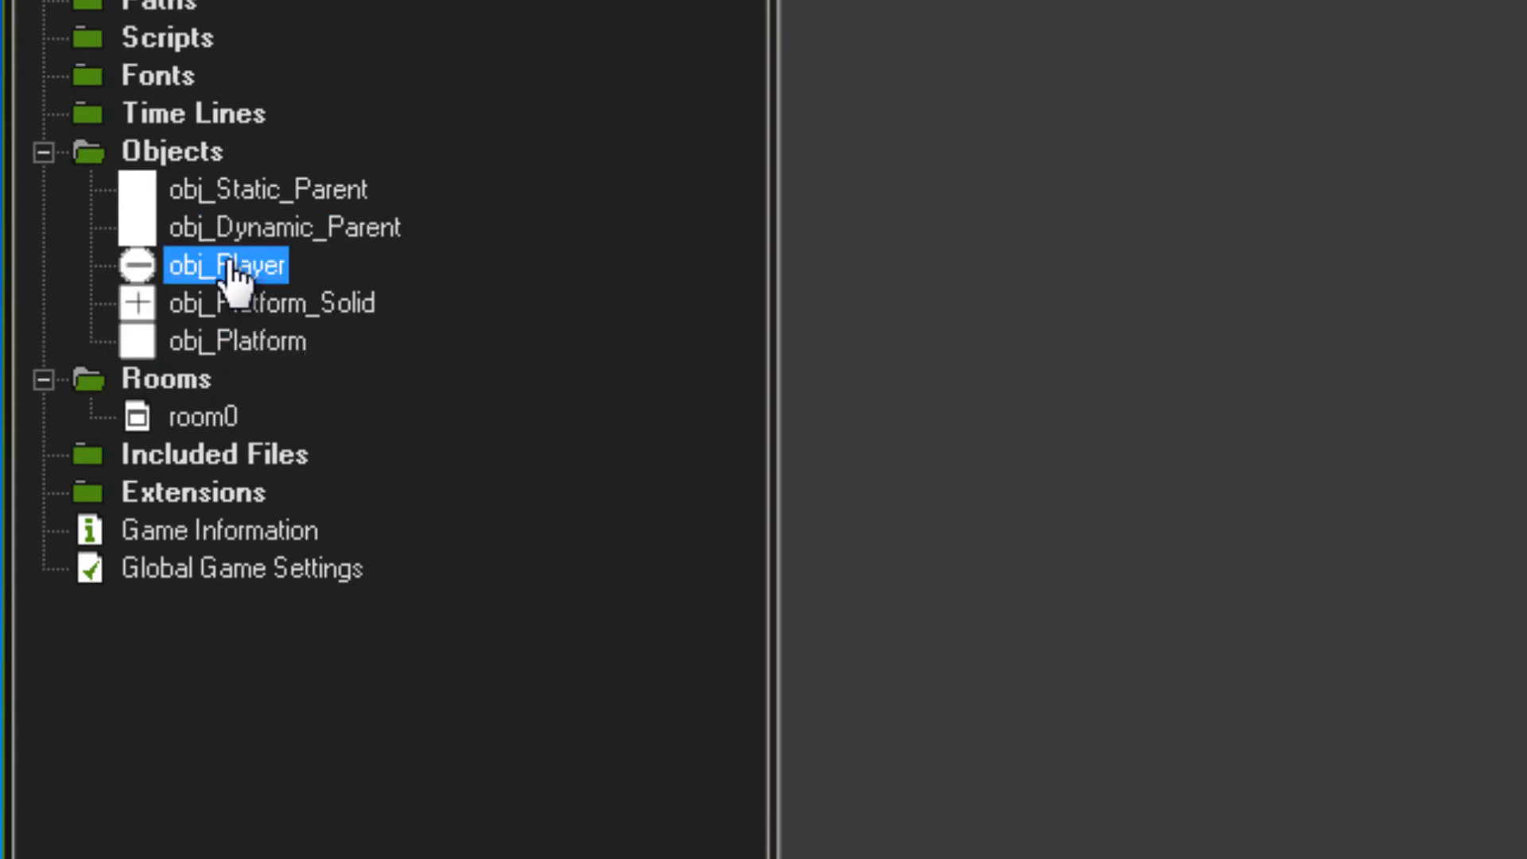
Reopen obj_Platform_Solid's Object Properties window
{"action": "double_click", "coordinate": [226, 265]}
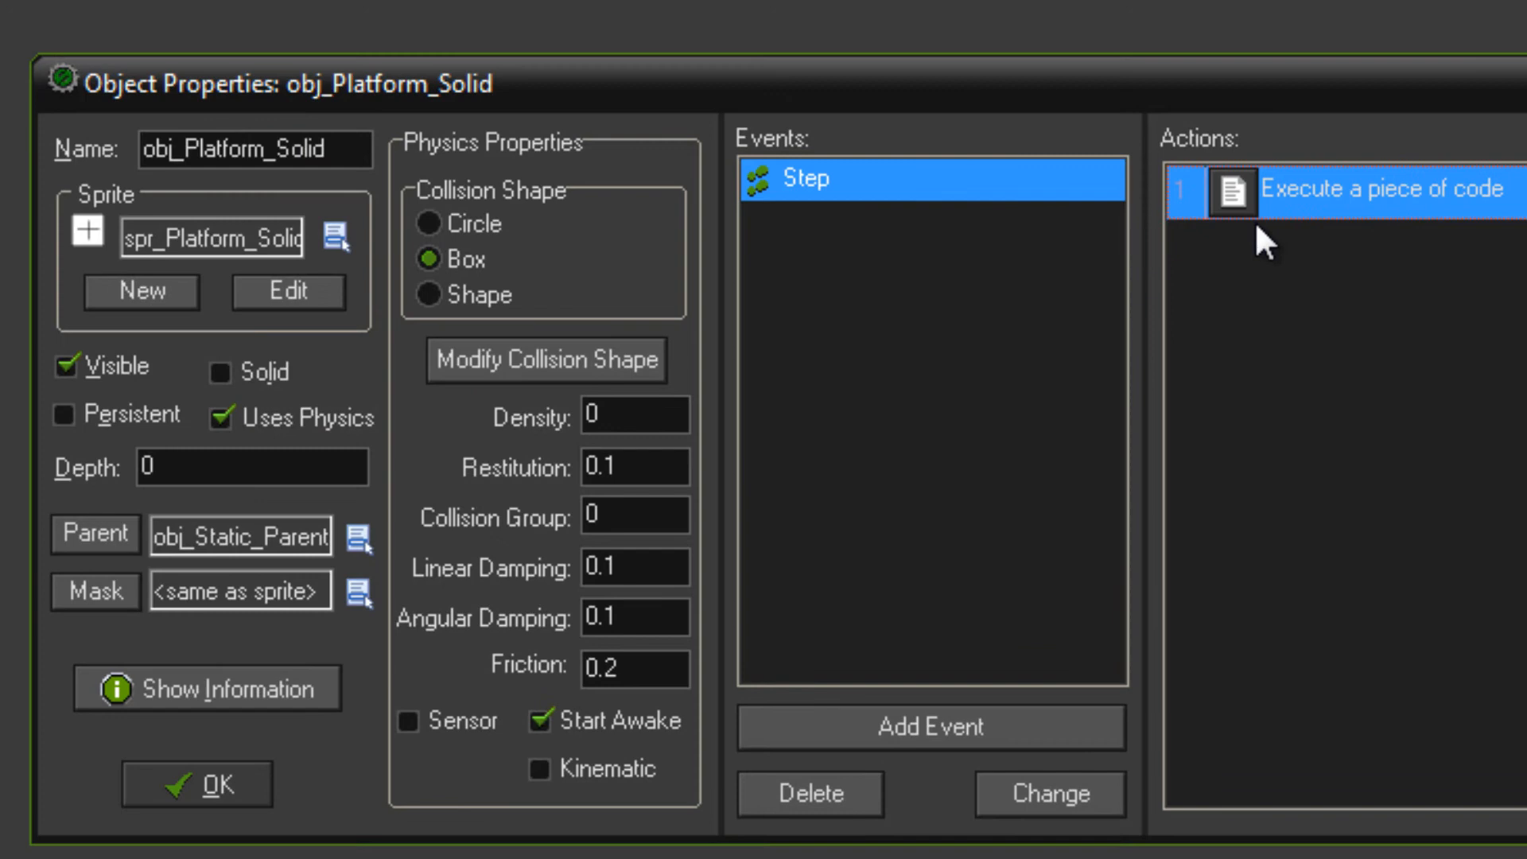
Open the Step code and mark the obj_Player existence check and player-below comparison
{"action": "double_click", "coordinate": [1383, 190]}
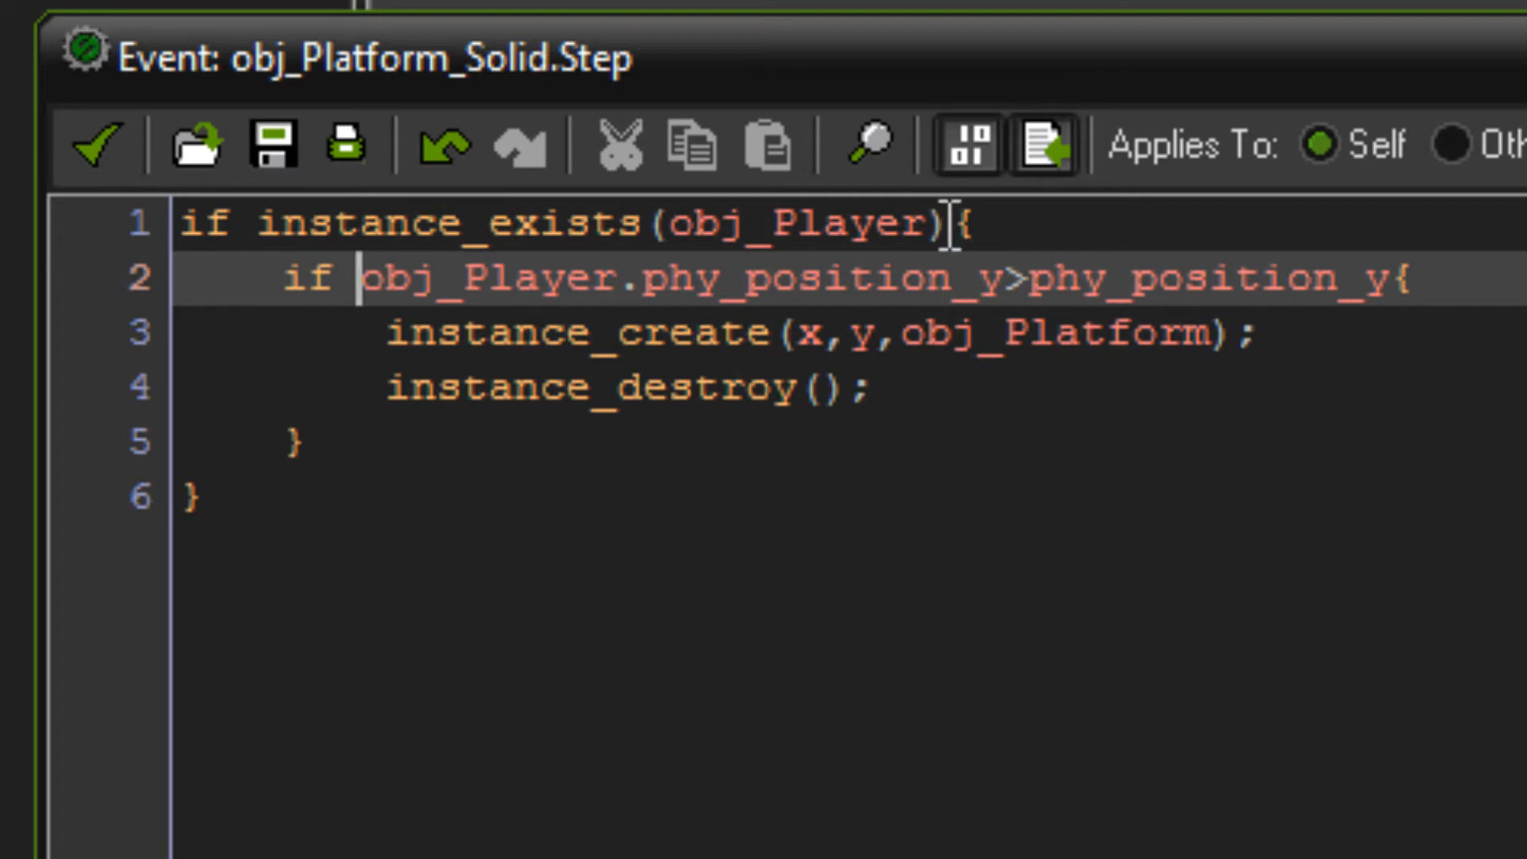
{"action": "double_click", "coordinate": [773, 222]}
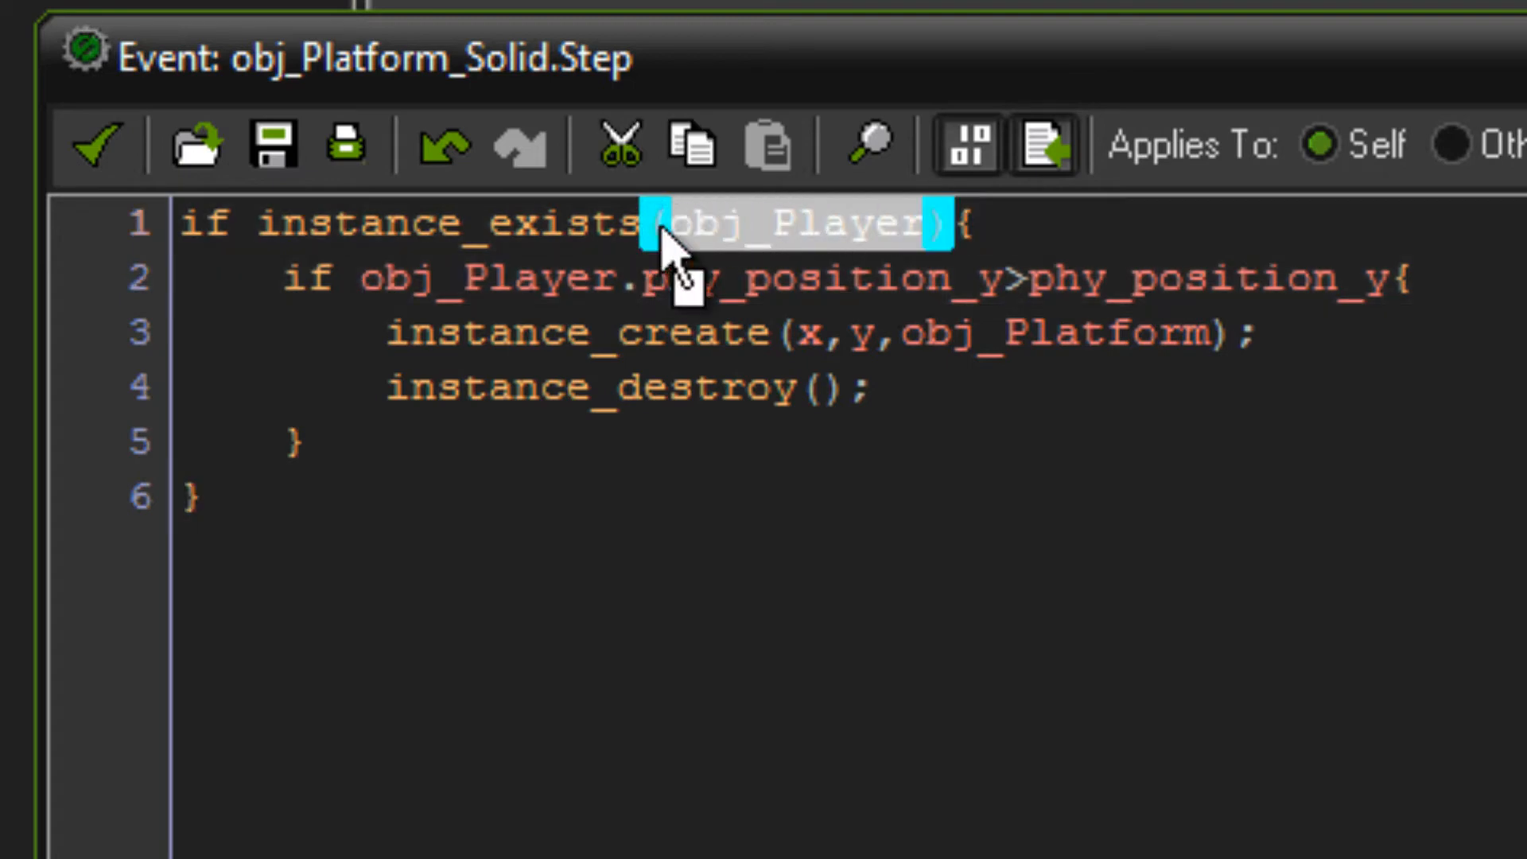
{"action": "left_click", "coordinate": [492, 334]}
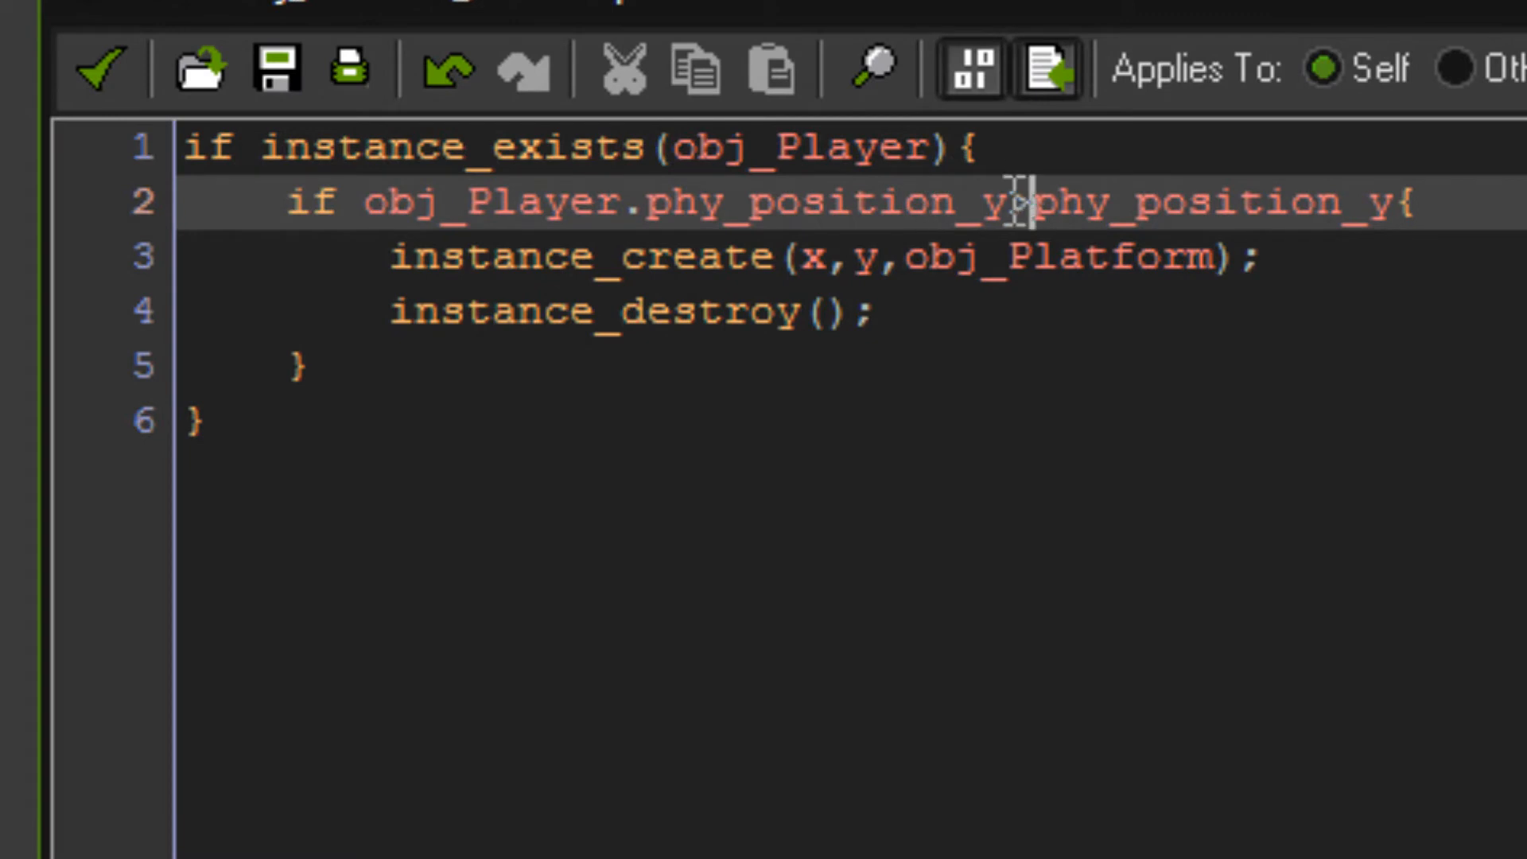
{"action": "double_click", "coordinate": [826, 201]}
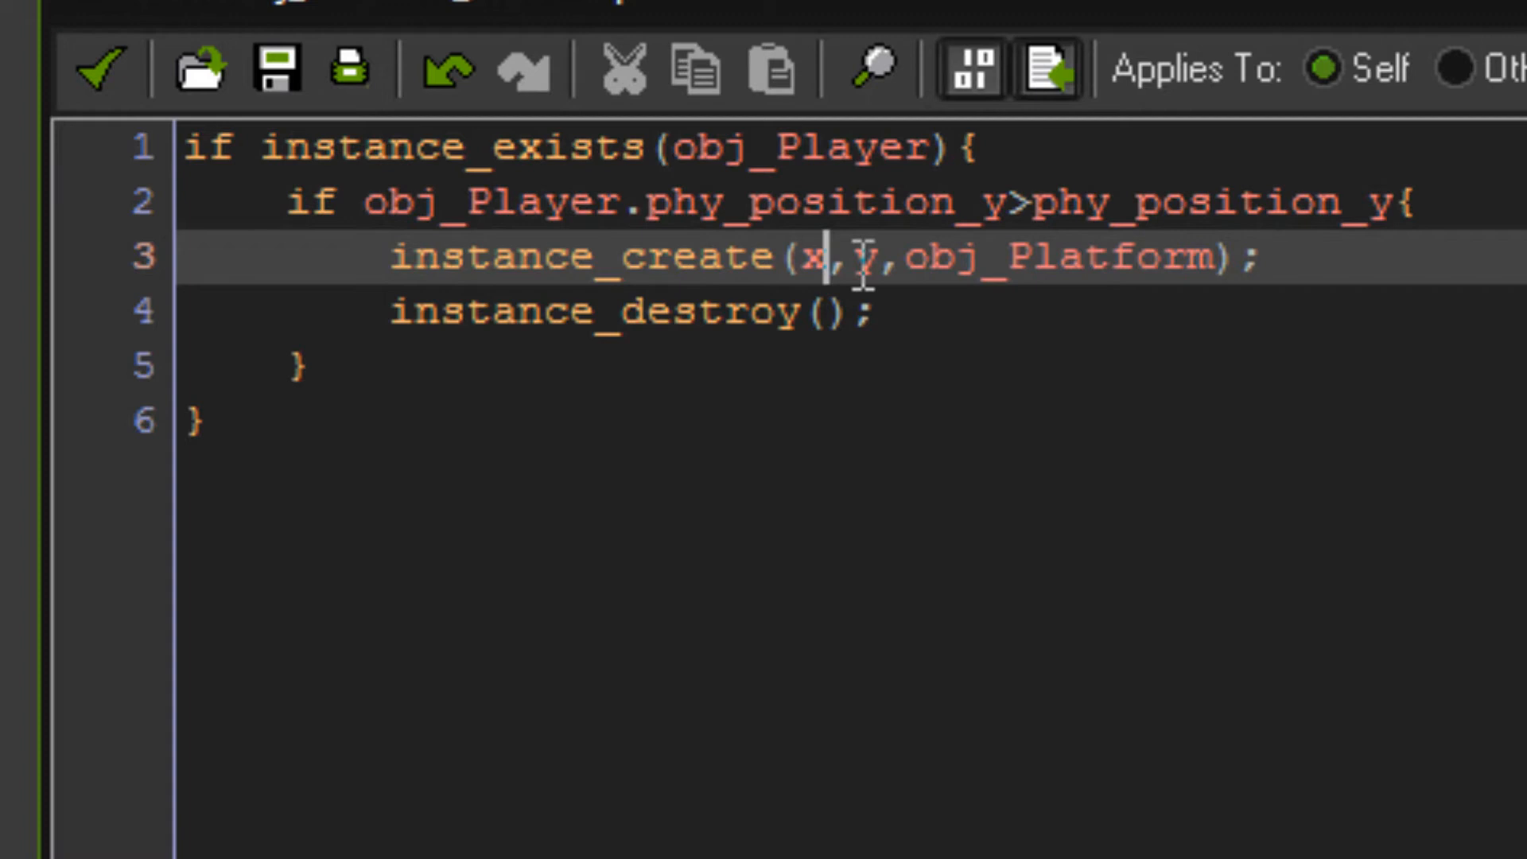
Highlight the obj_Platform creation and instance_destroy lines, then save and close
{"action": "double_click", "coordinate": [1145, 258]}
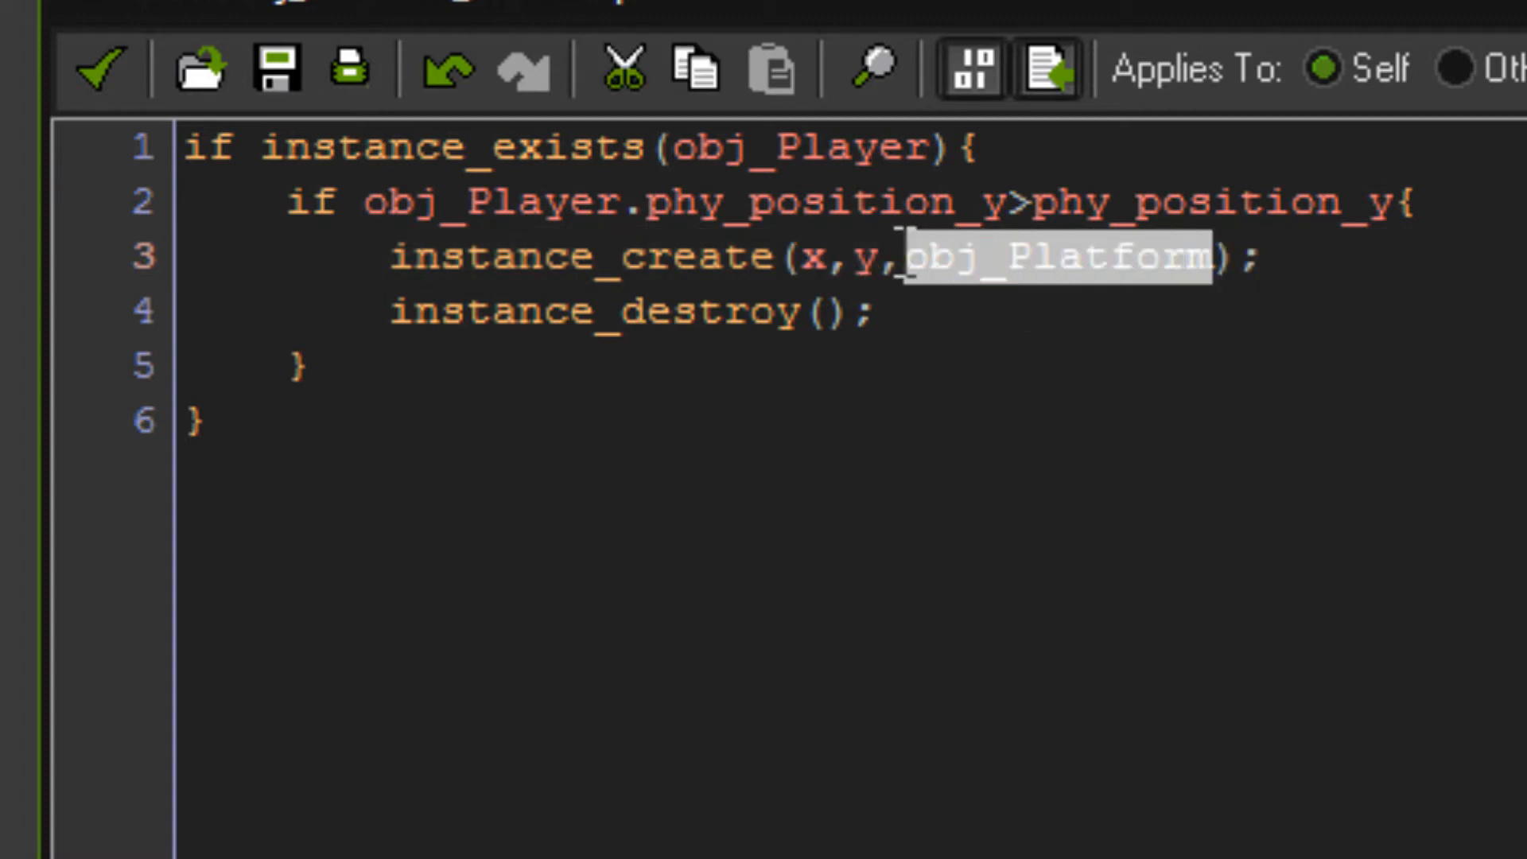
{"action": "left_click", "coordinate": [857, 312]}
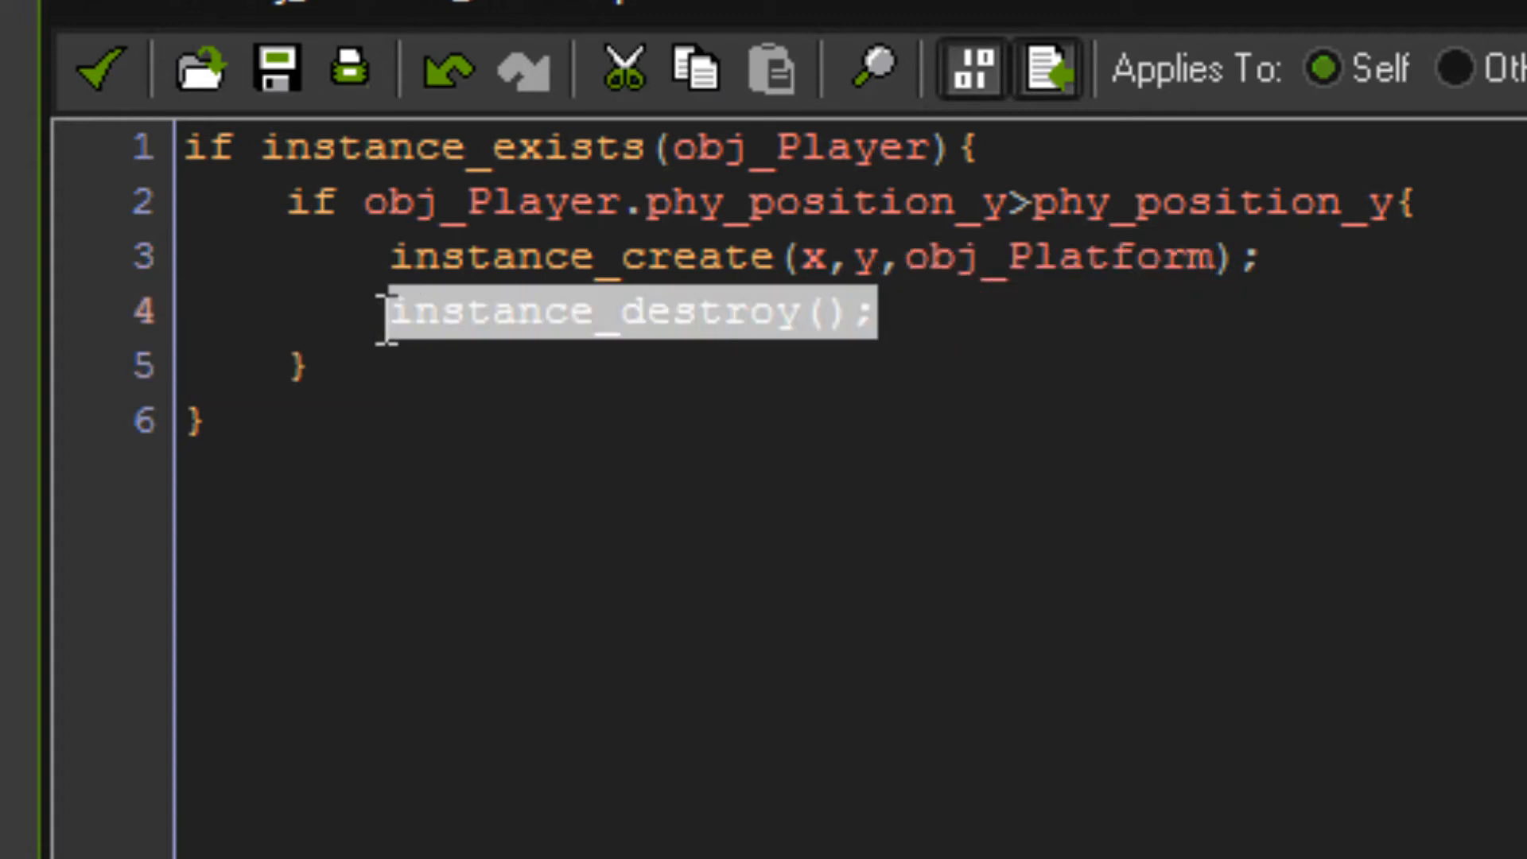
{"action": "left_click", "coordinate": [637, 256]}
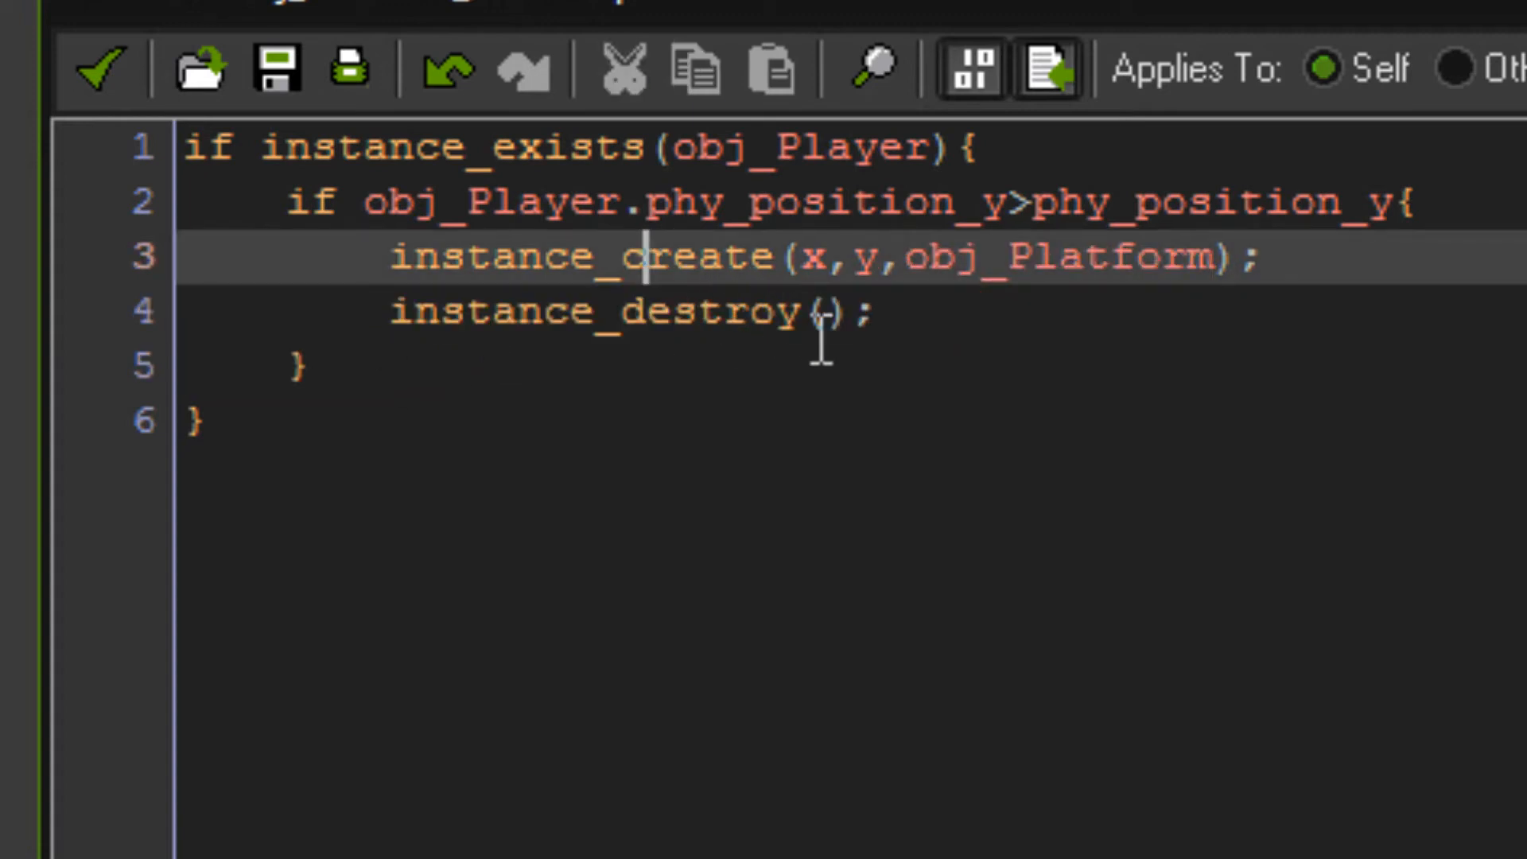
{"action": "left_click_drag", "start_coordinate": [399, 256], "coordinate": [857, 312]}
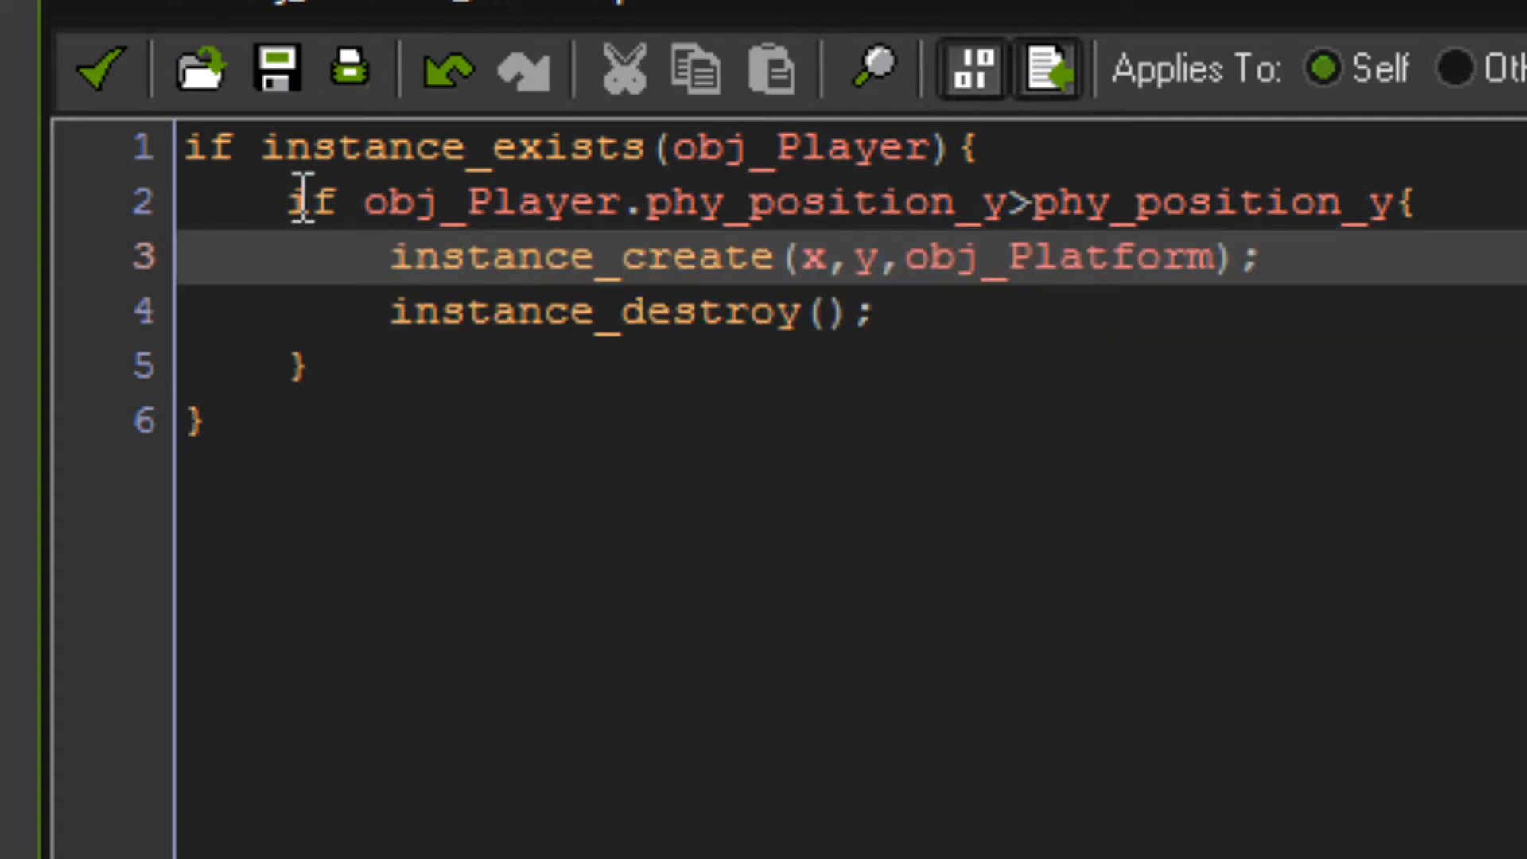
{"action": "left_click", "coordinate": [896, 312]}
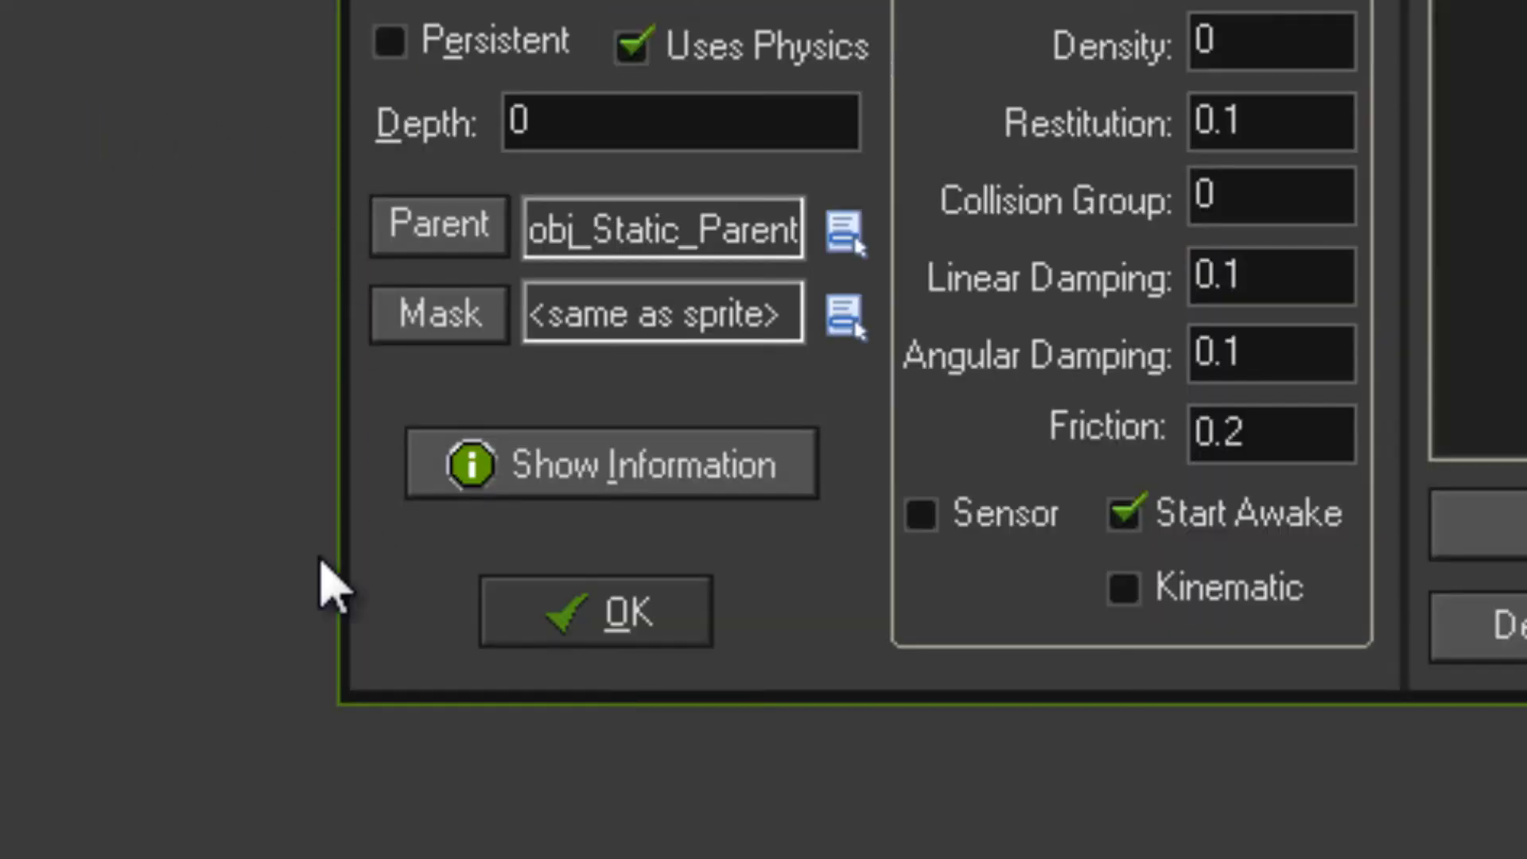
{"action": "left_click", "coordinate": [594, 611]}
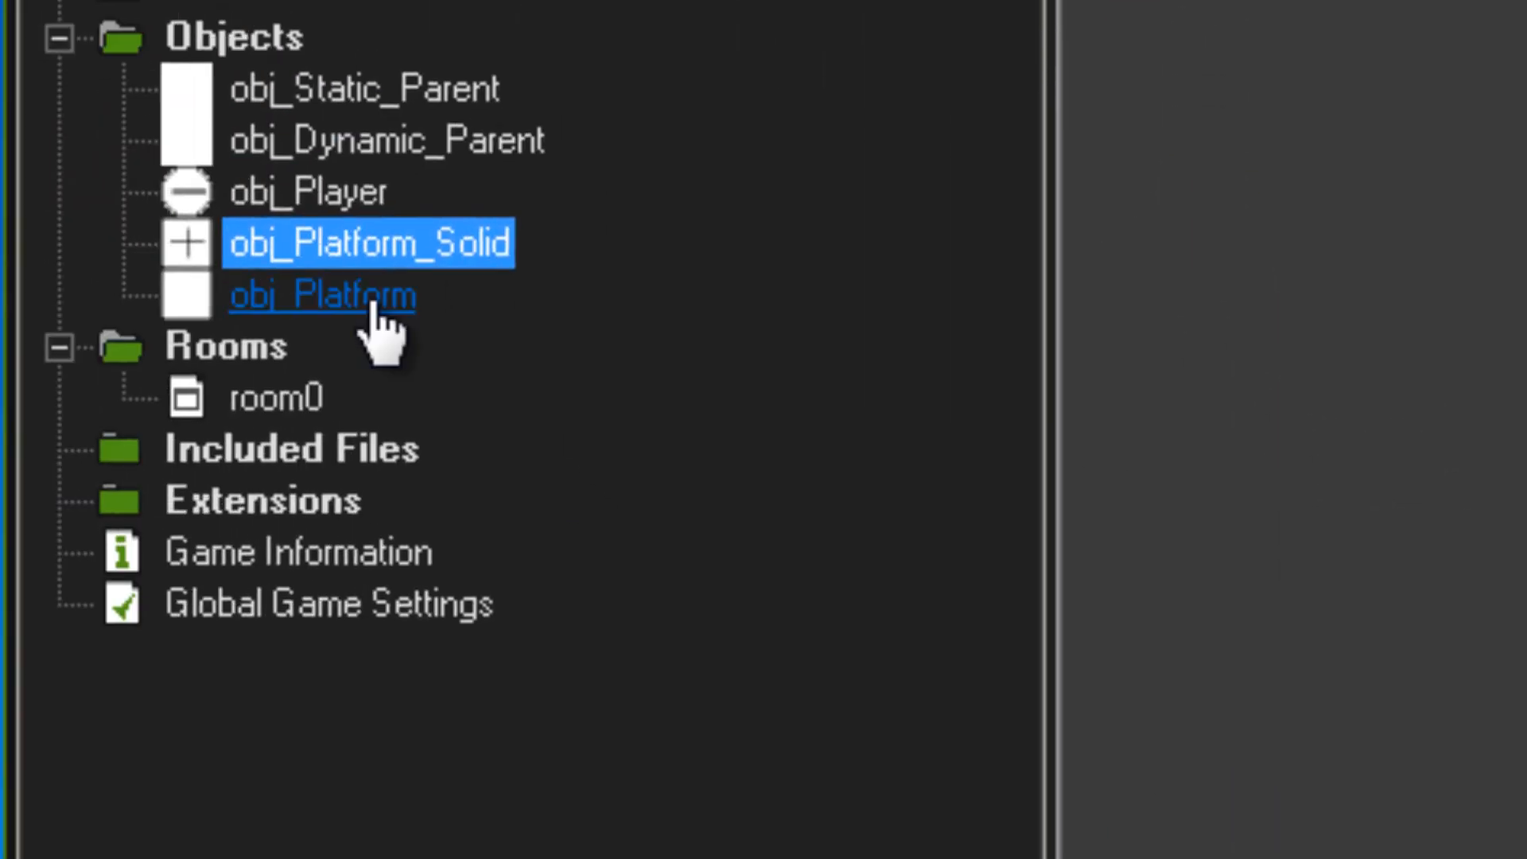
Open obj_Platform's Step code creating obj_Platform_Solid when the player is above
{"action": "double_click", "coordinate": [321, 295]}
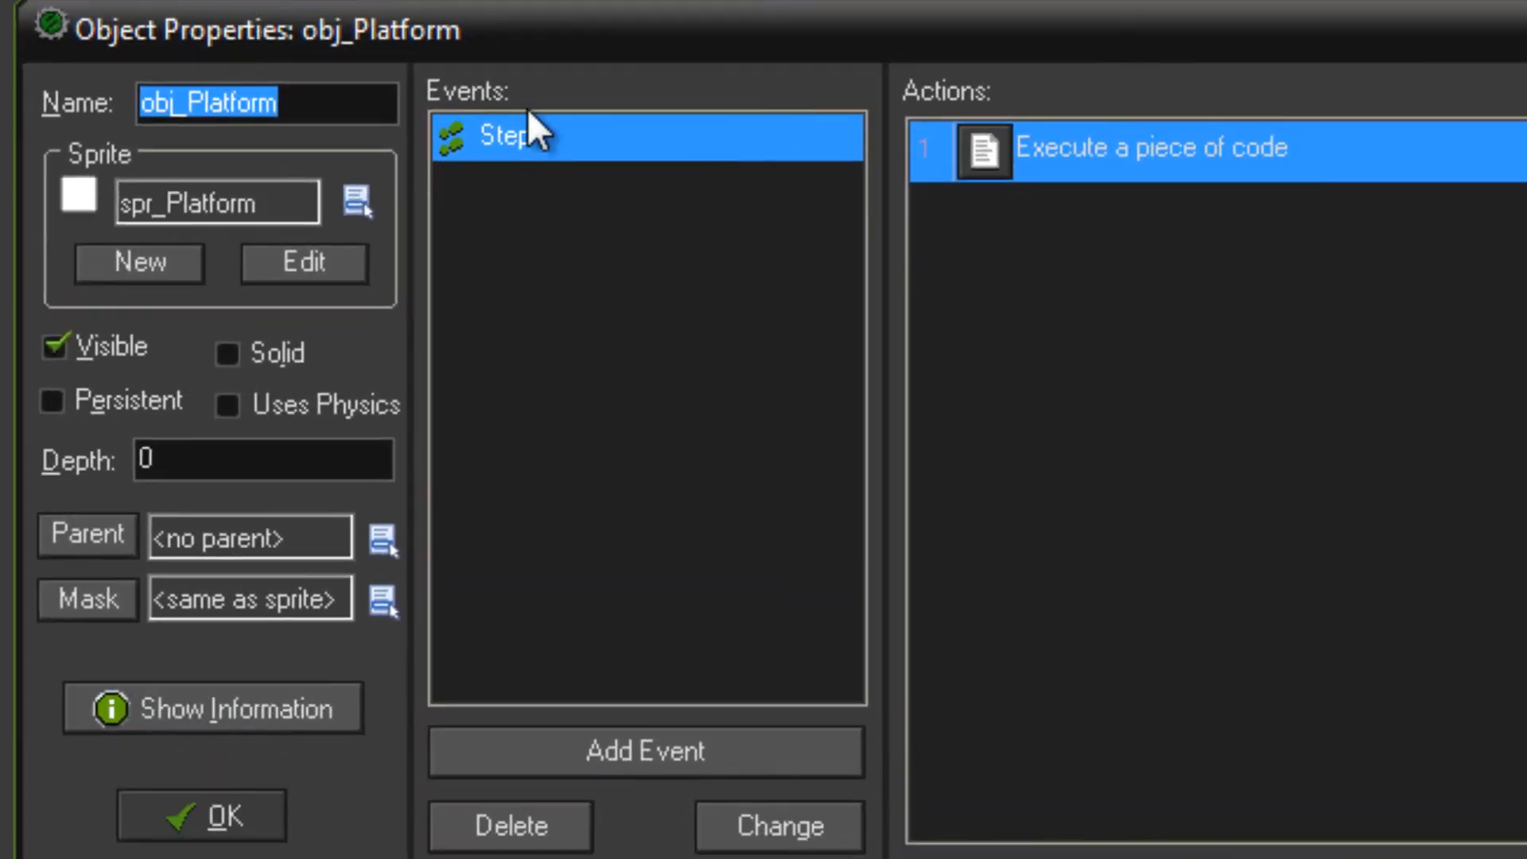
{"action": "double_click", "coordinate": [1154, 148]}
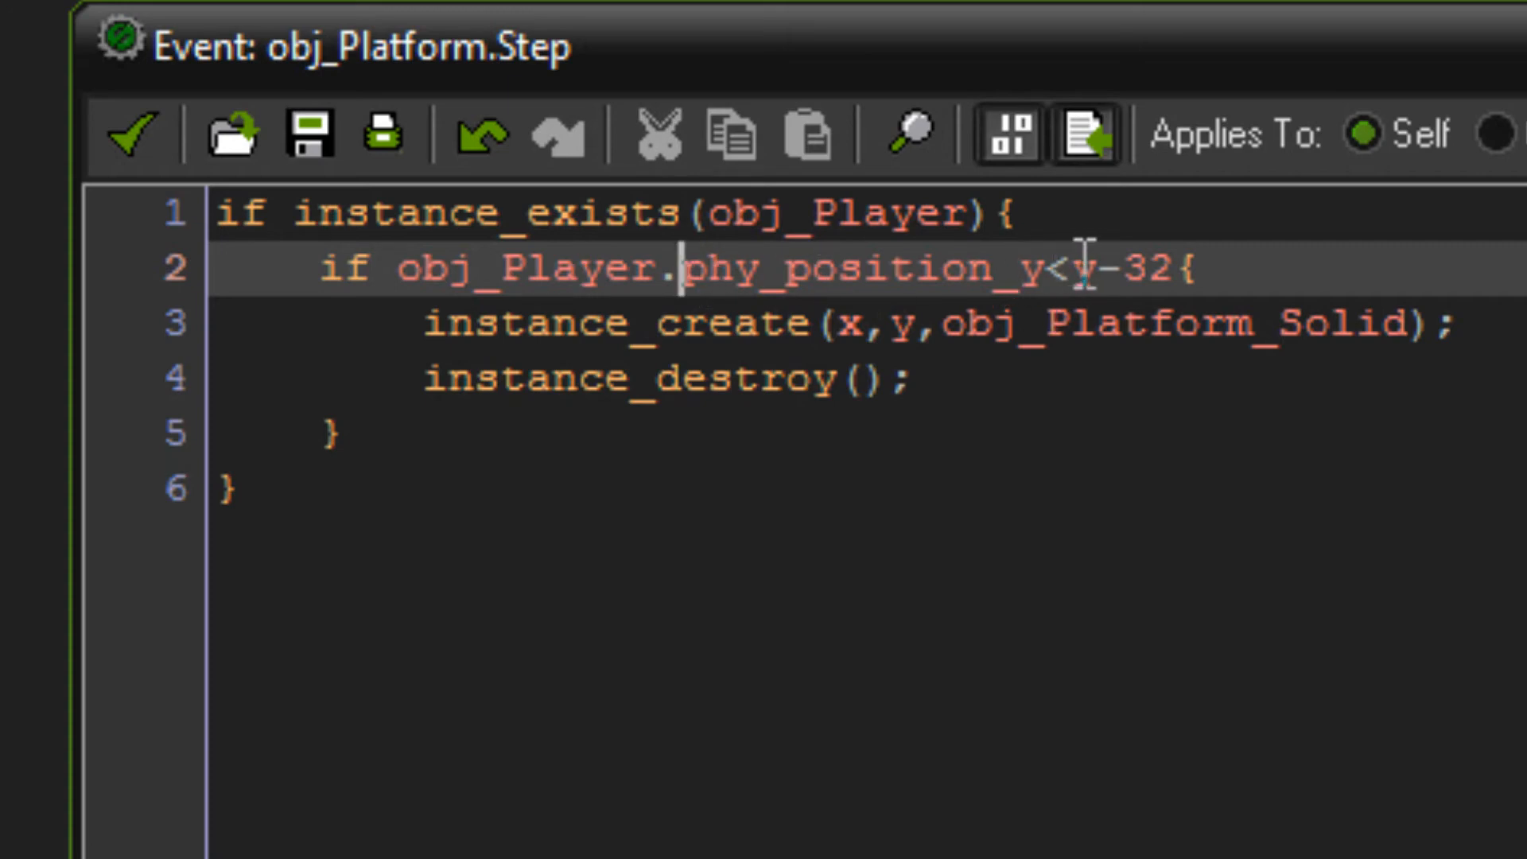
{"action": "mouse_move", "coordinate": [1060, 521]}
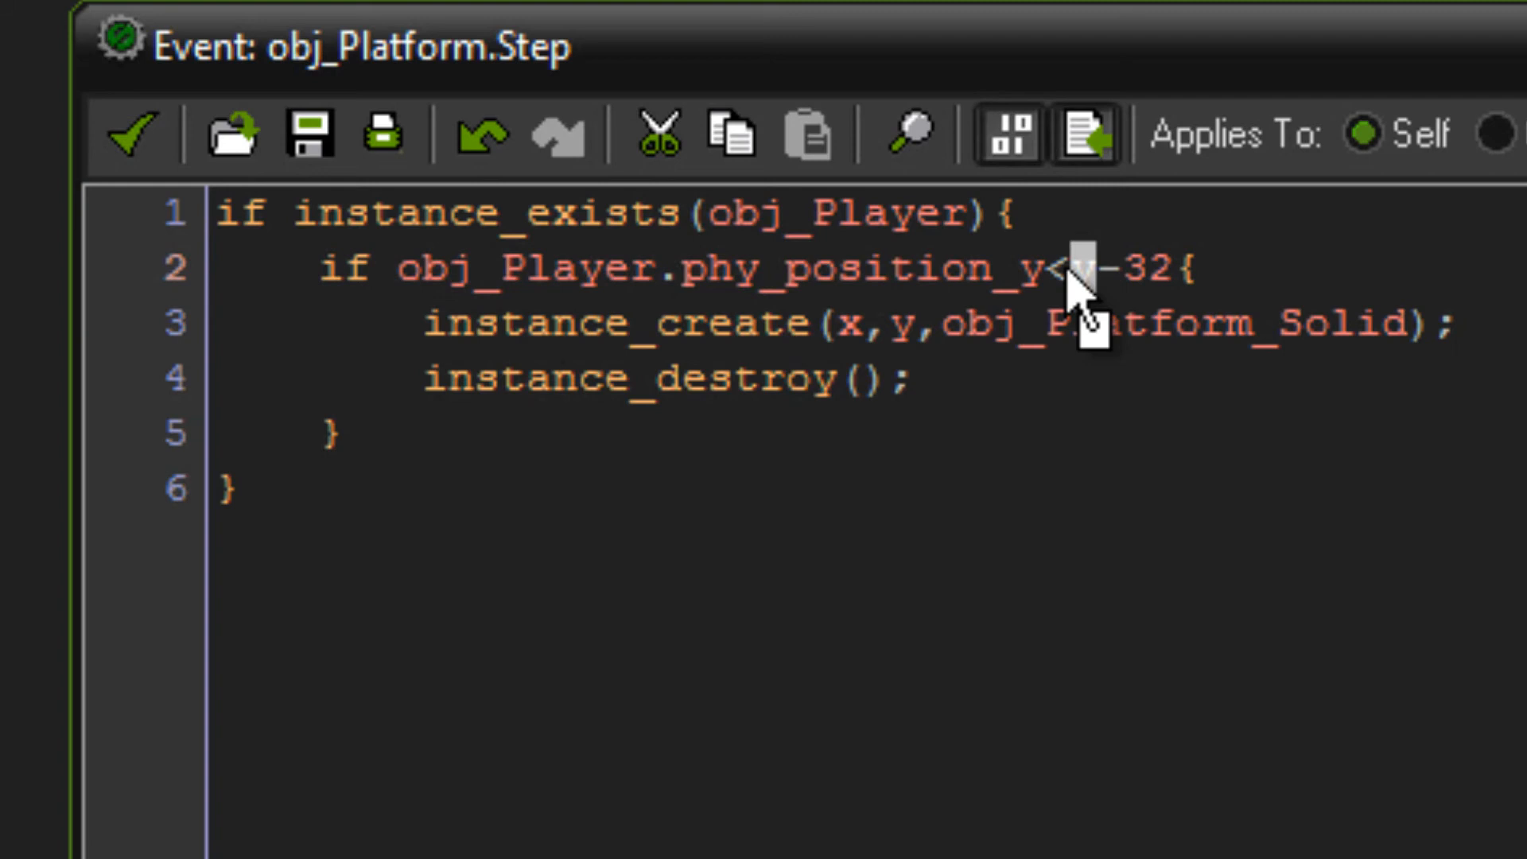
{"action": "left_click", "coordinate": [1062, 268]}
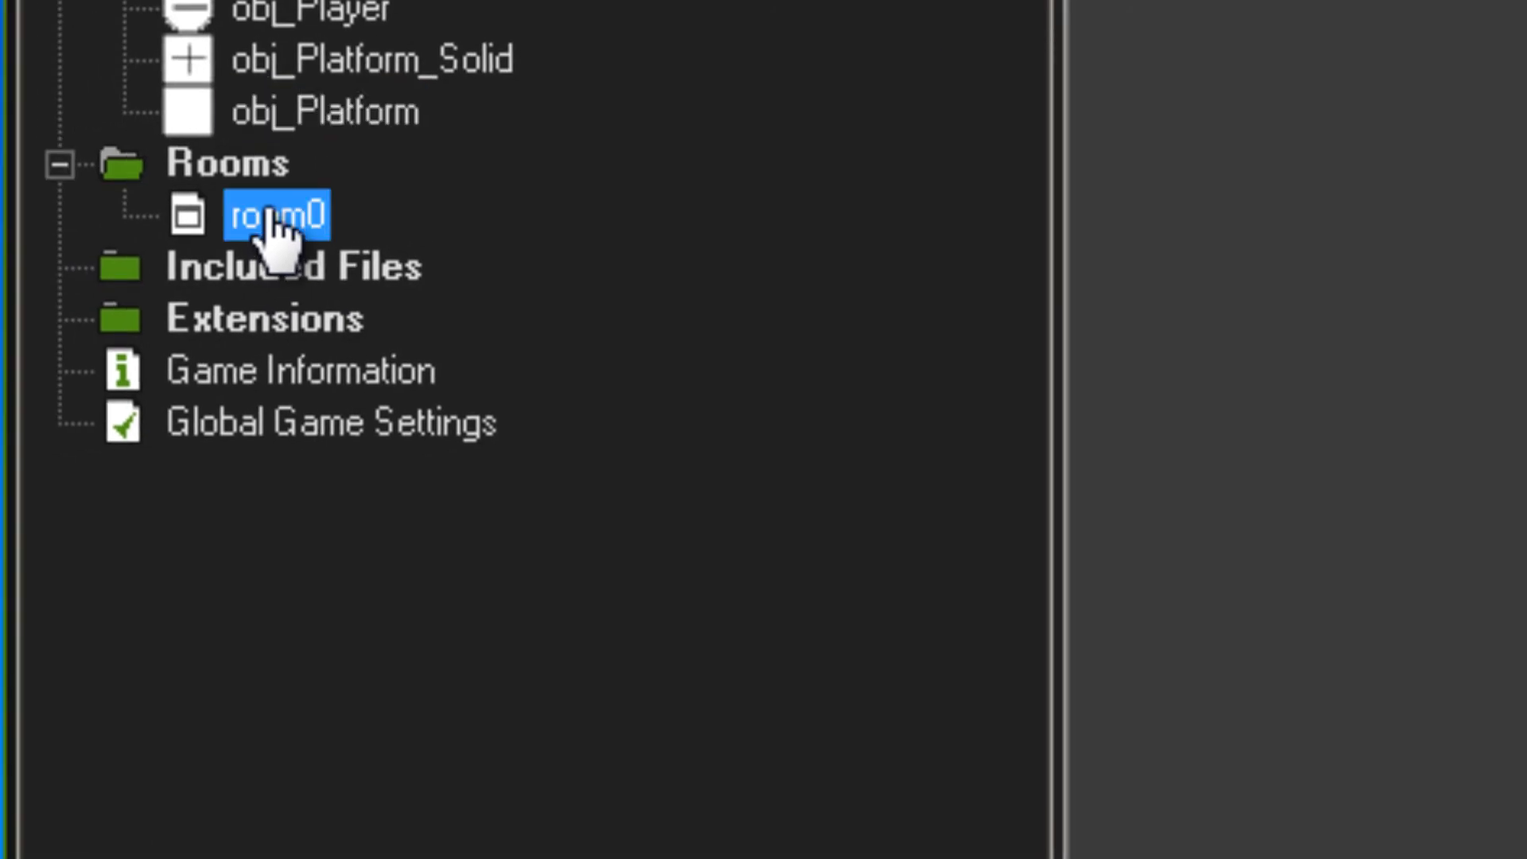
Open room0 in the room editor to review the player, platforms and floor
{"action": "double_click", "coordinate": [277, 214]}
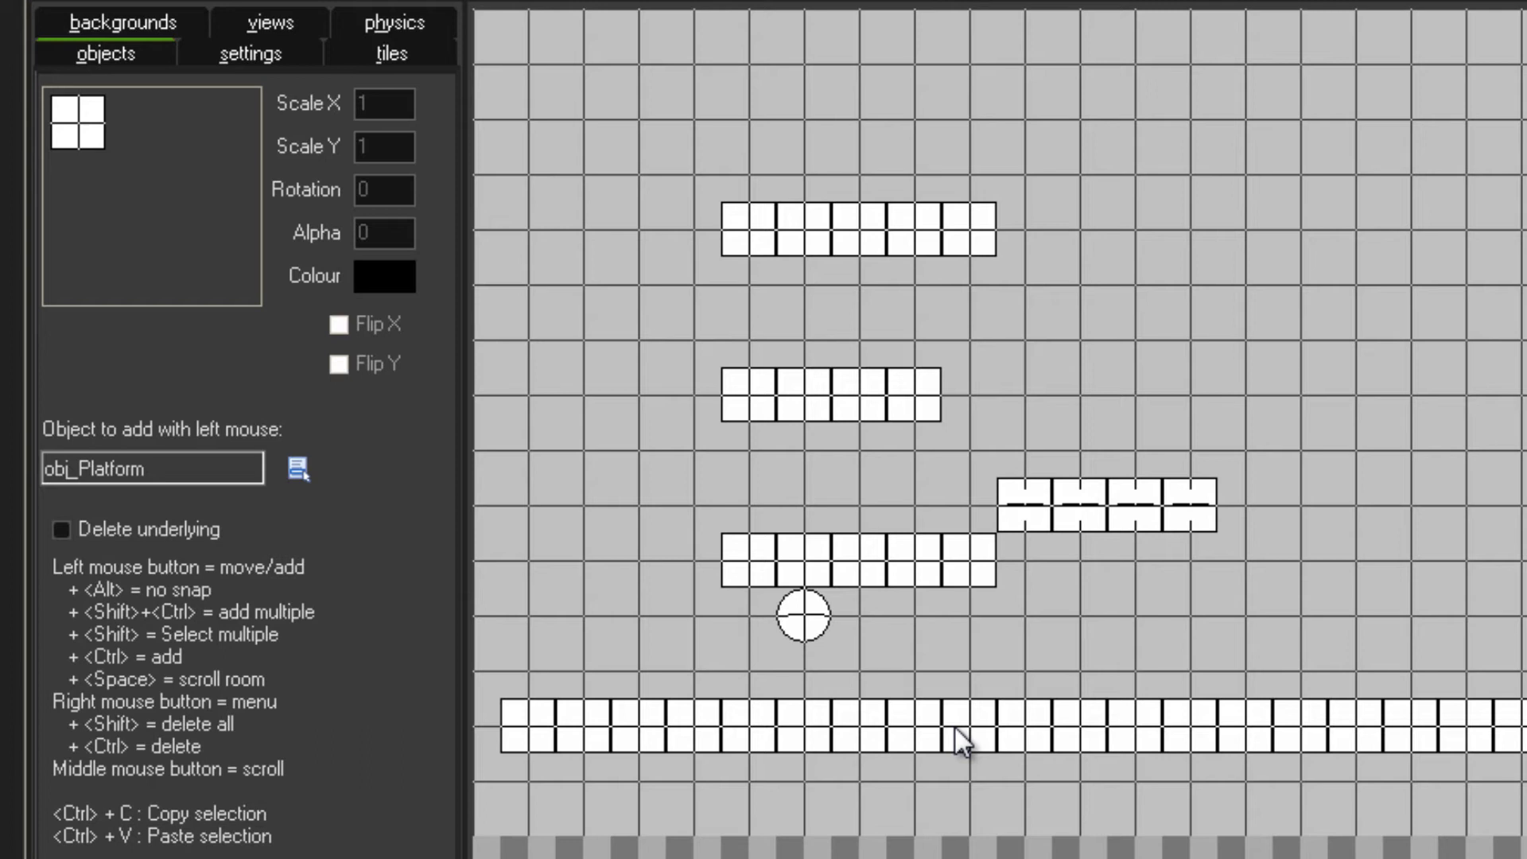
{"action": "mouse_move", "coordinate": [769, 60]}
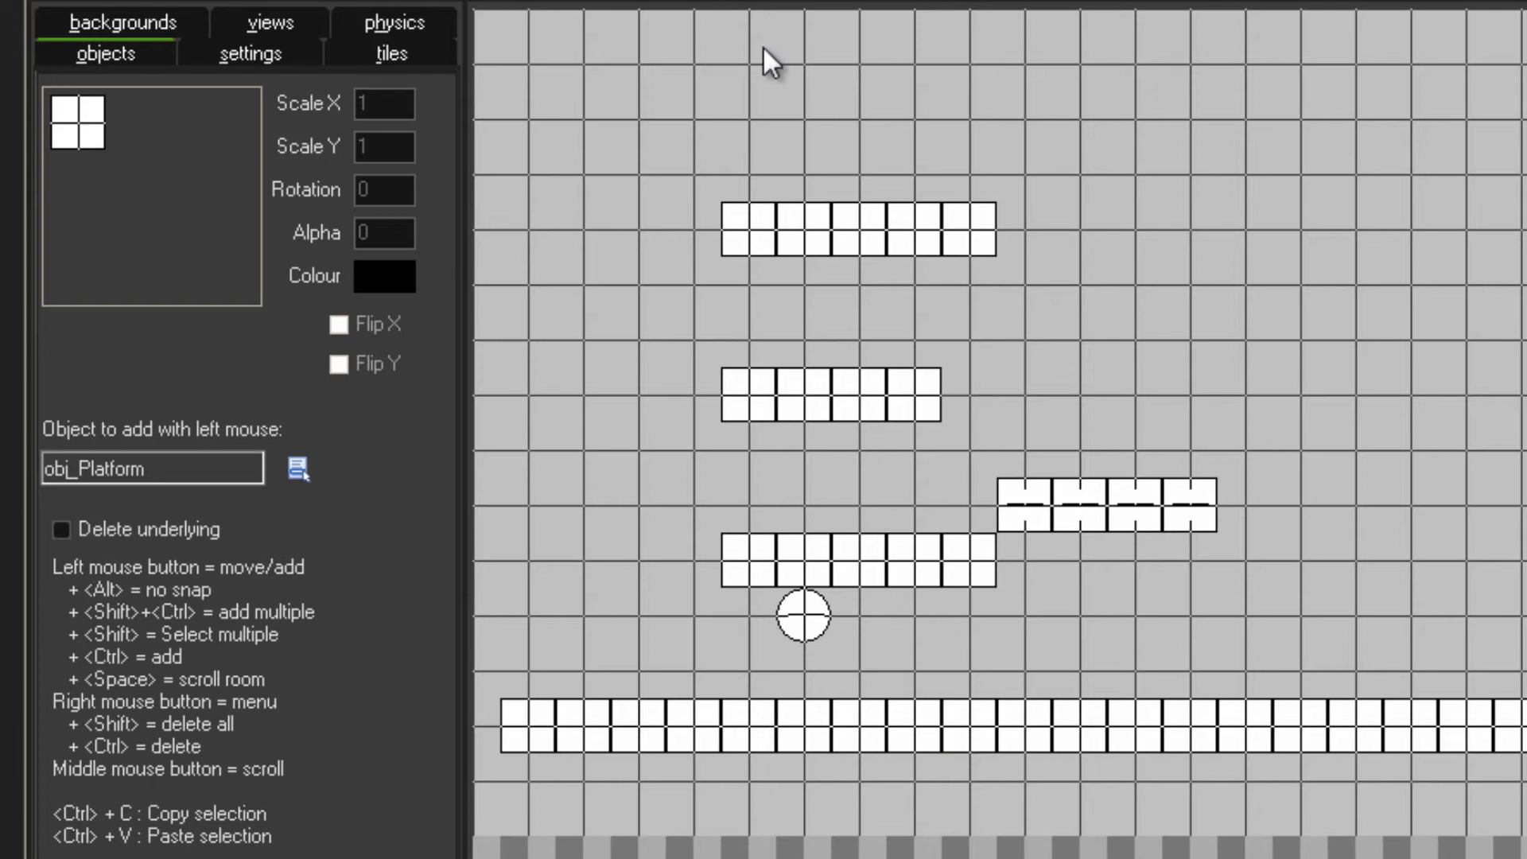
{"action": "mouse_move", "coordinate": [828, 20]}
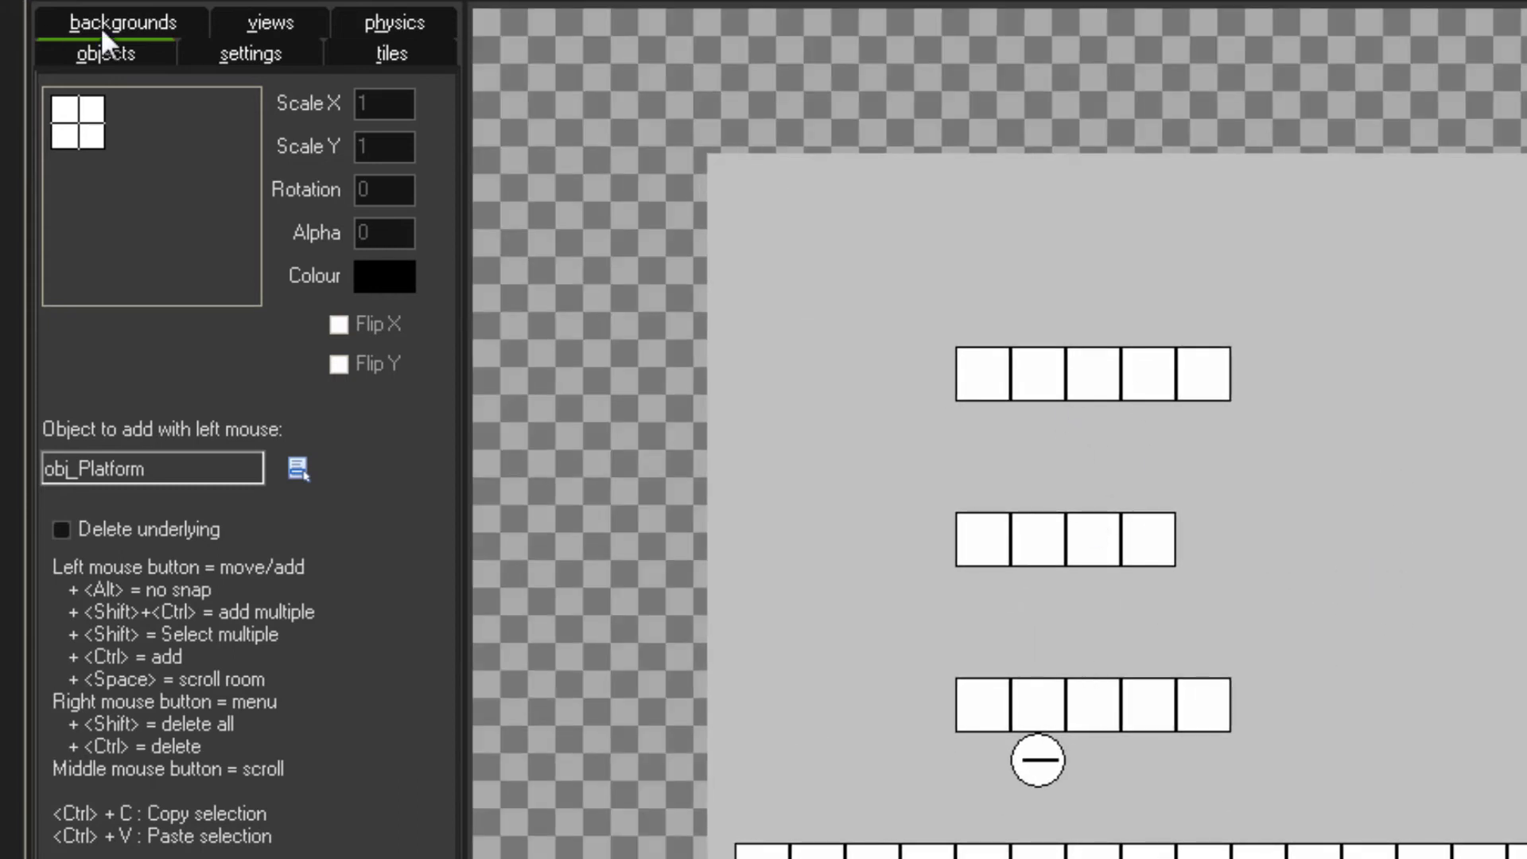
{"action": "mouse_move", "coordinate": [198, 355]}
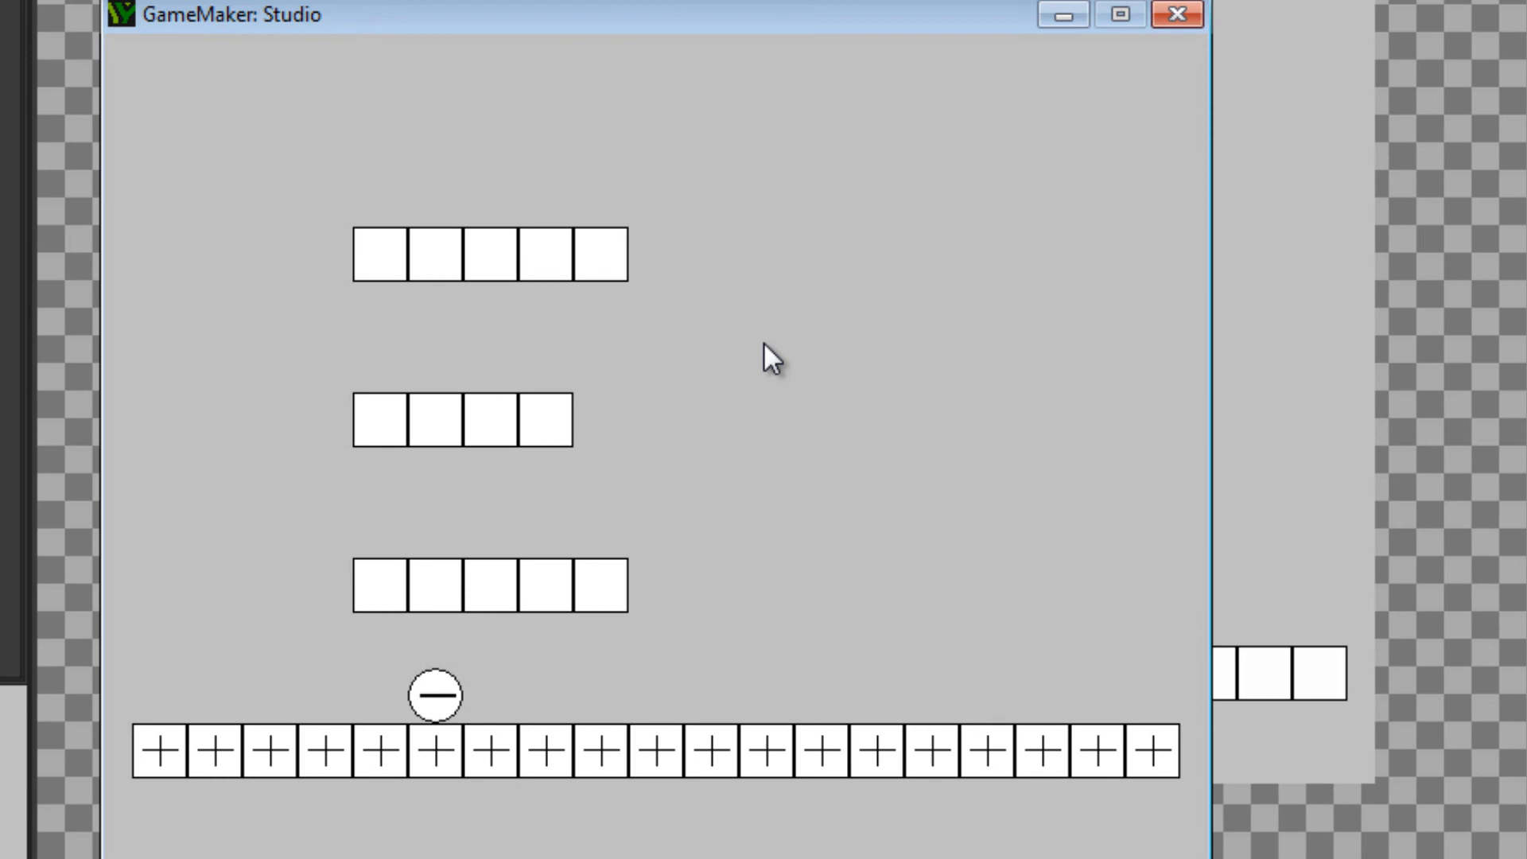
Roll the player ball and jump it toward the platforms in the test build
{"action": "left_click_drag", "start_coordinate": [434, 695], "coordinate": [730, 694]}
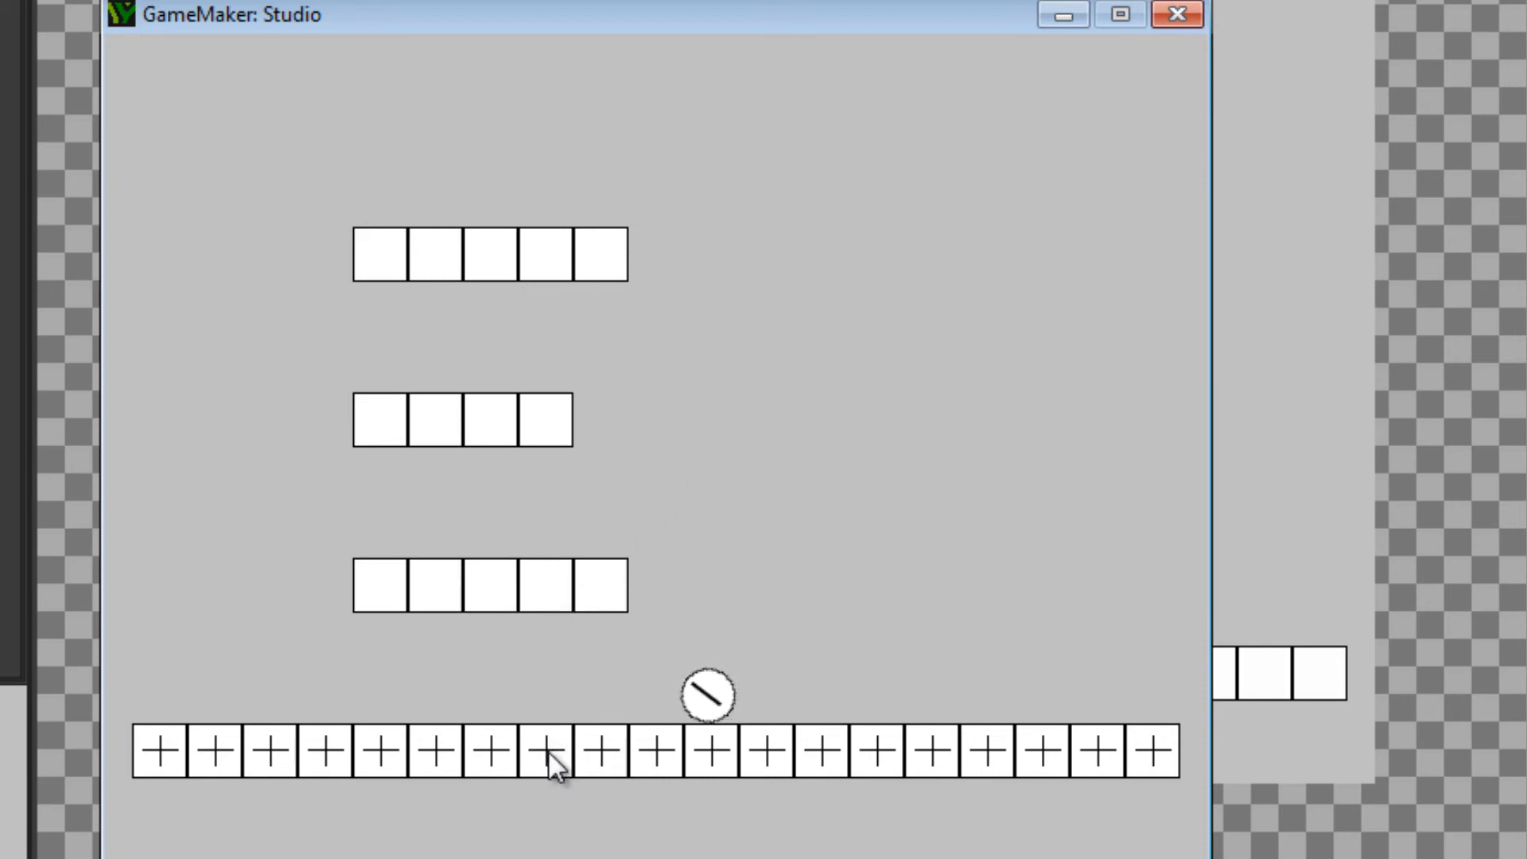
{"action": "left_click_drag", "start_coordinate": [706, 694], "coordinate": [701, 543]}
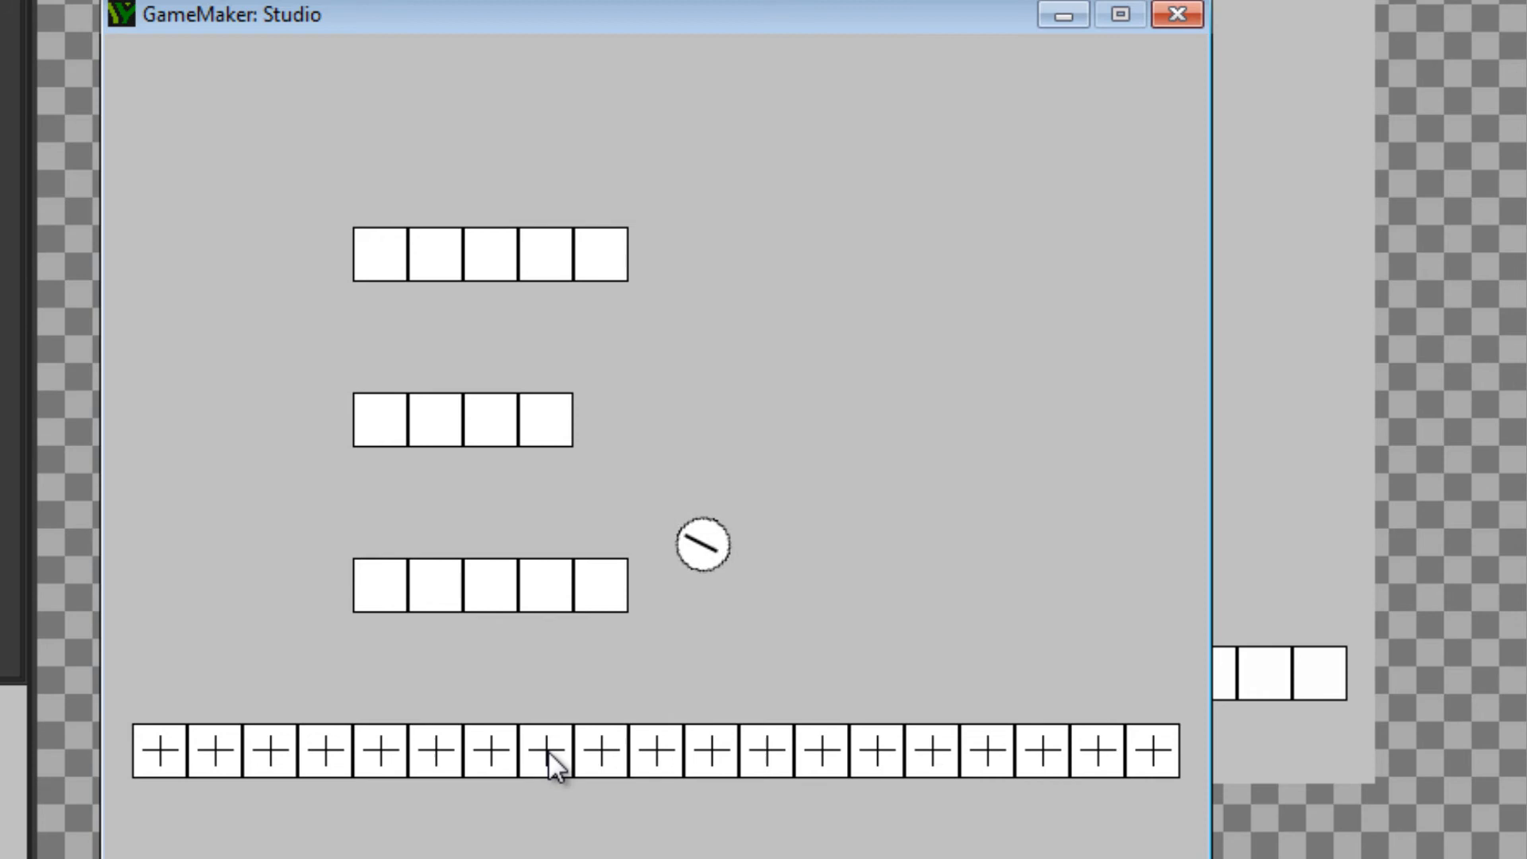
{"action": "left_click_drag", "start_coordinate": [699, 543], "coordinate": [532, 694]}
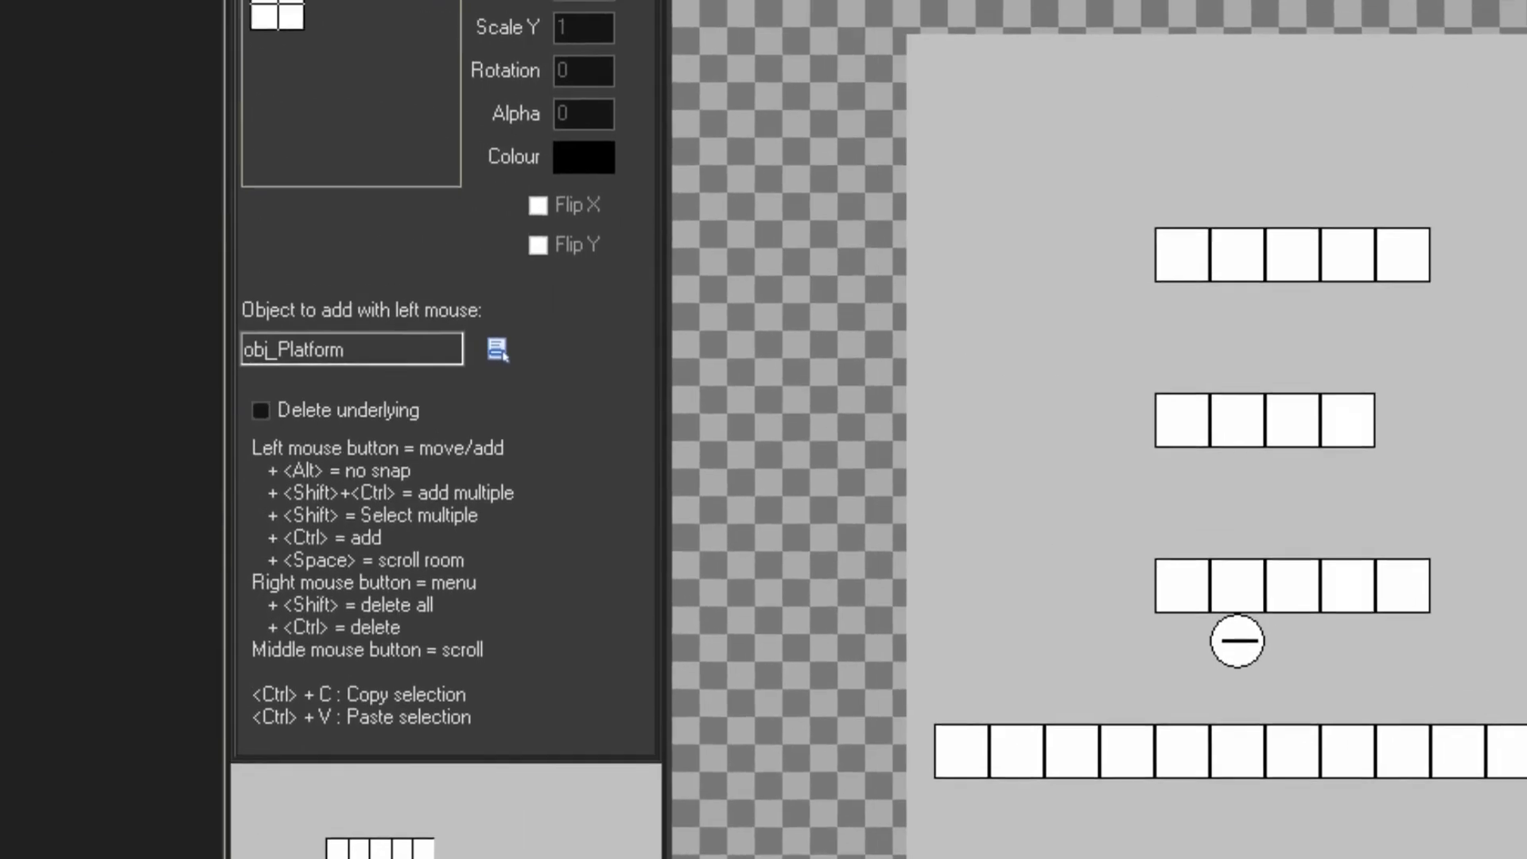
Switch obj_Platform's sprite to the cross-marked spr_Platform_Solid and rerun the game
{"action": "double_click", "coordinate": [19, 571]}
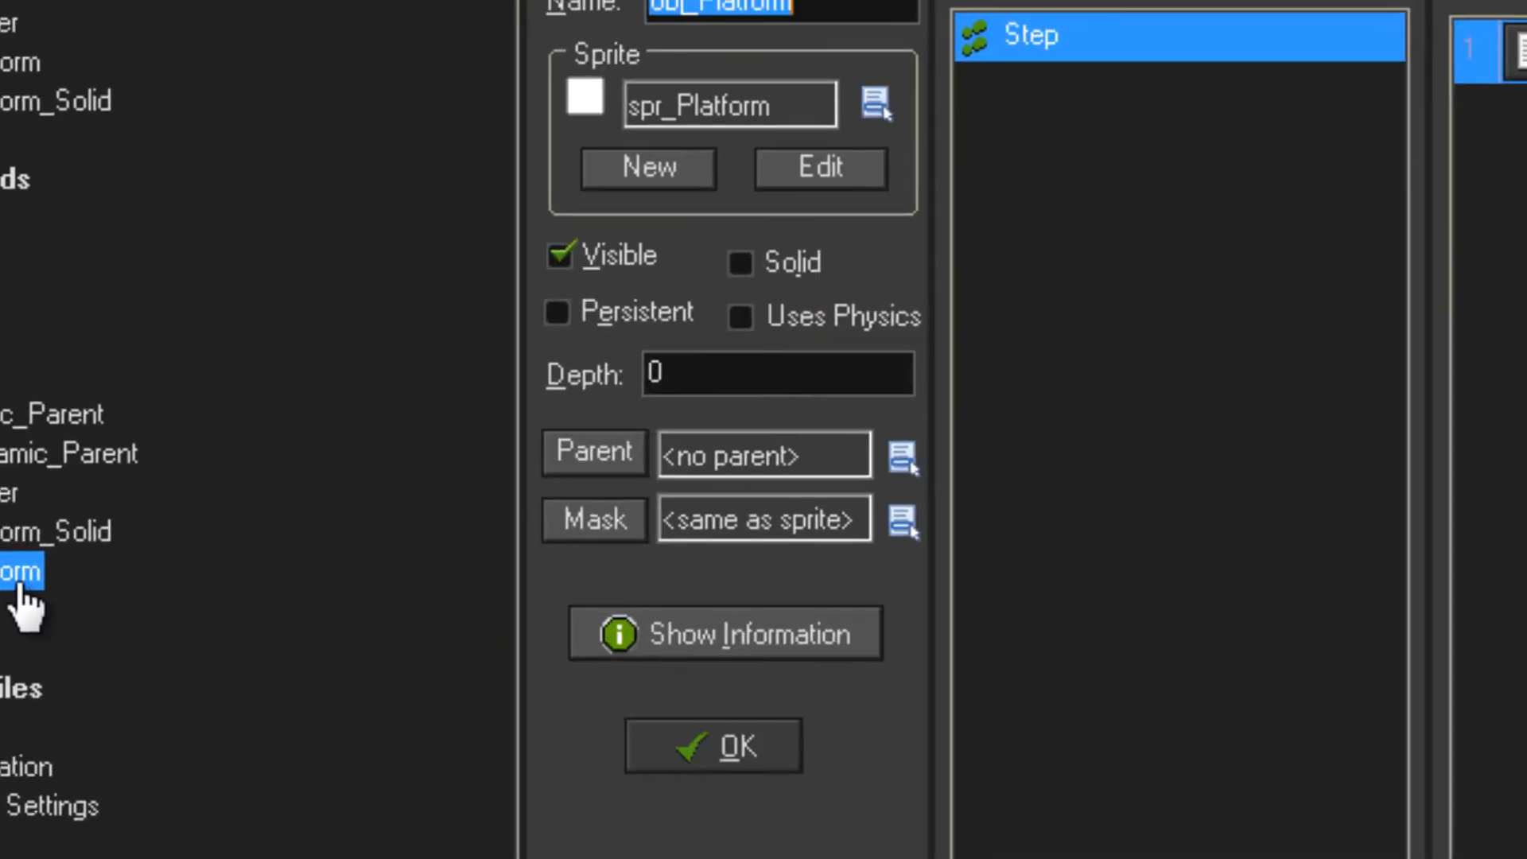
{"action": "left_click", "coordinate": [873, 102]}
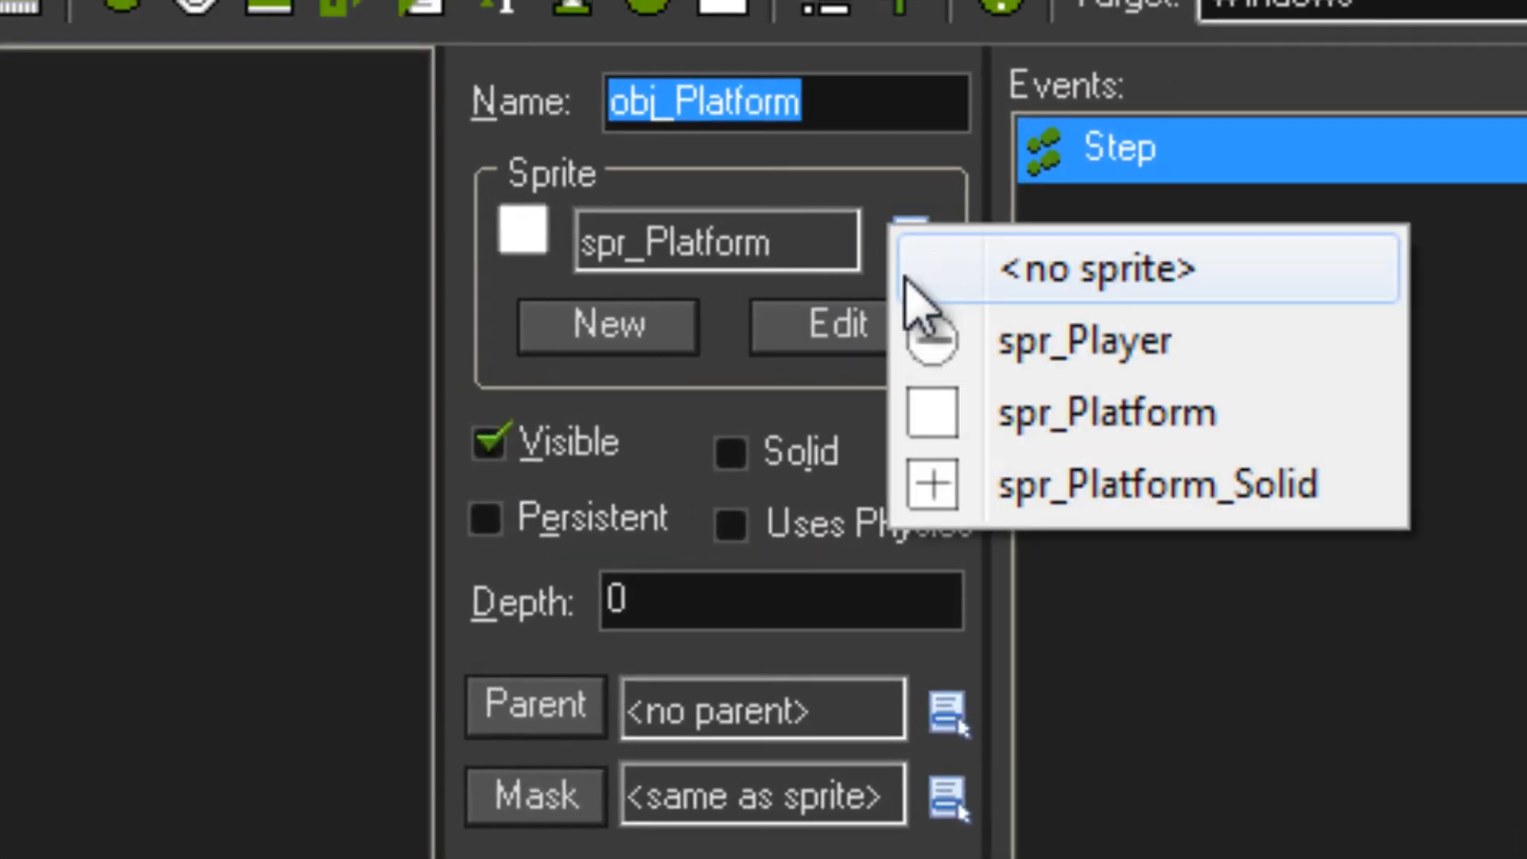
{"action": "left_click", "coordinate": [1156, 484]}
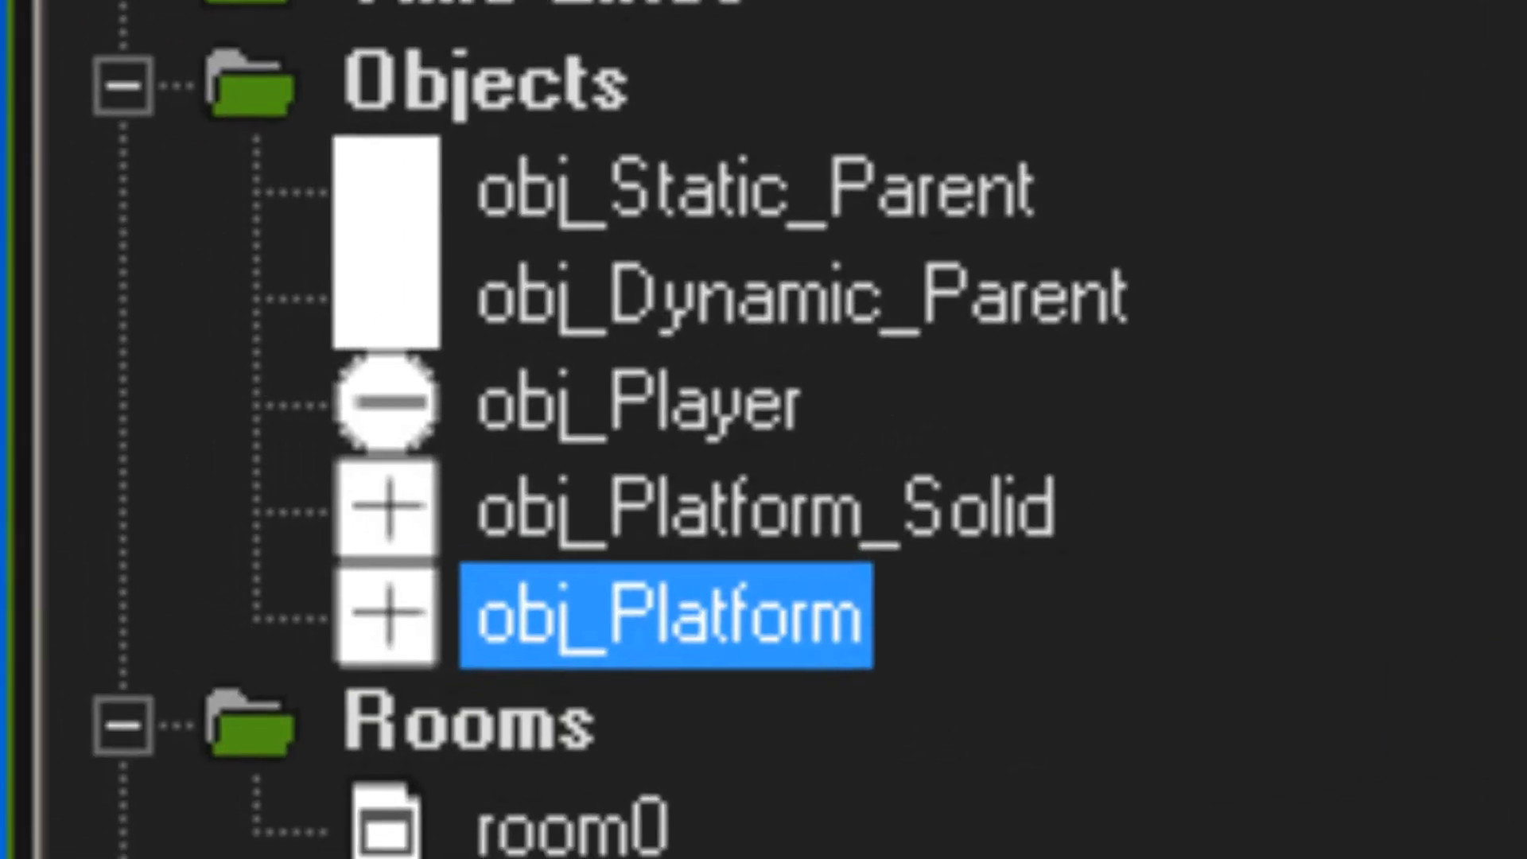
{"action": "double_click", "coordinate": [662, 617]}
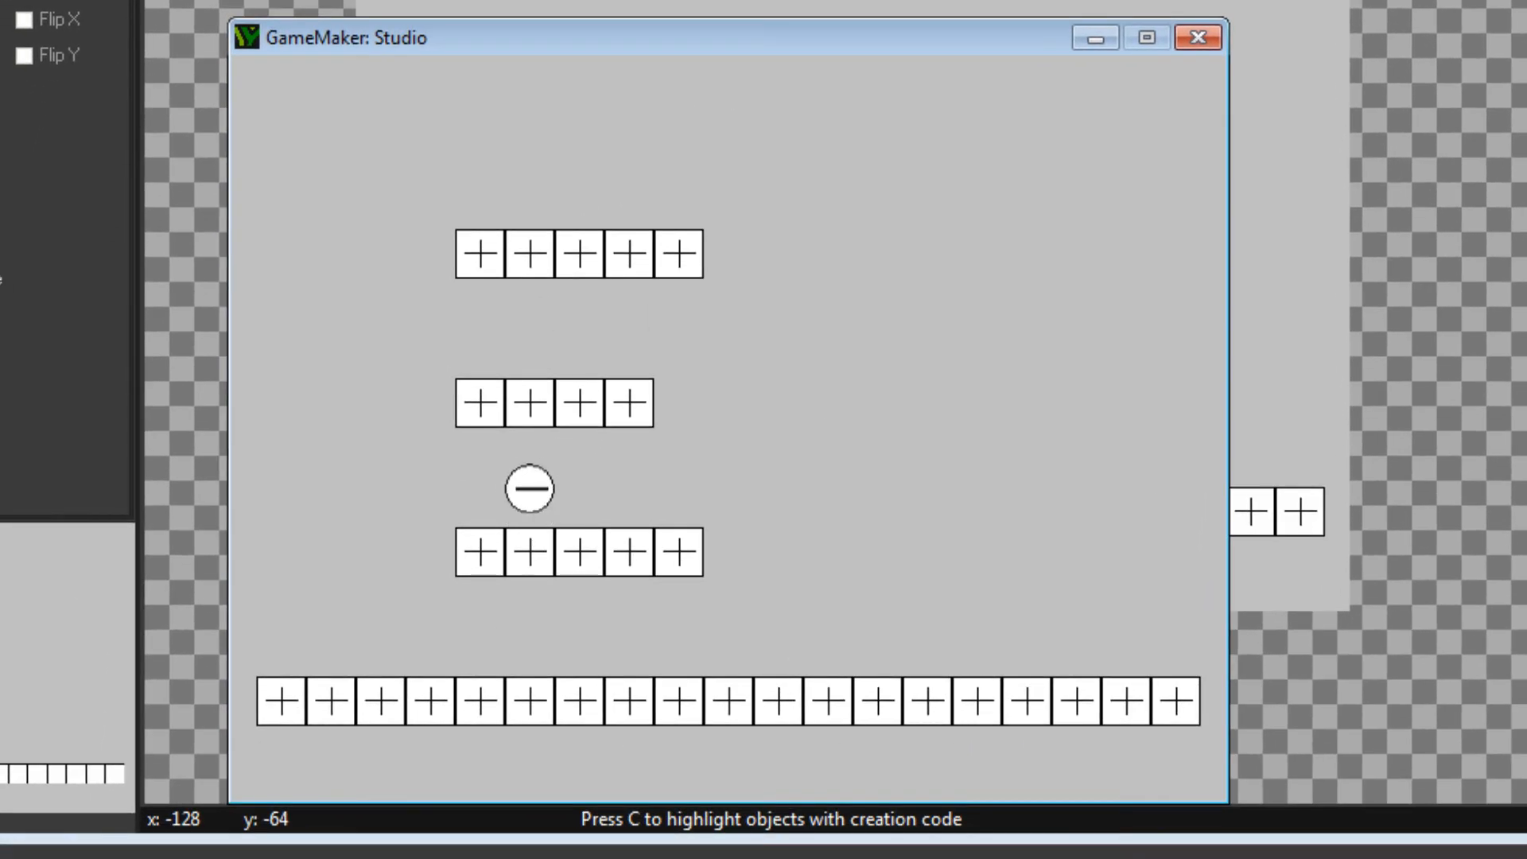
{"action": "left_click_drag", "start_coordinate": [529, 488], "coordinate": [528, 194]}
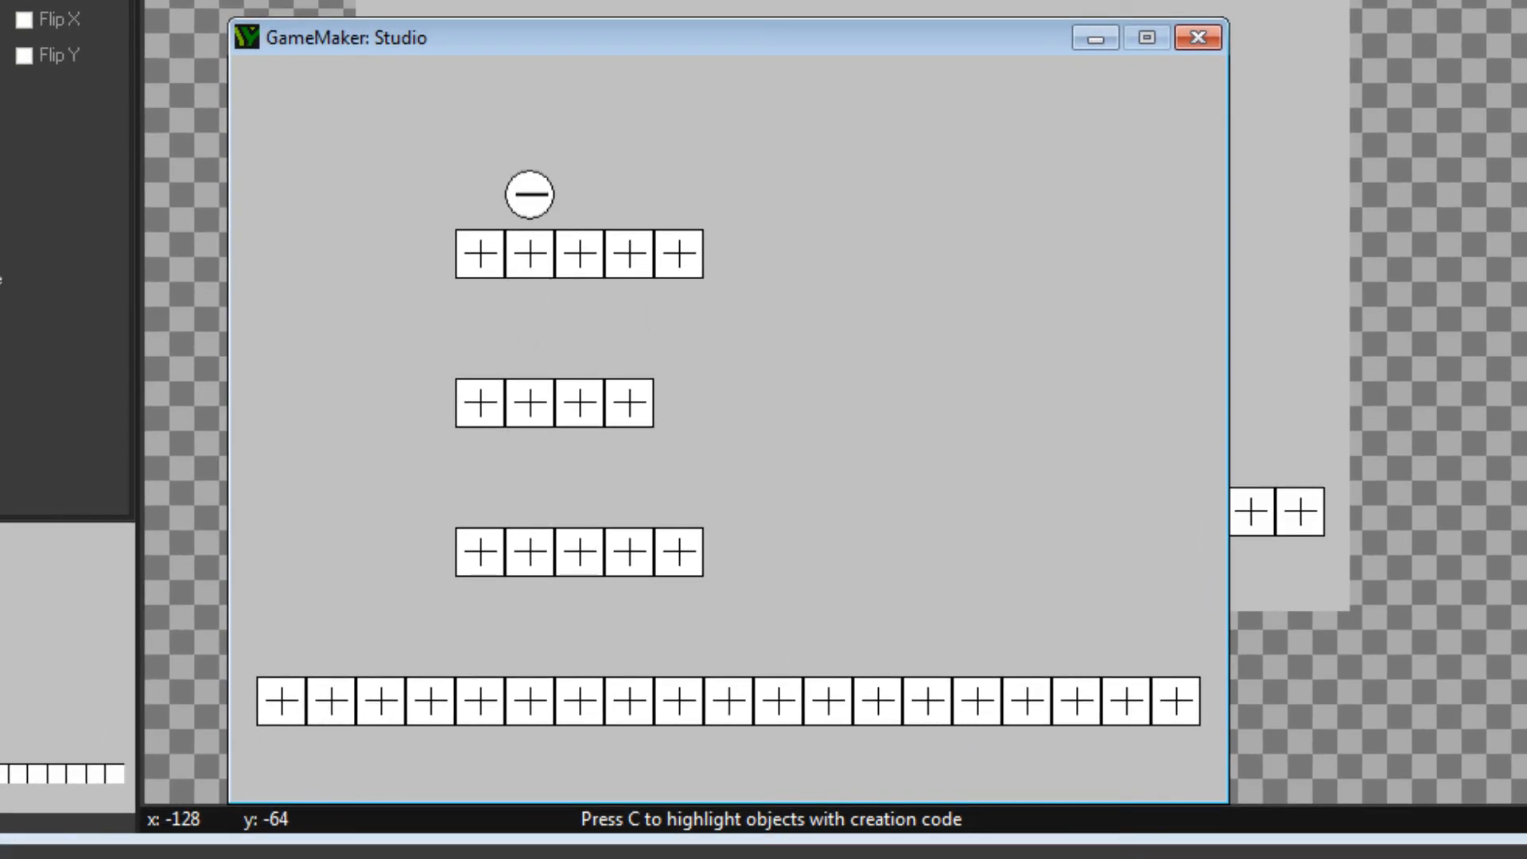
{"action": "left_click_drag", "start_coordinate": [528, 194], "coordinate": [912, 513]}
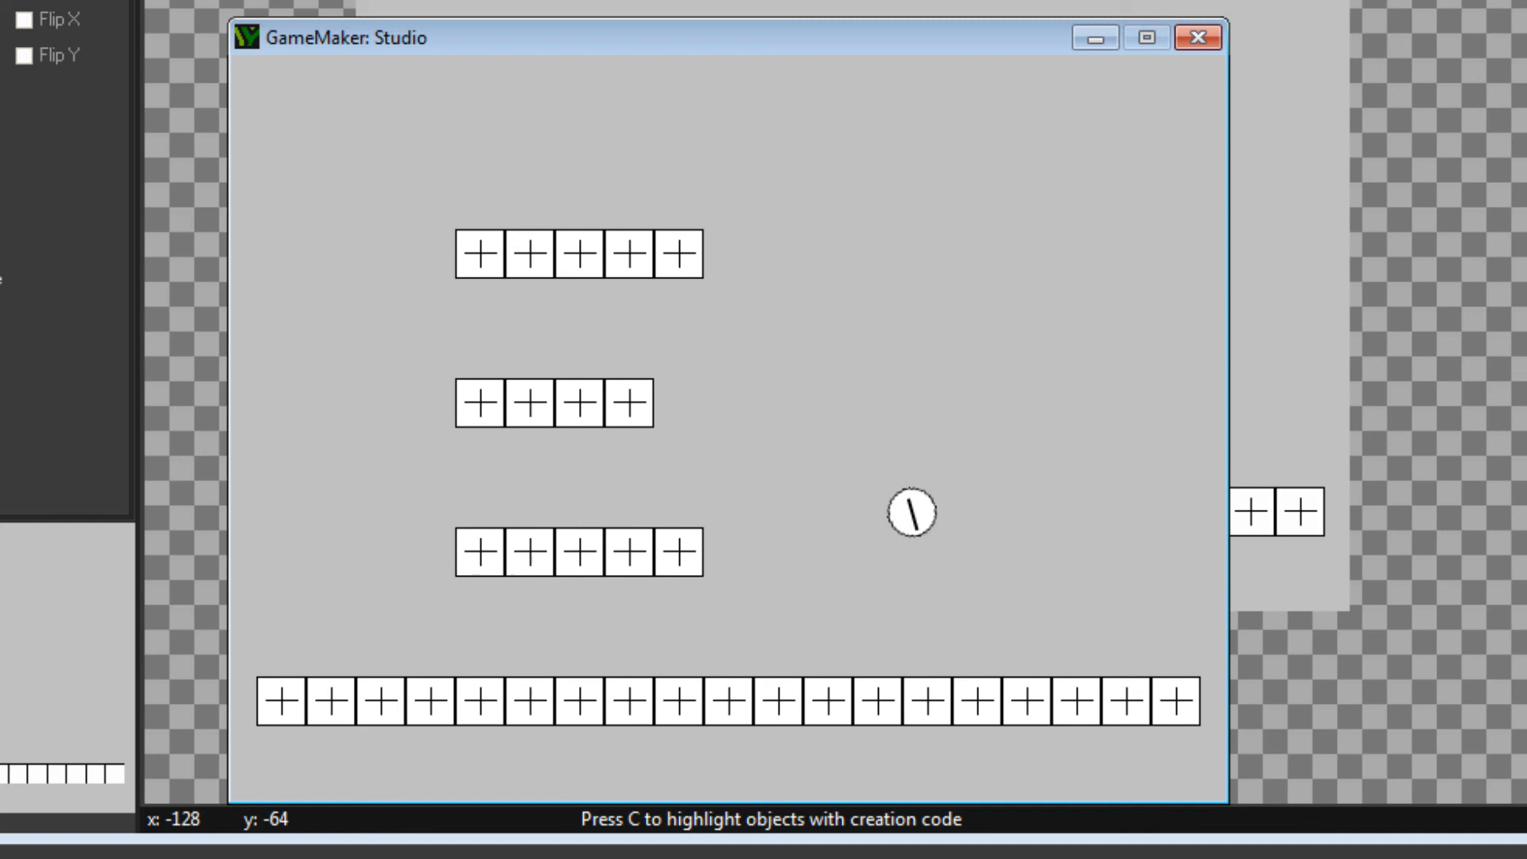
{"action": "left_click_drag", "start_coordinate": [913, 513], "coordinate": [583, 641]}
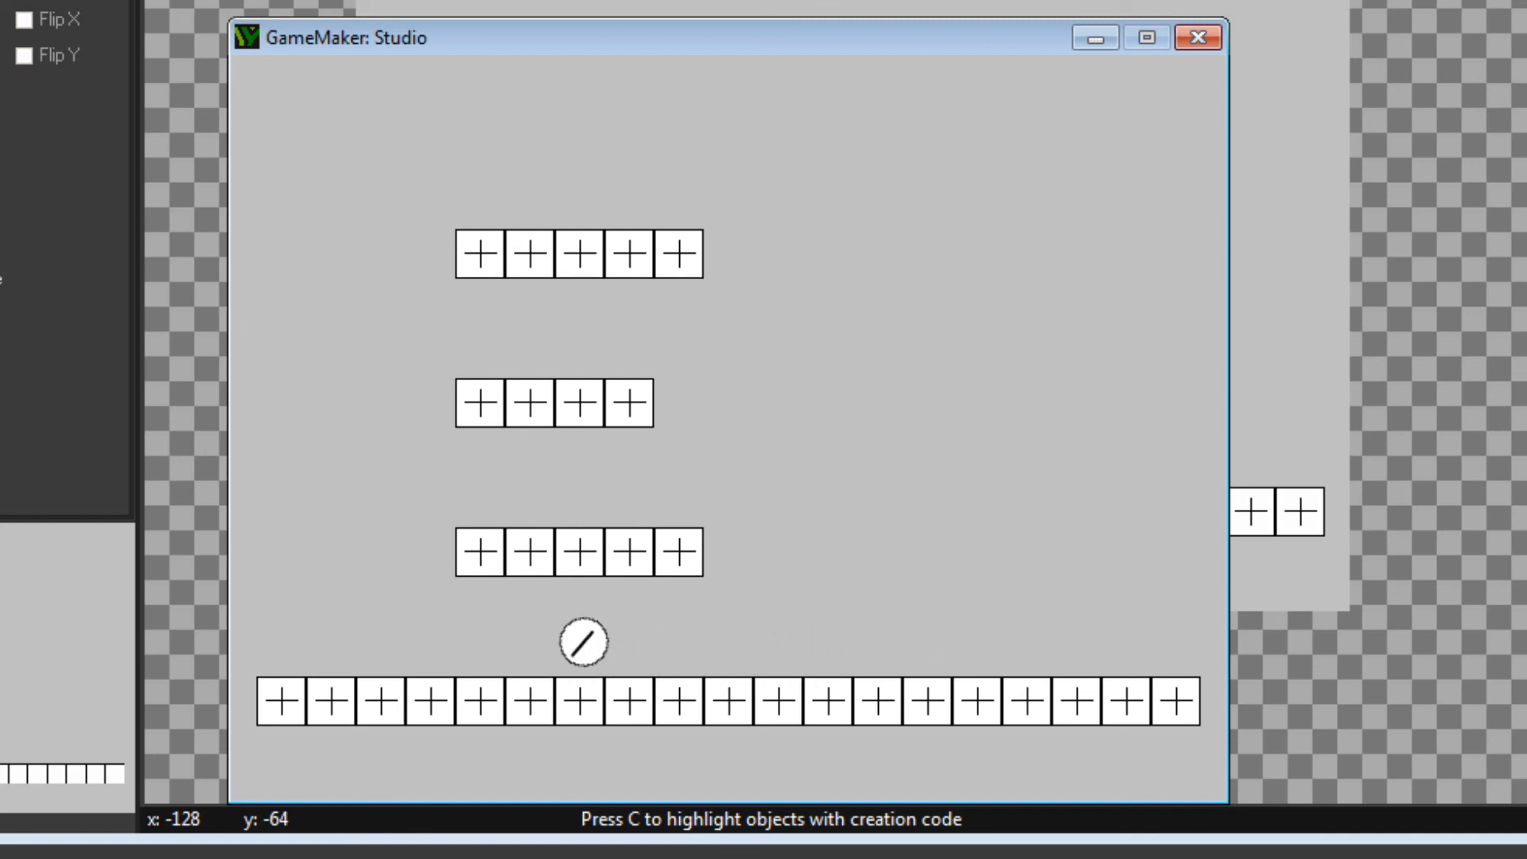